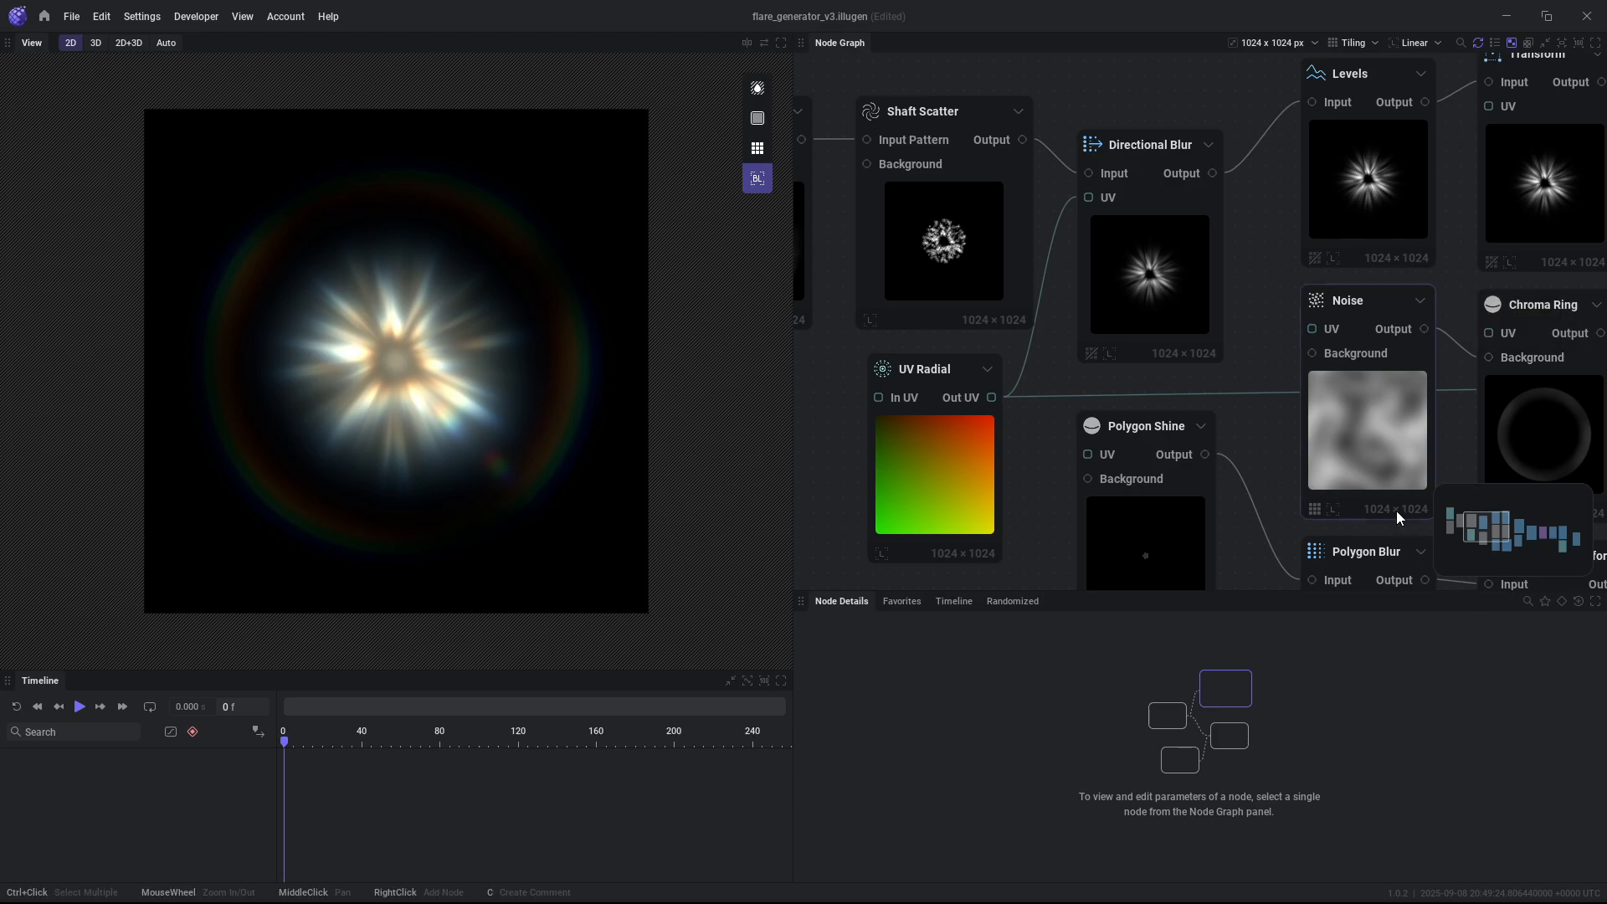
pyautogui.moveTo(1374, 460)
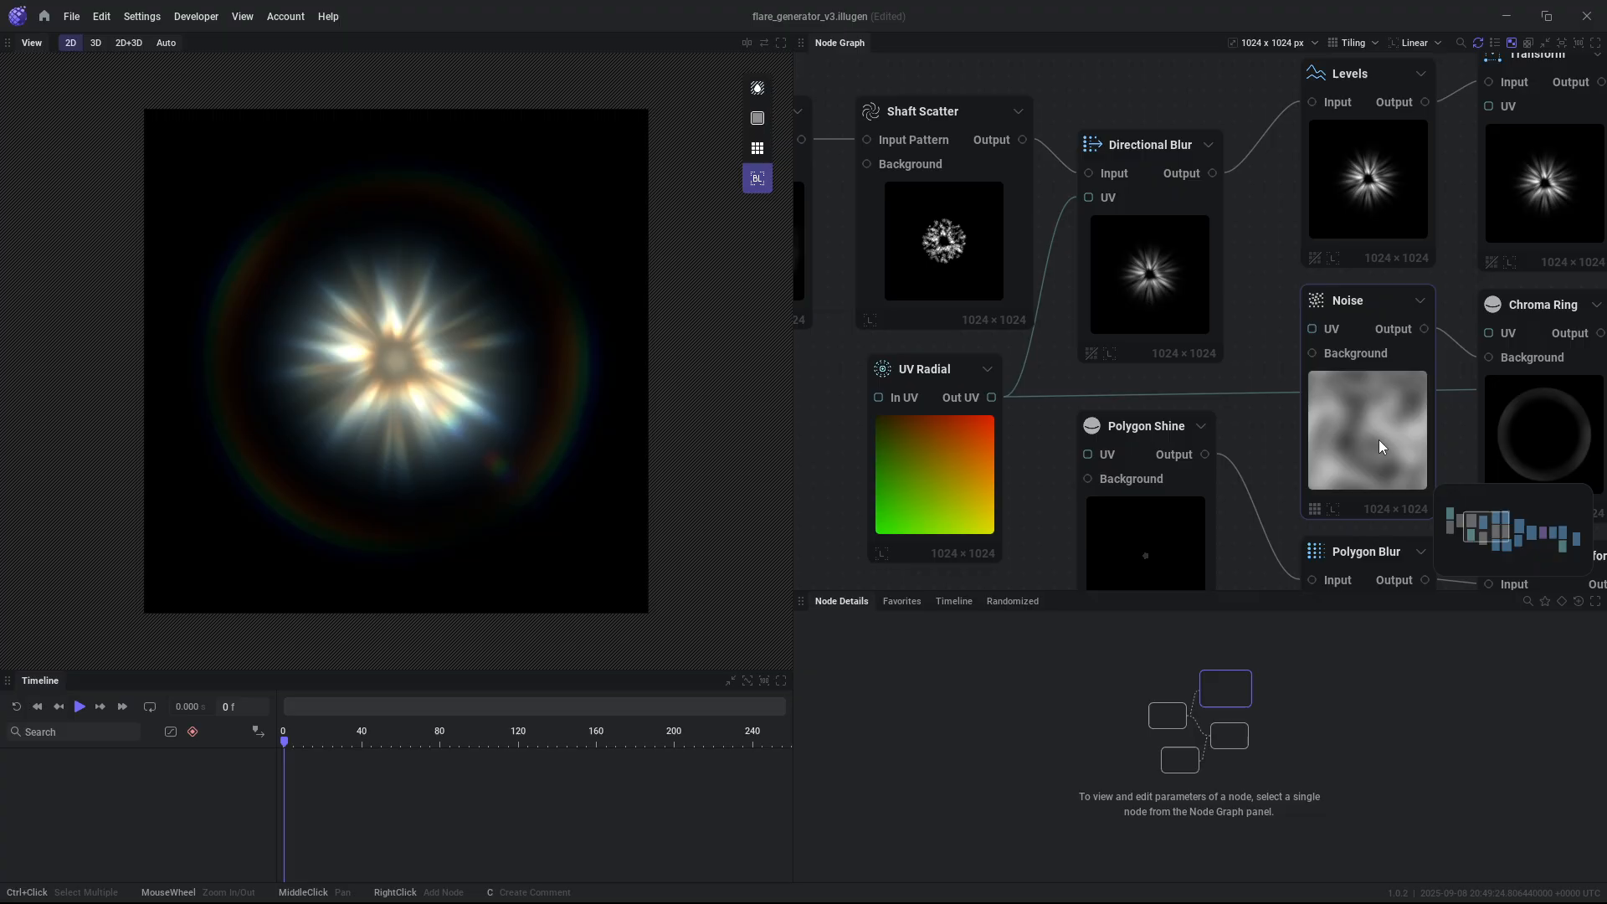
pyautogui.moveTo(1364, 448)
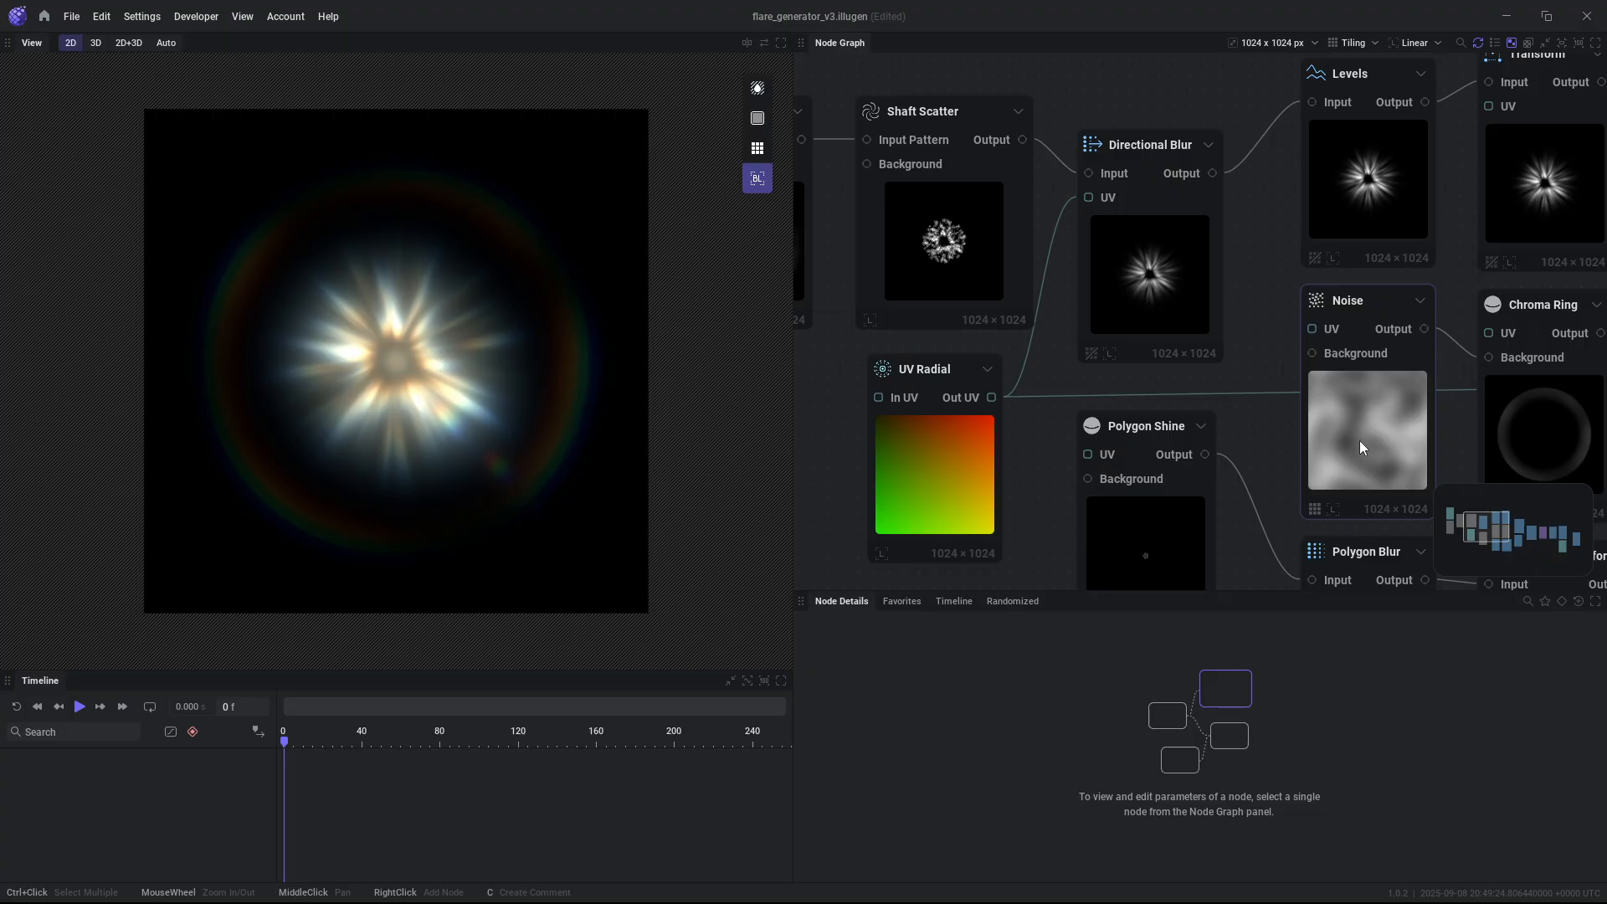
# Drag the UV Radial centre to the right and set its Intensity to -37%.
pyautogui.click(930, 369)
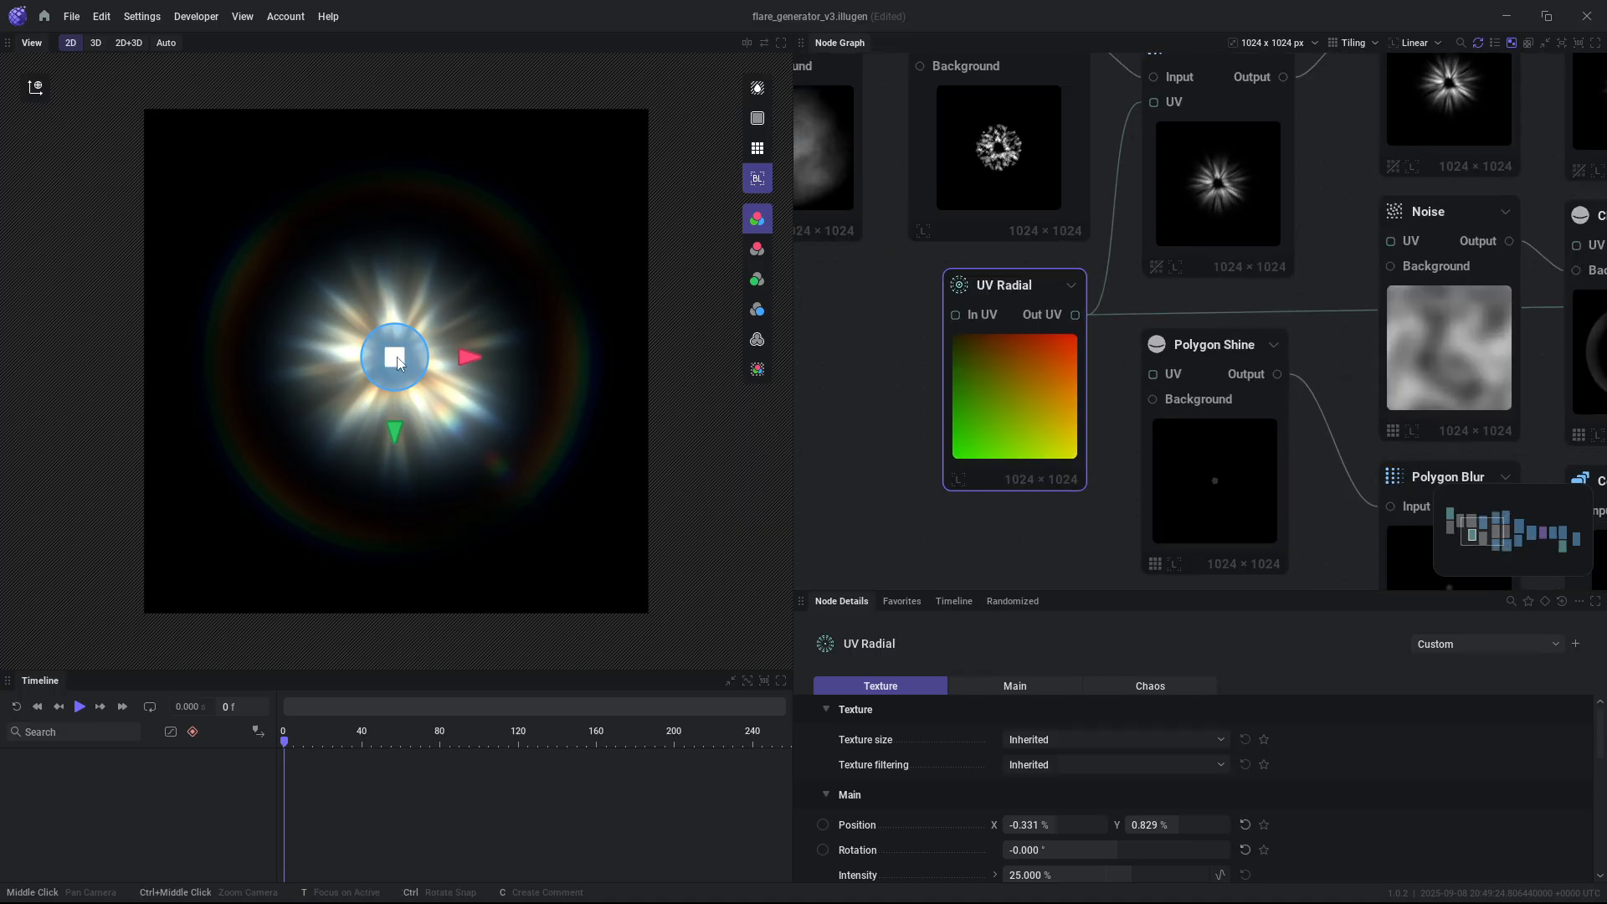
pyautogui.moveTo(394, 359); pyautogui.dragTo(324, 506)
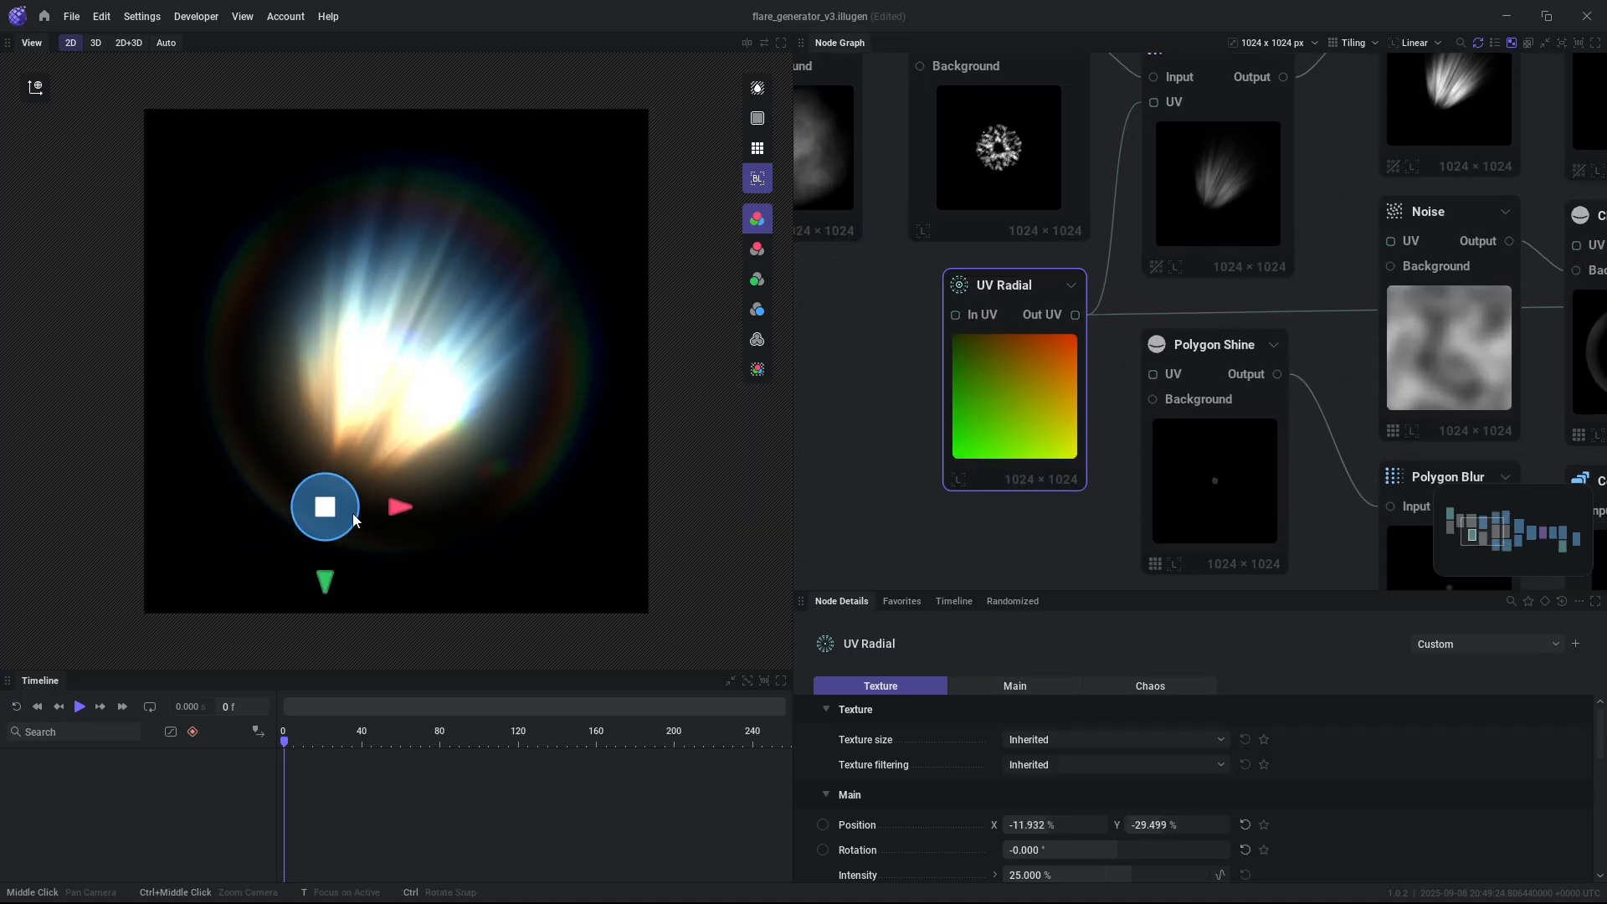
pyautogui.moveTo(325, 507); pyautogui.dragTo(316, 315)
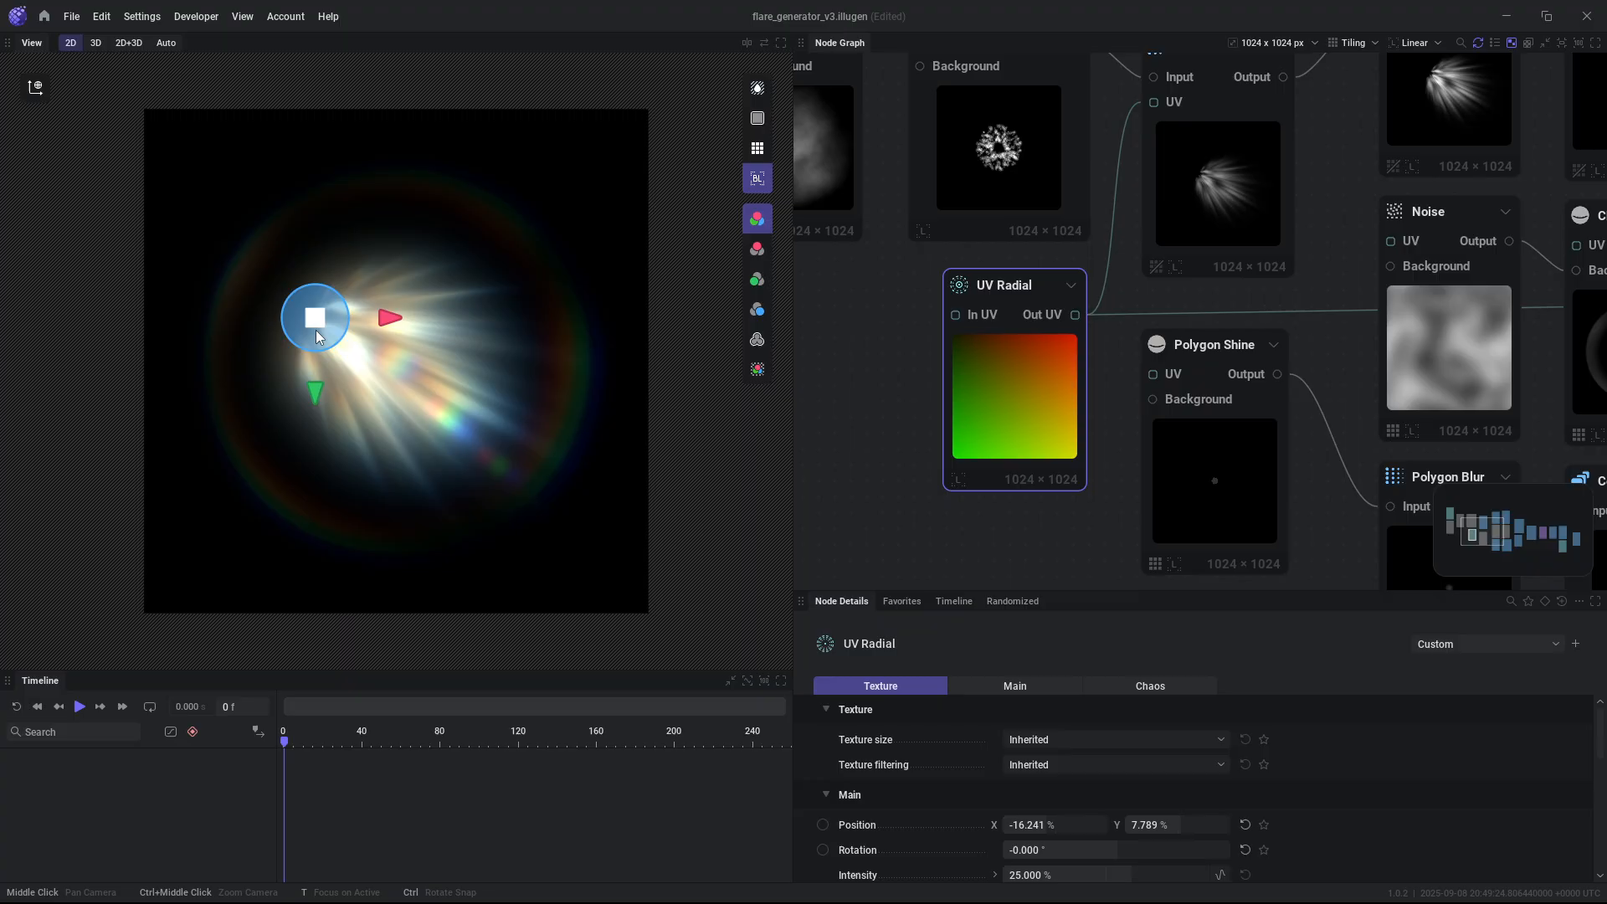
pyautogui.moveTo(315, 315); pyautogui.dragTo(526, 341)
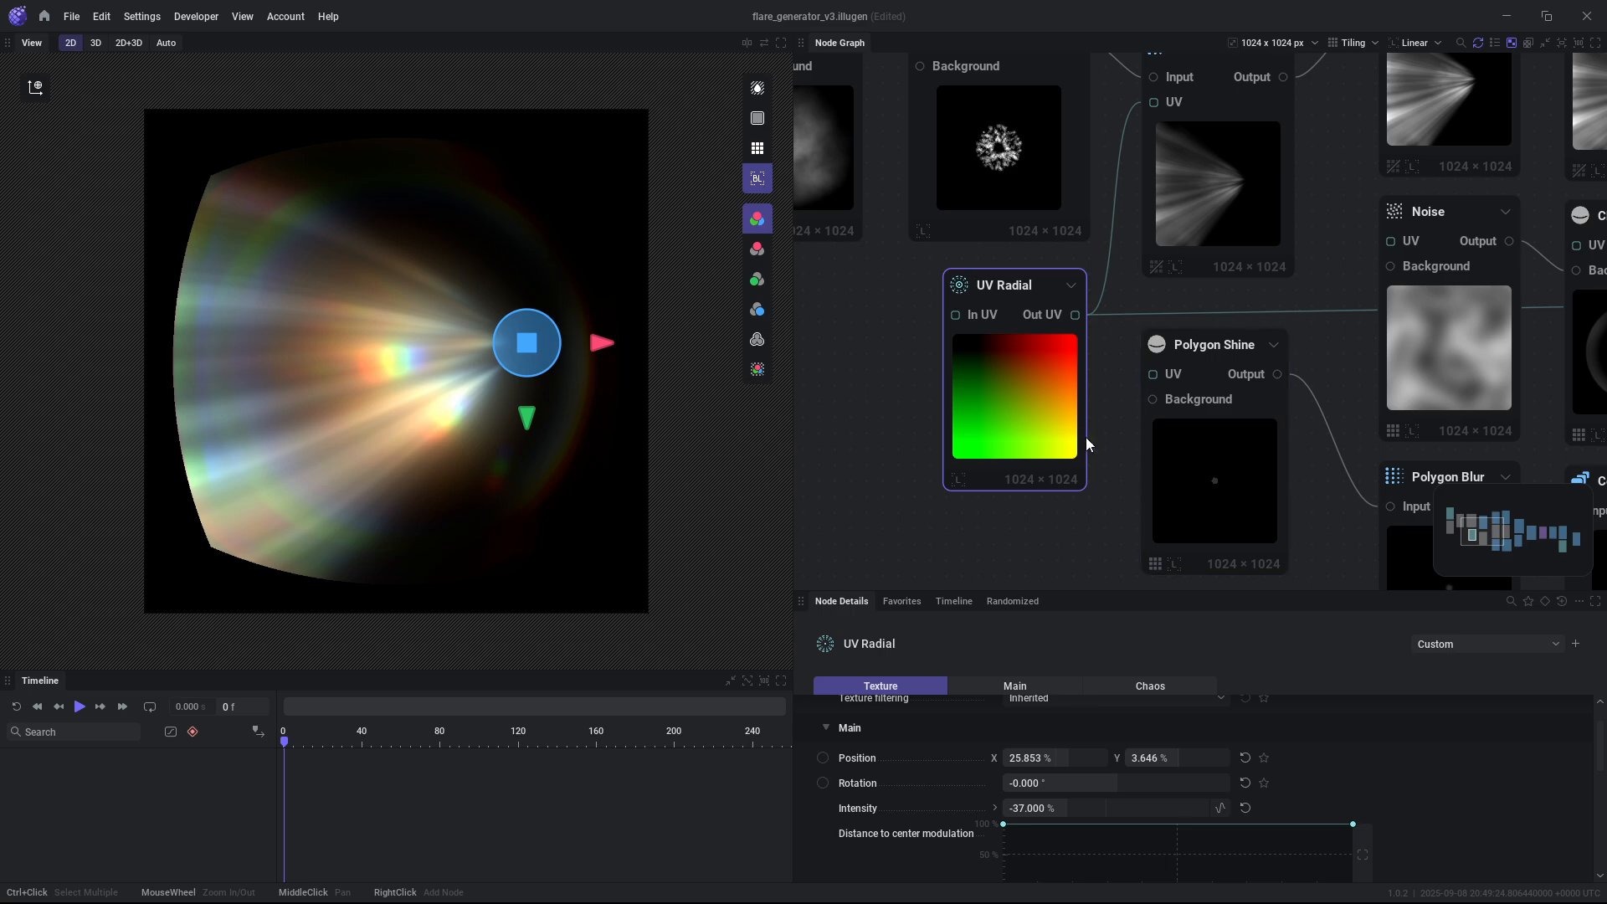
pyautogui.moveTo(1075, 315); pyautogui.dragTo(1150, 101)
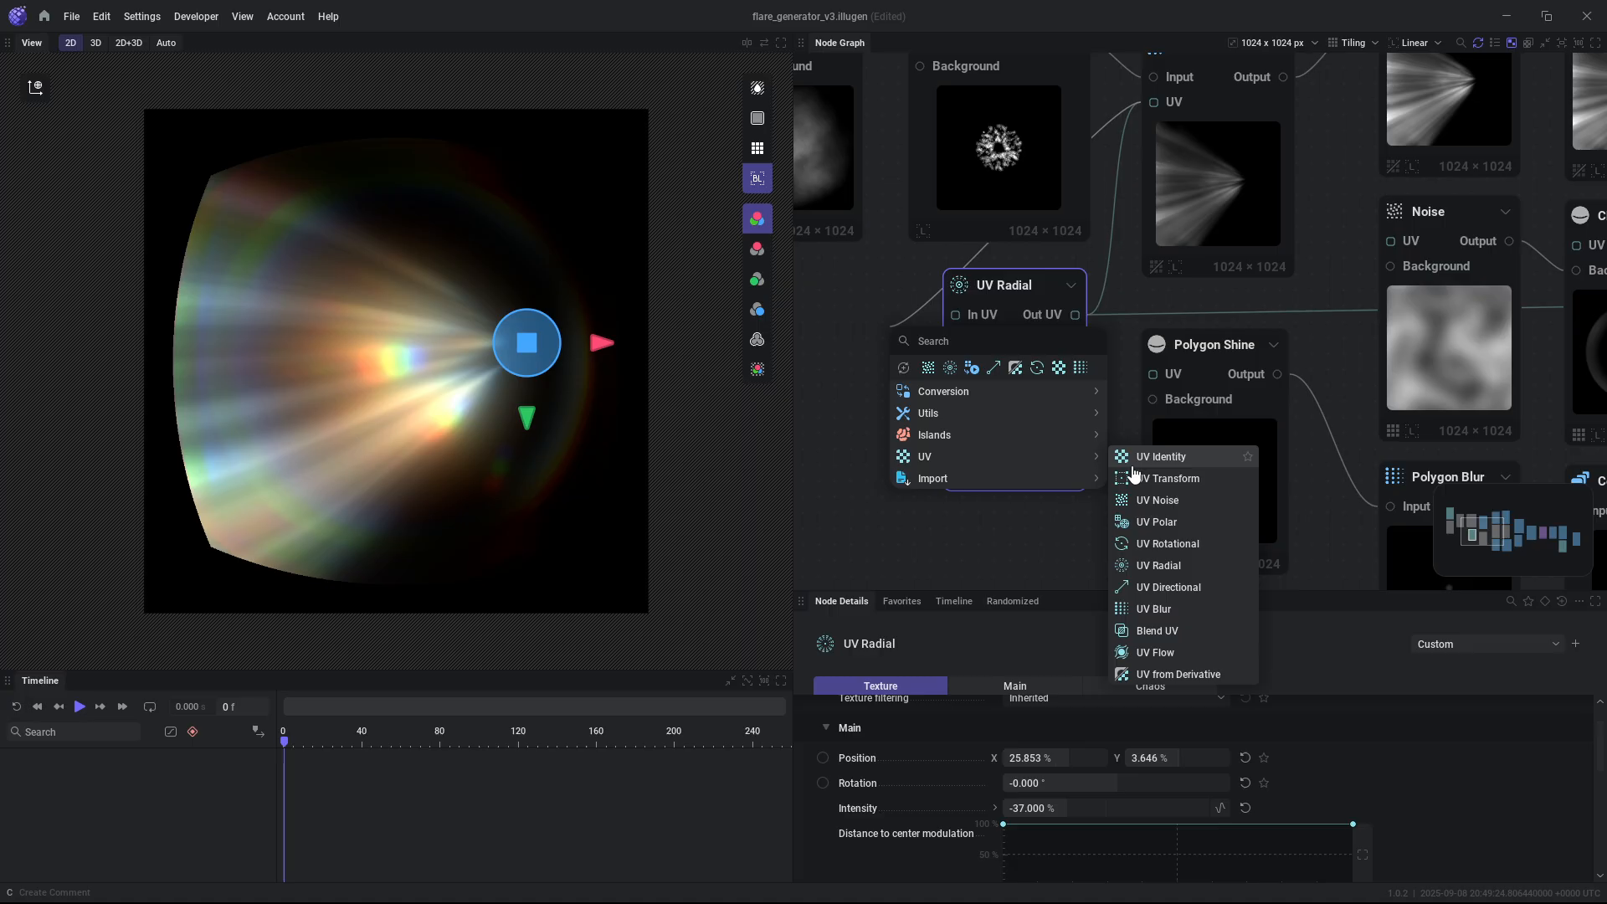
# Try a UV Noise node, then reset UV Radial Position X and Y to 0%.
pyautogui.click(1156, 501)
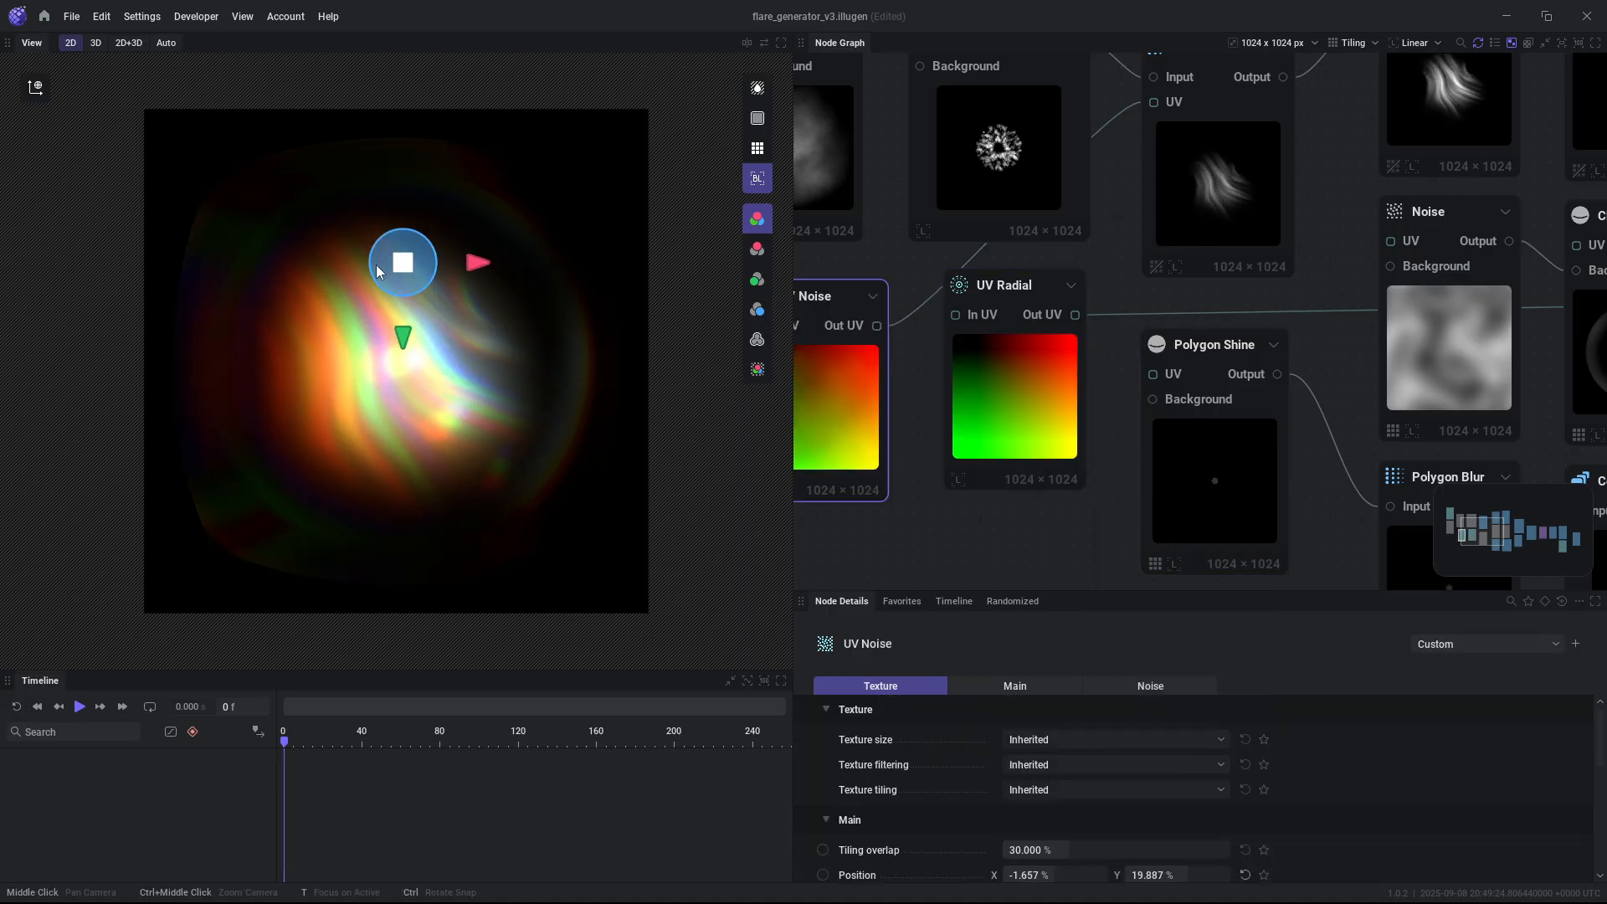
pyautogui.moveTo(402, 261); pyautogui.dragTo(398, 306)
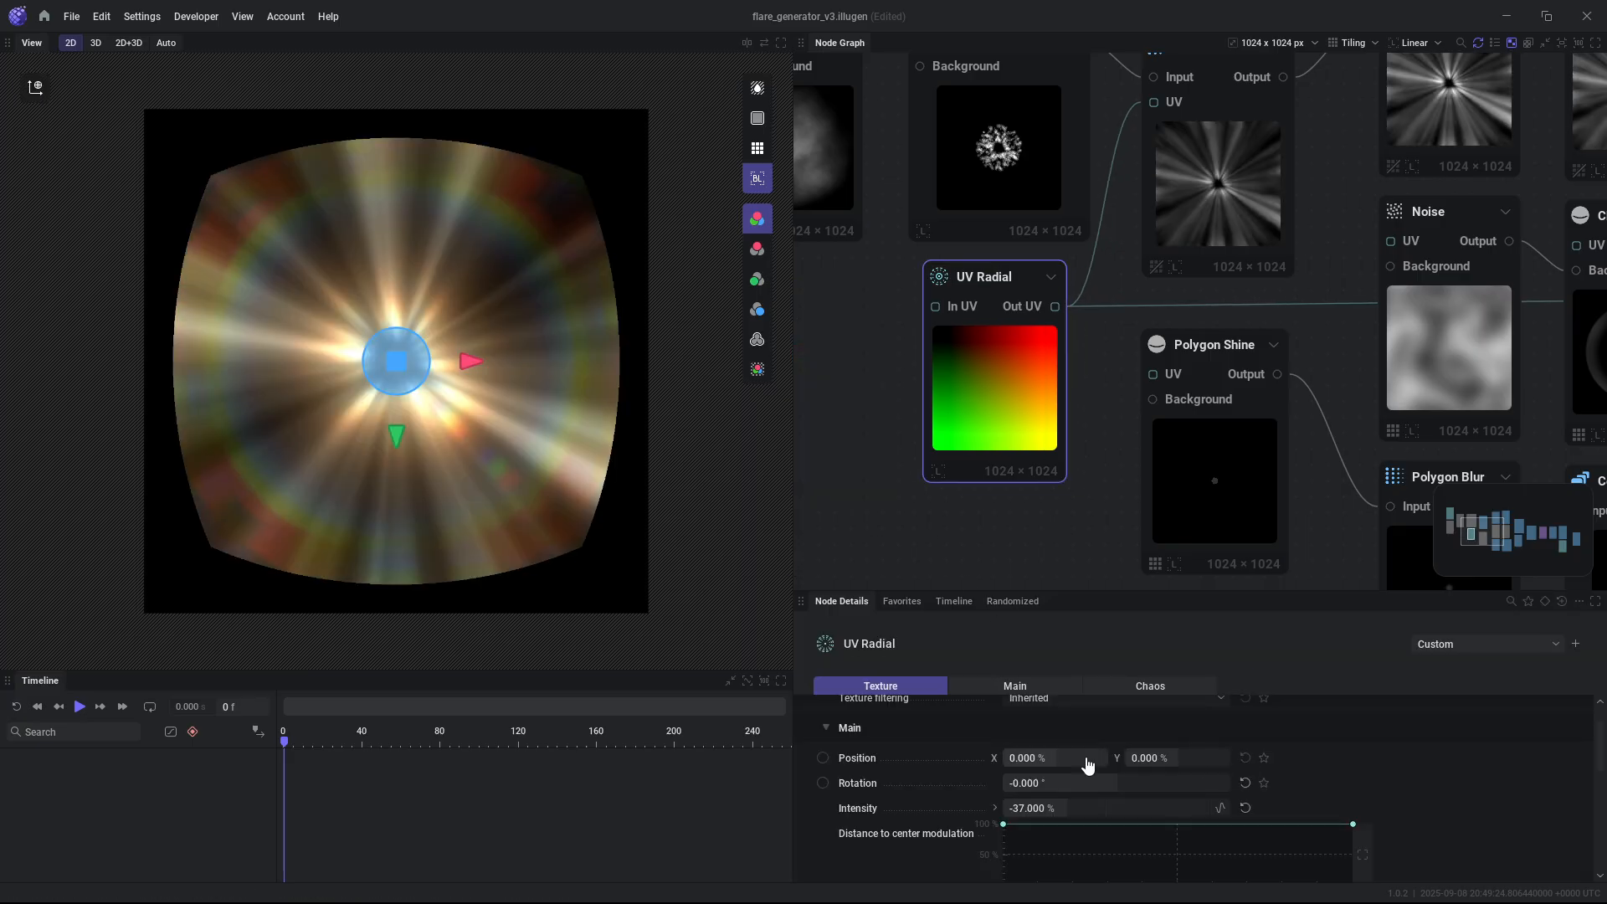
pyautogui.moveTo(1036, 808); pyautogui.dragTo(1128, 808)
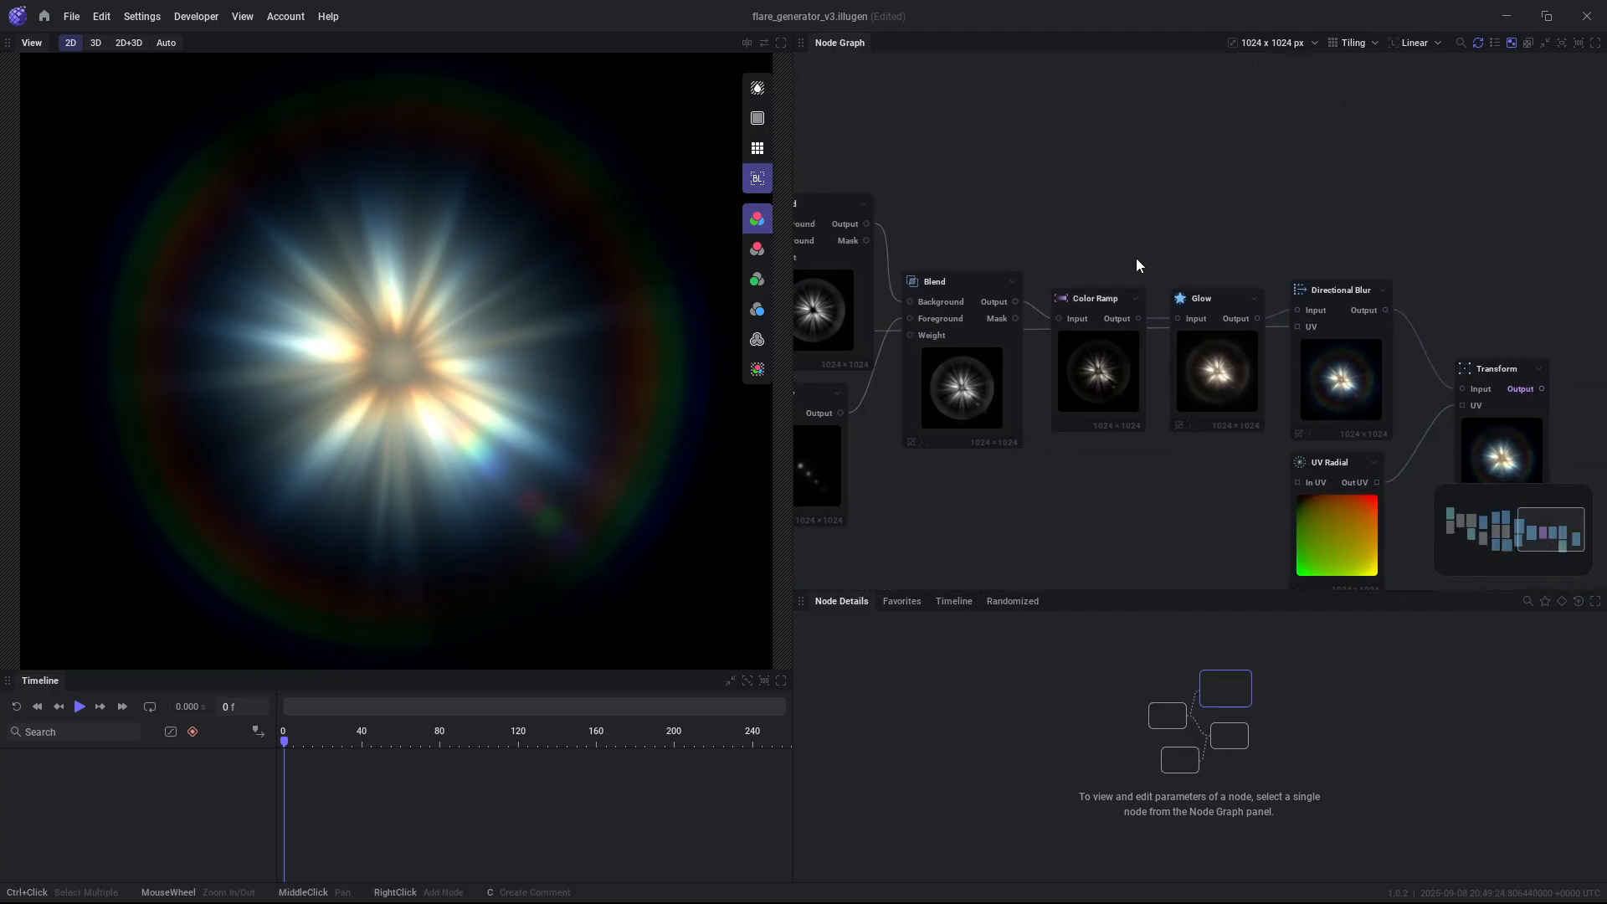
# Rotate the UV Radial gizmo to about -84° to swirl the flare into a spiral.
pyautogui.click(1337, 290)
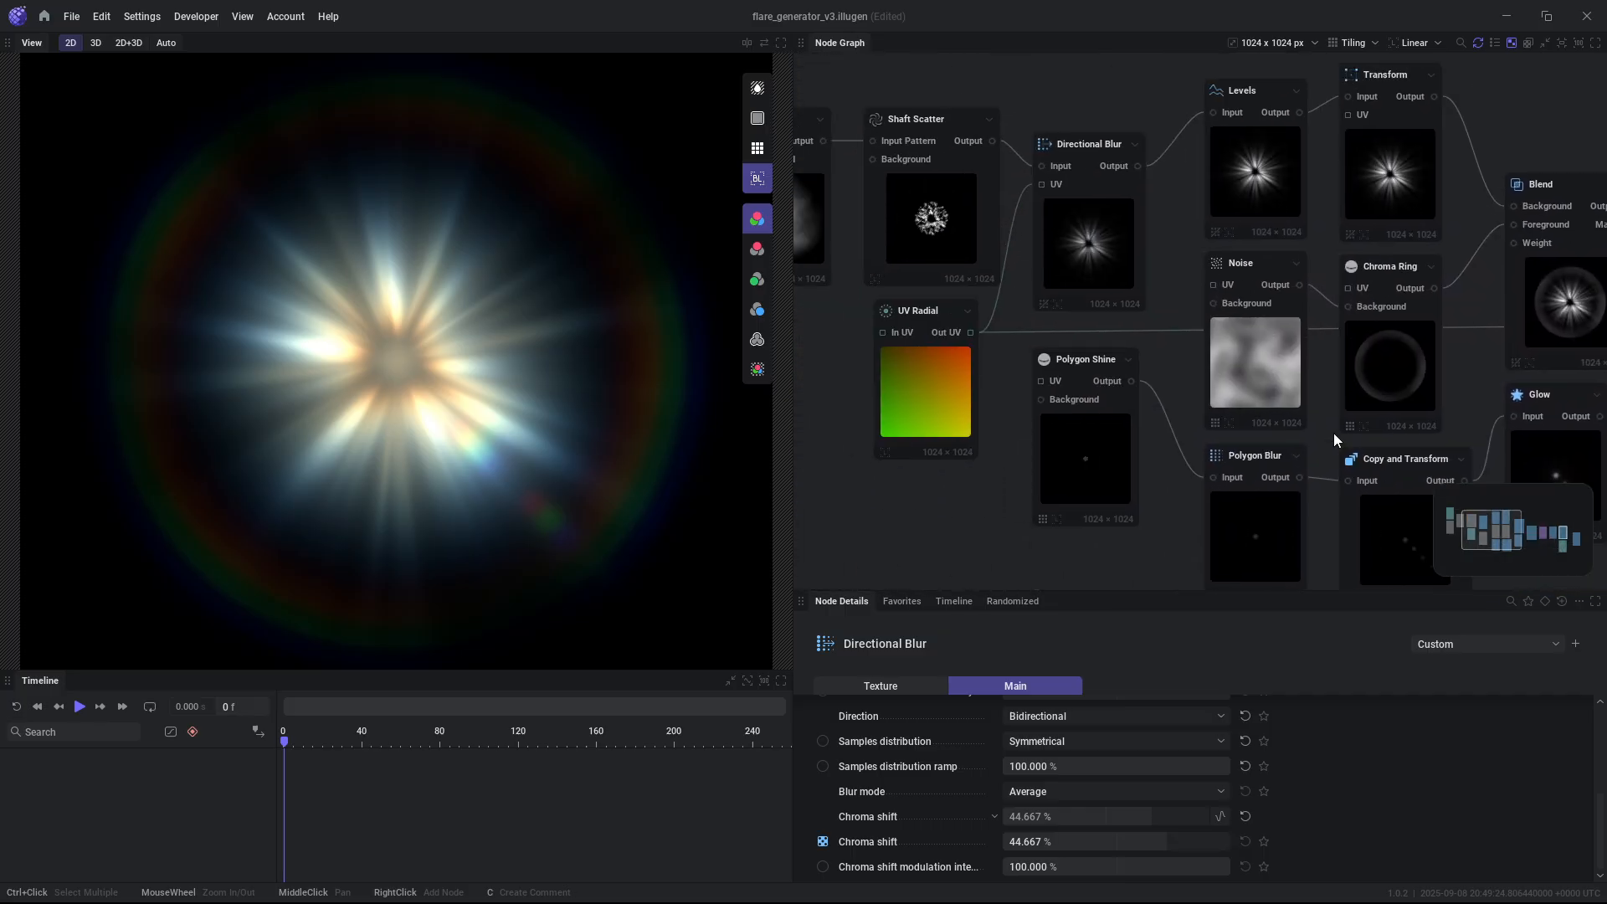
pyautogui.click(917, 311)
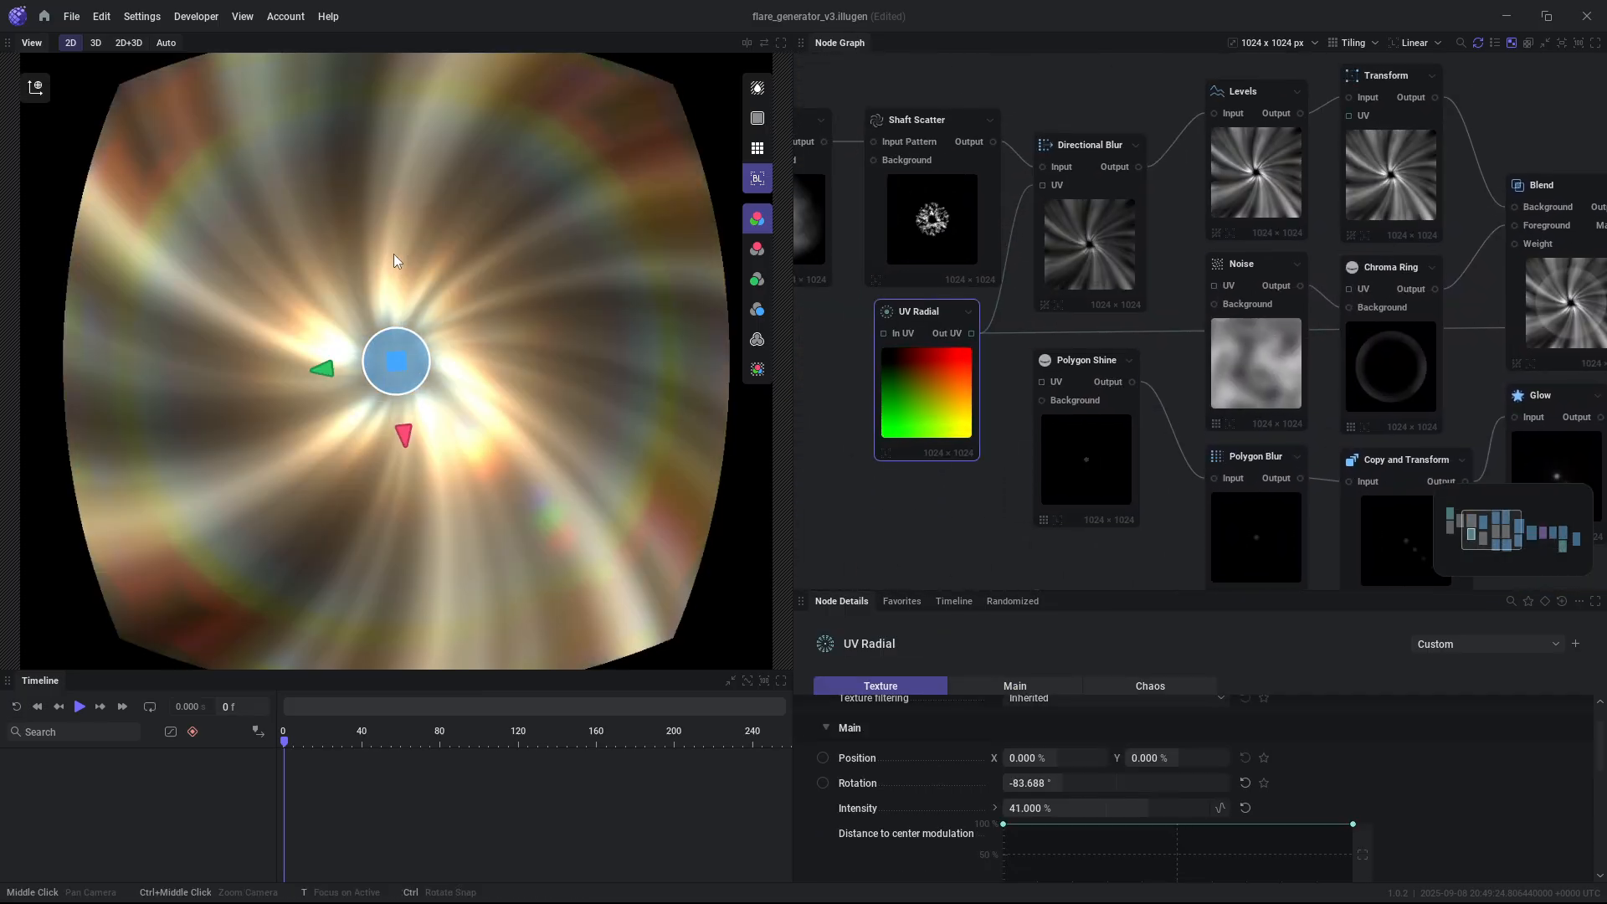
pyautogui.moveTo(397, 360); pyautogui.dragTo(563, 298)
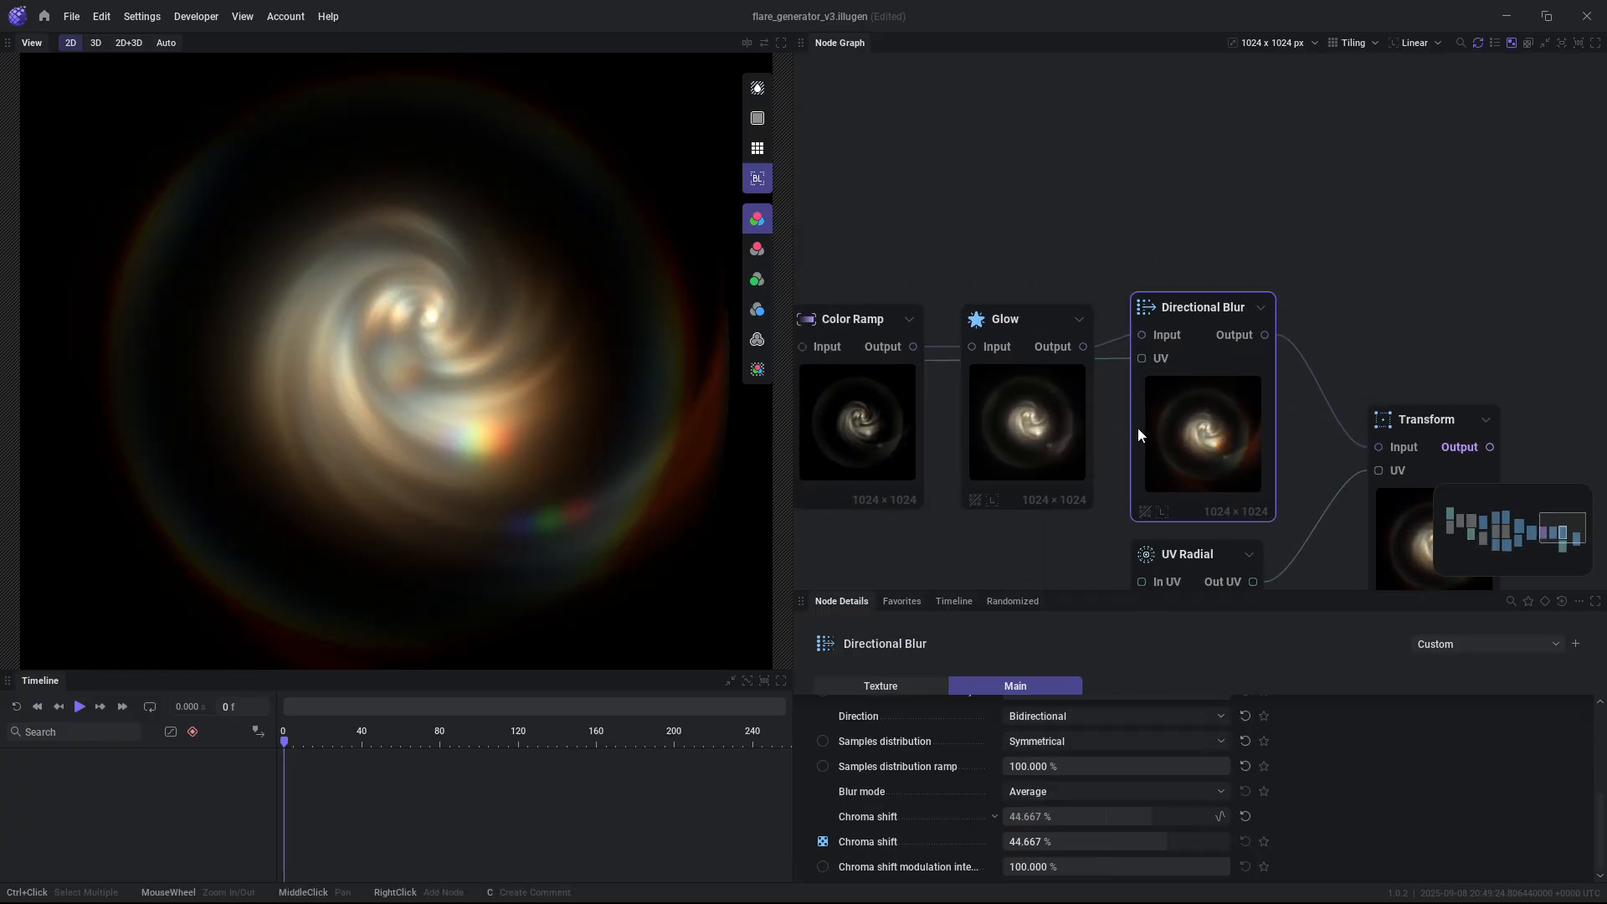
pyautogui.write('di')
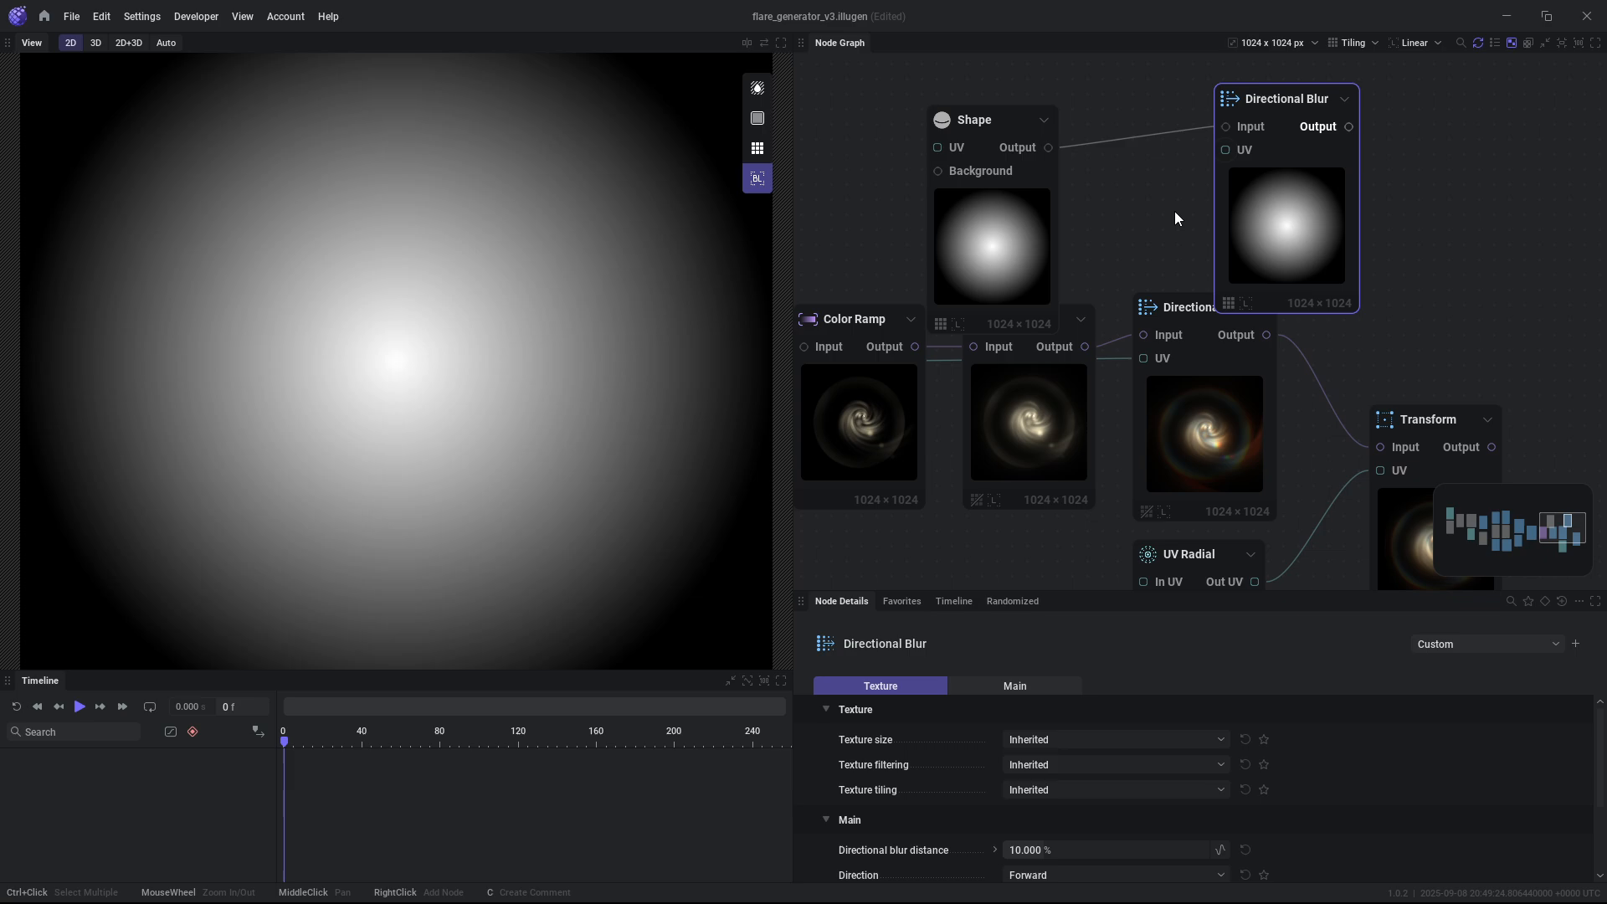
# Feed UV Noise's Out UV into the new Directional Blur blurring the Shape node.
pyautogui.write('n')
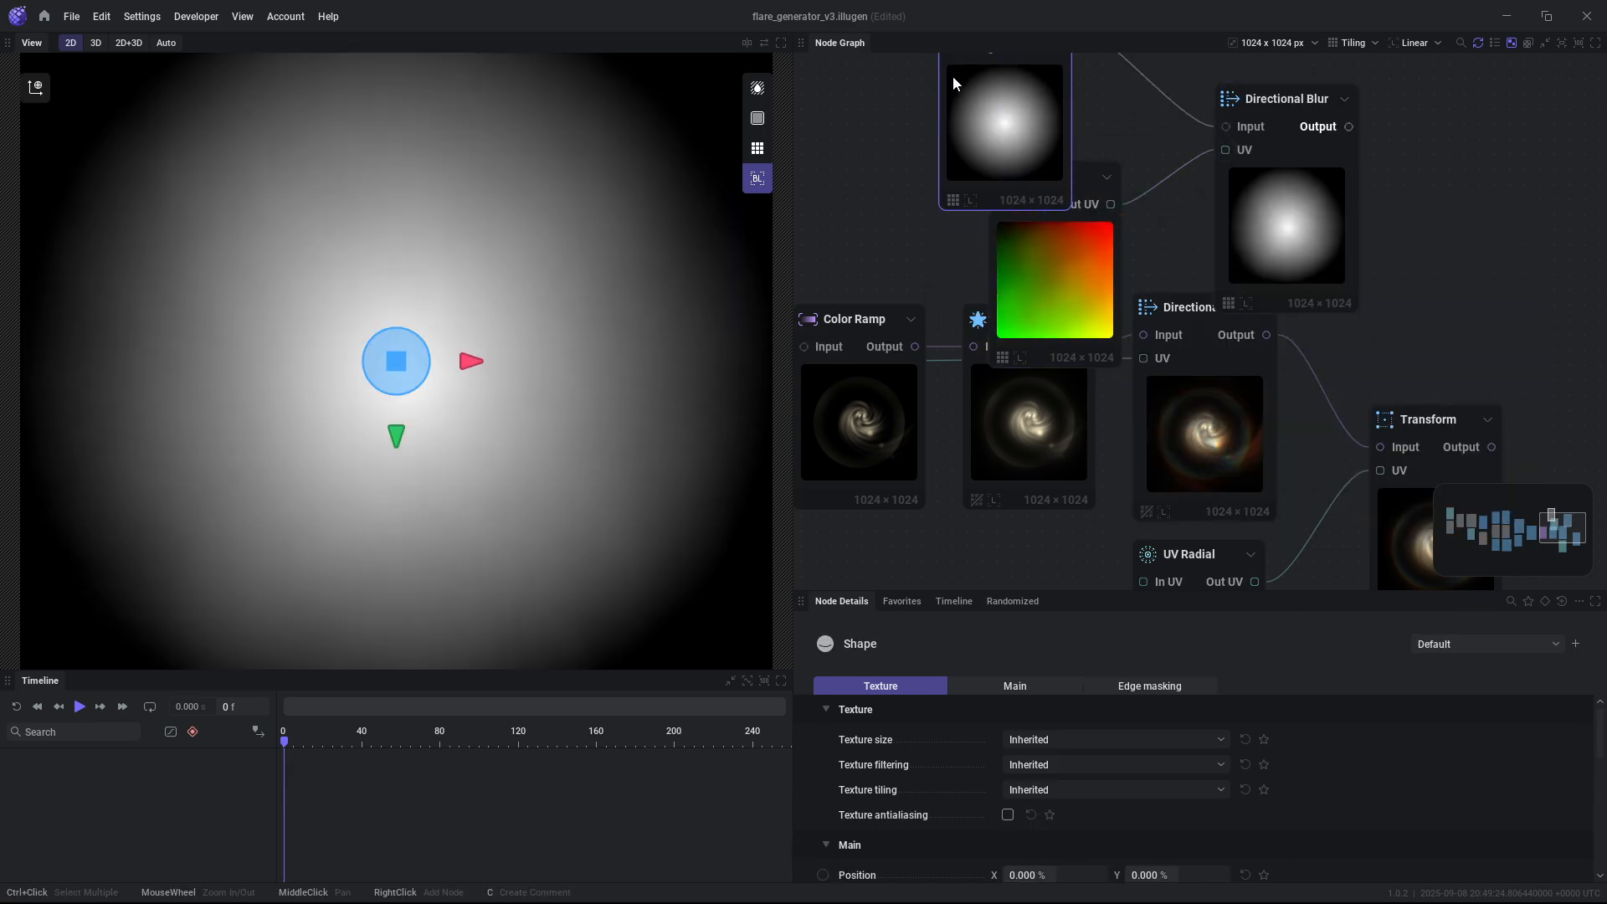
pyautogui.click(1284, 99)
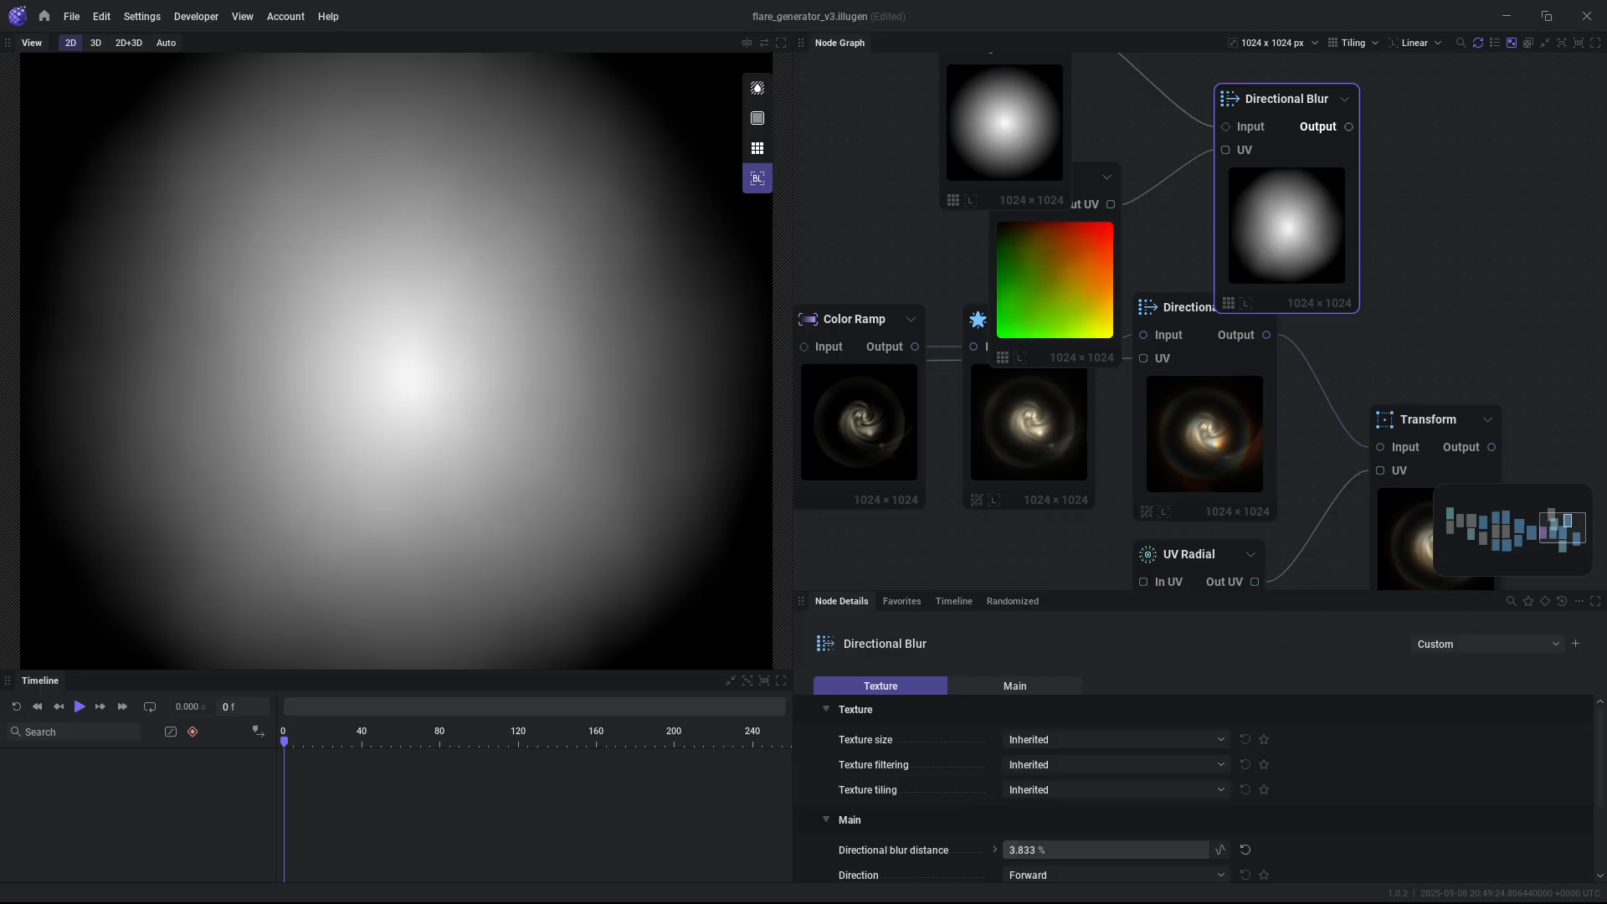
pyautogui.click(1014, 686)
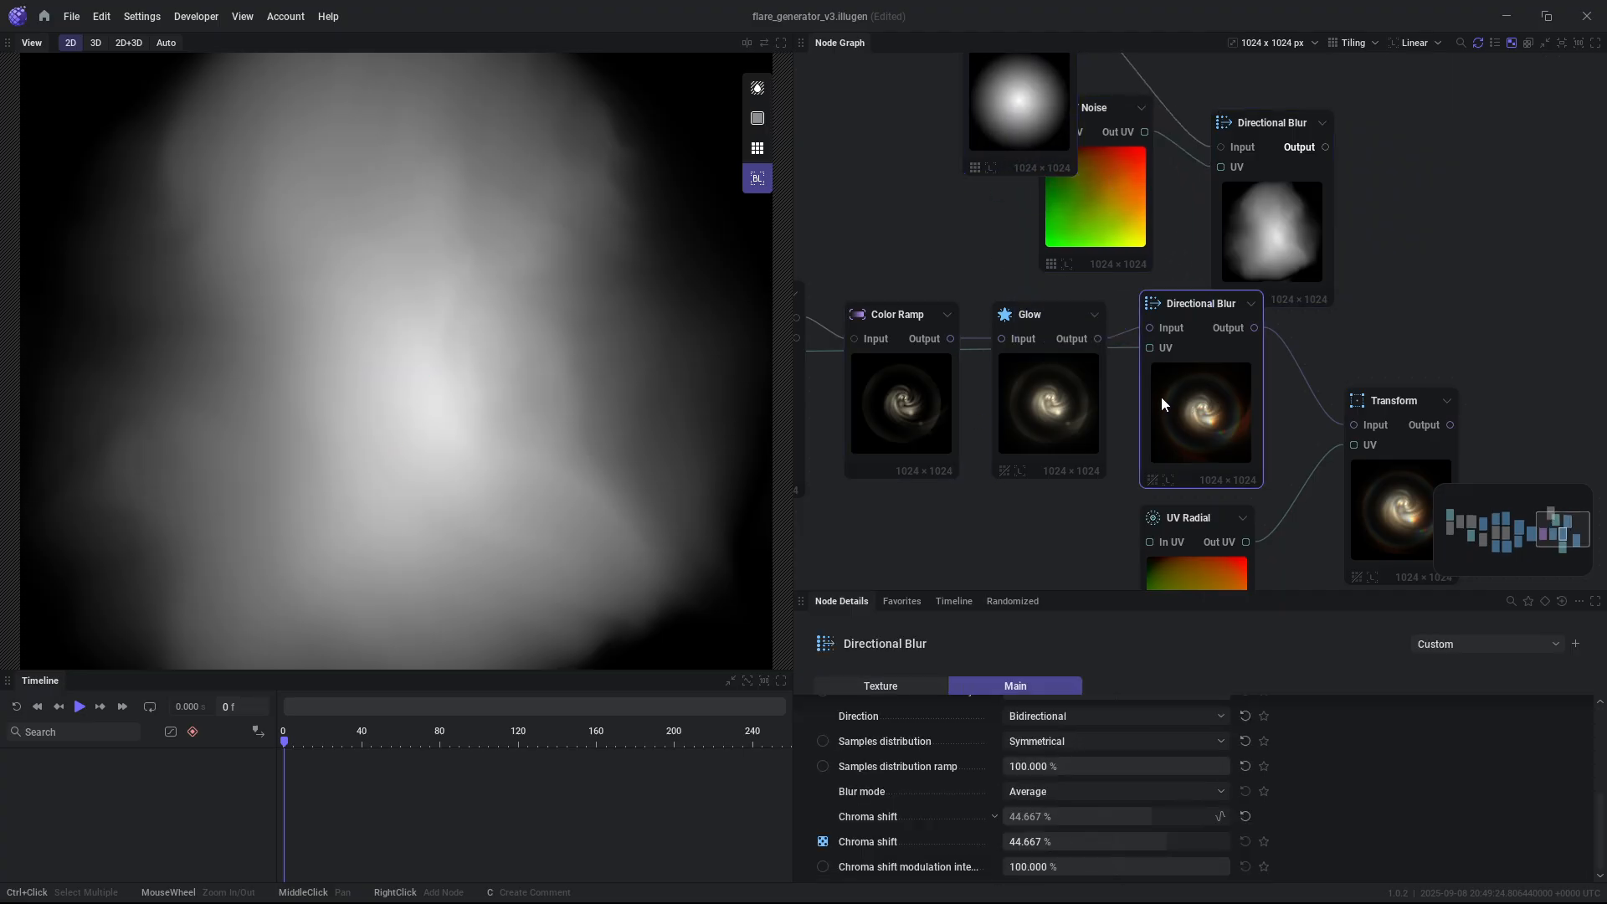
pyautogui.moveTo(1150, 327)
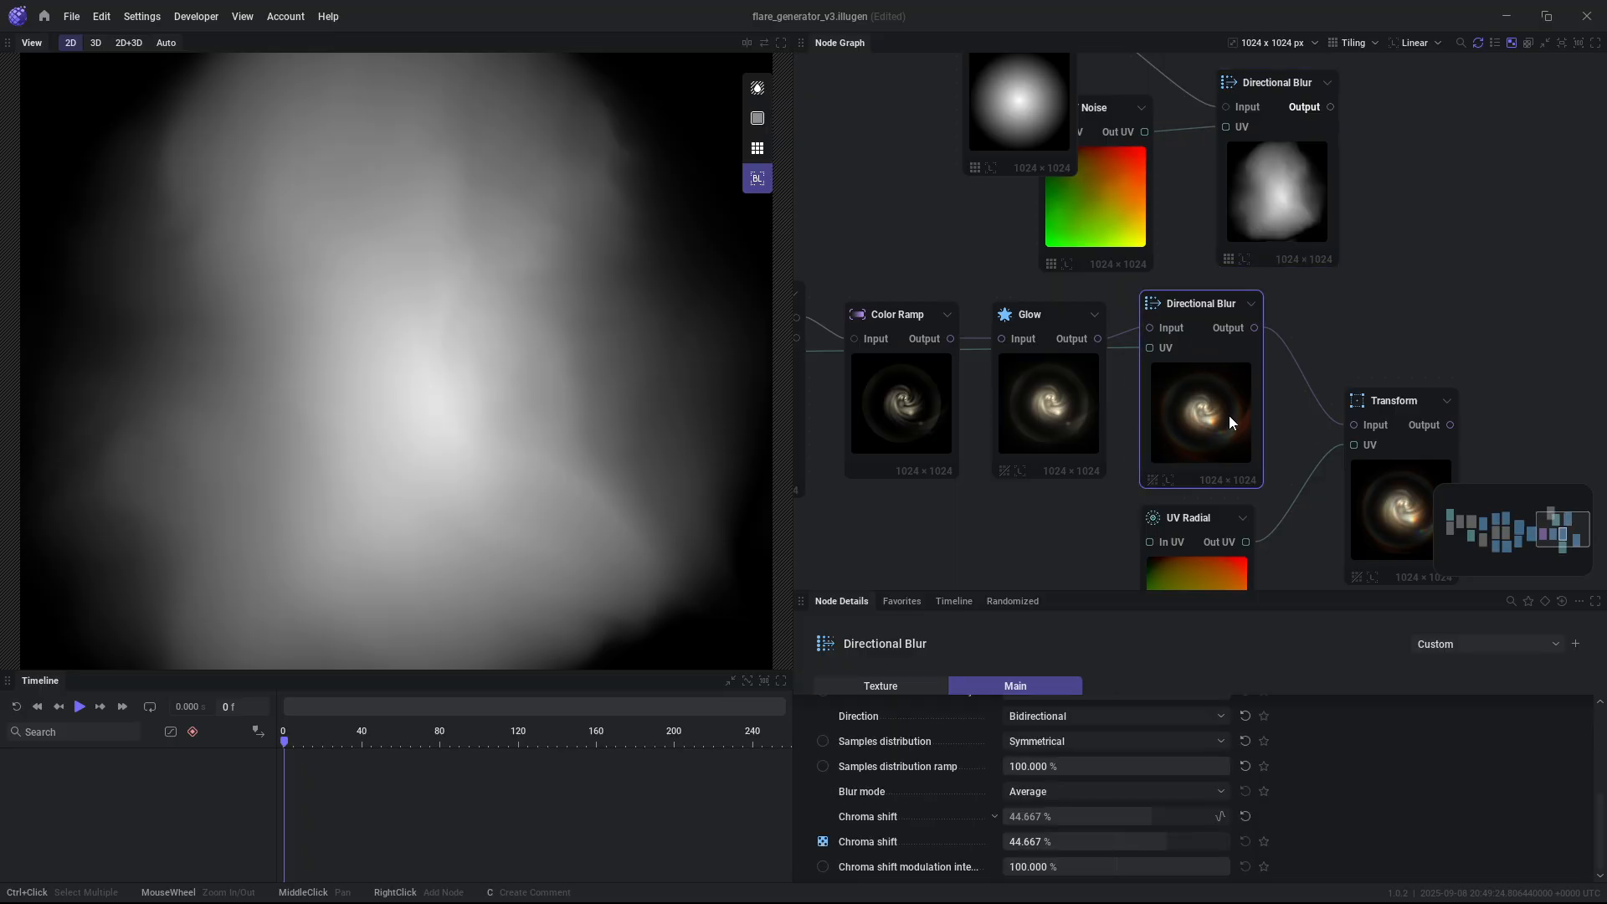
pyautogui.moveTo(1148, 787)
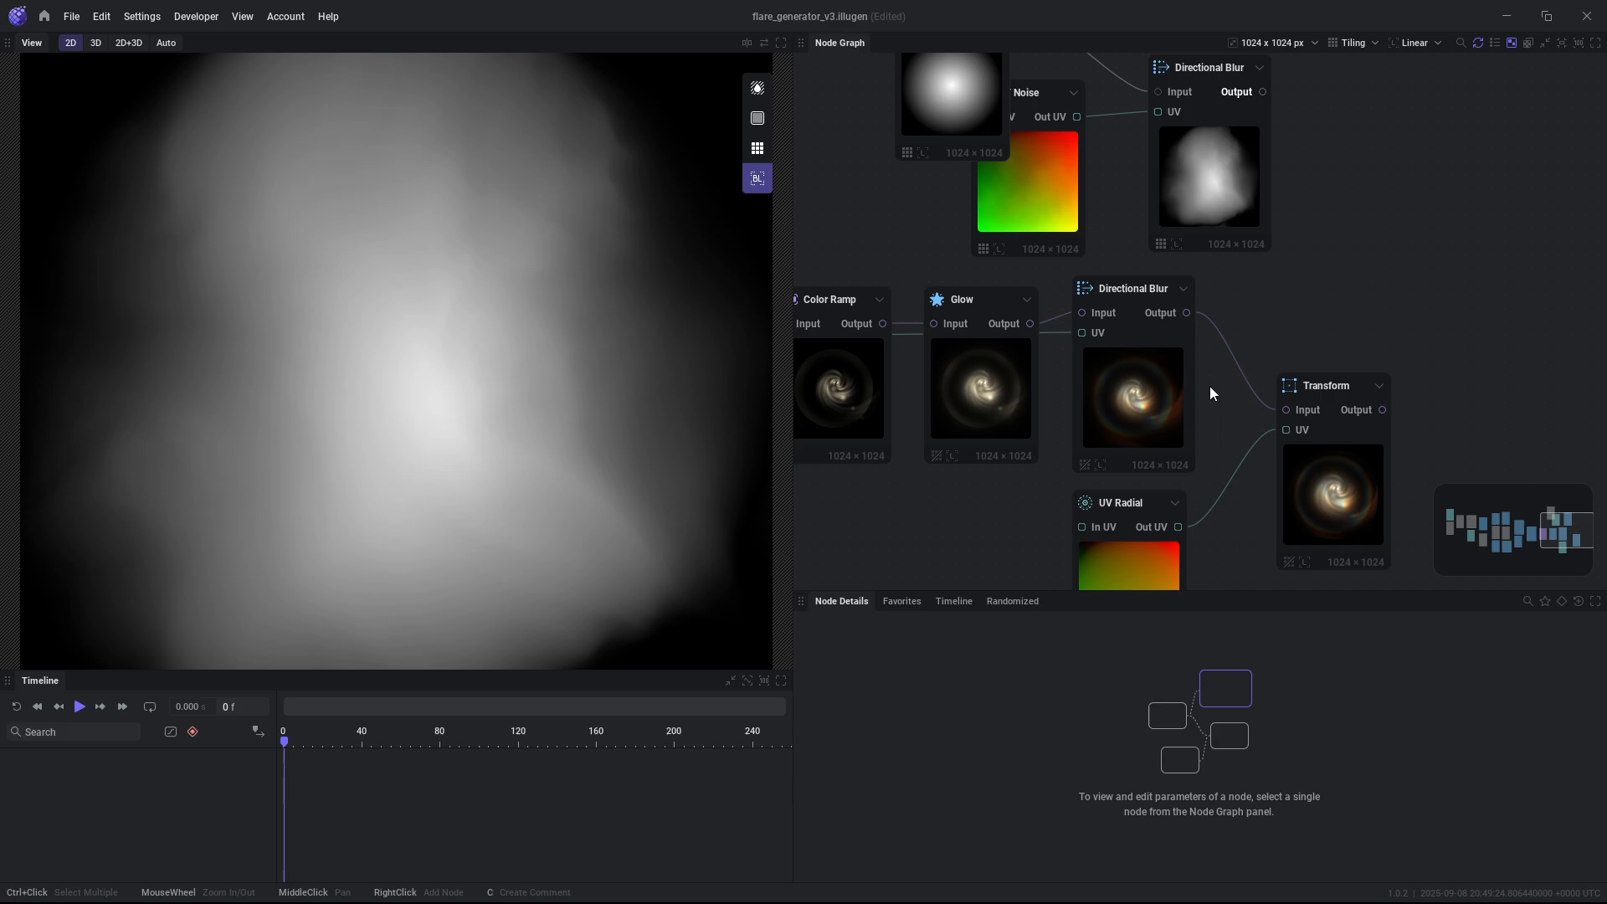
pyautogui.moveTo(1202, 389)
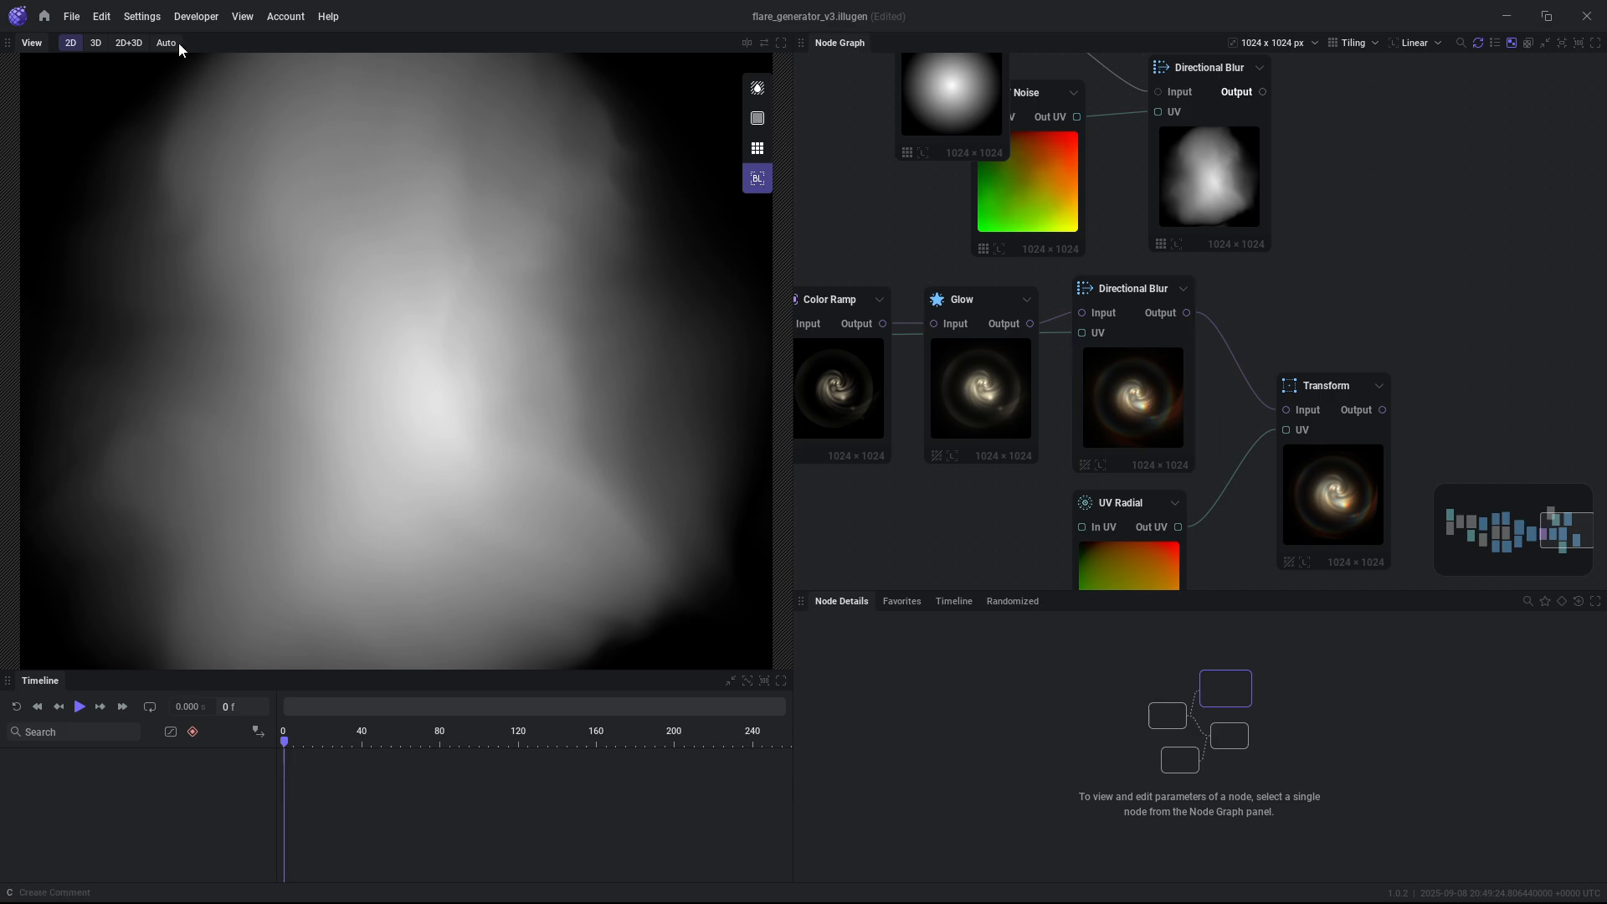
# Open Directional Blur Tutorial from Home and set UV Identity primary axis tiling to 10.
pyautogui.click(44, 15)
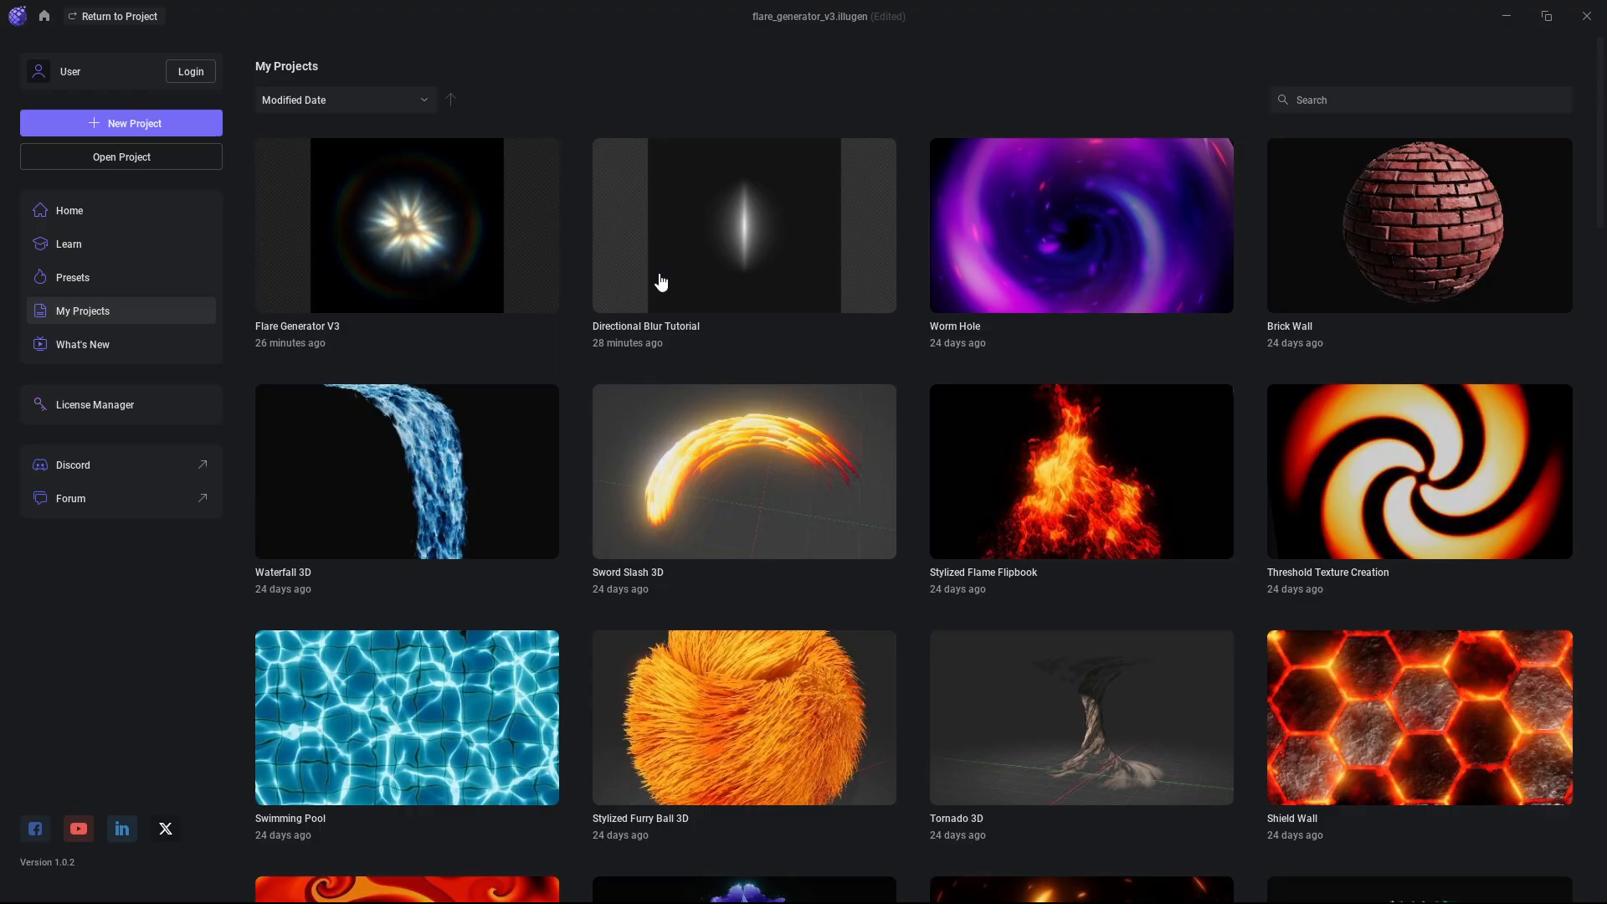
pyautogui.doubleClick(743, 224)
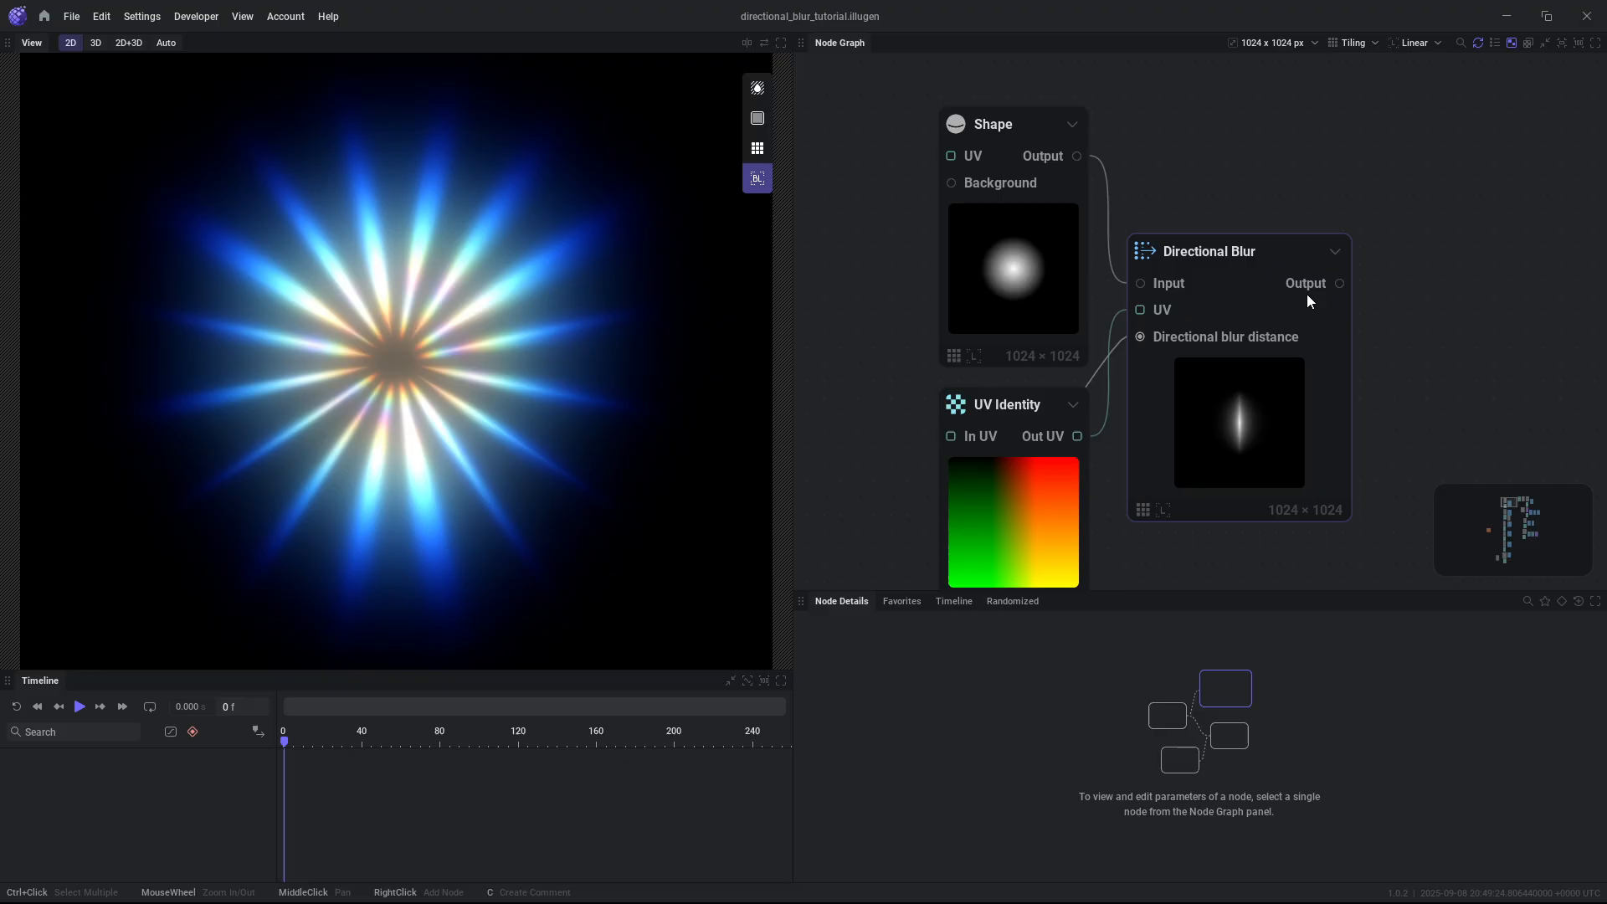
pyautogui.click(1010, 404)
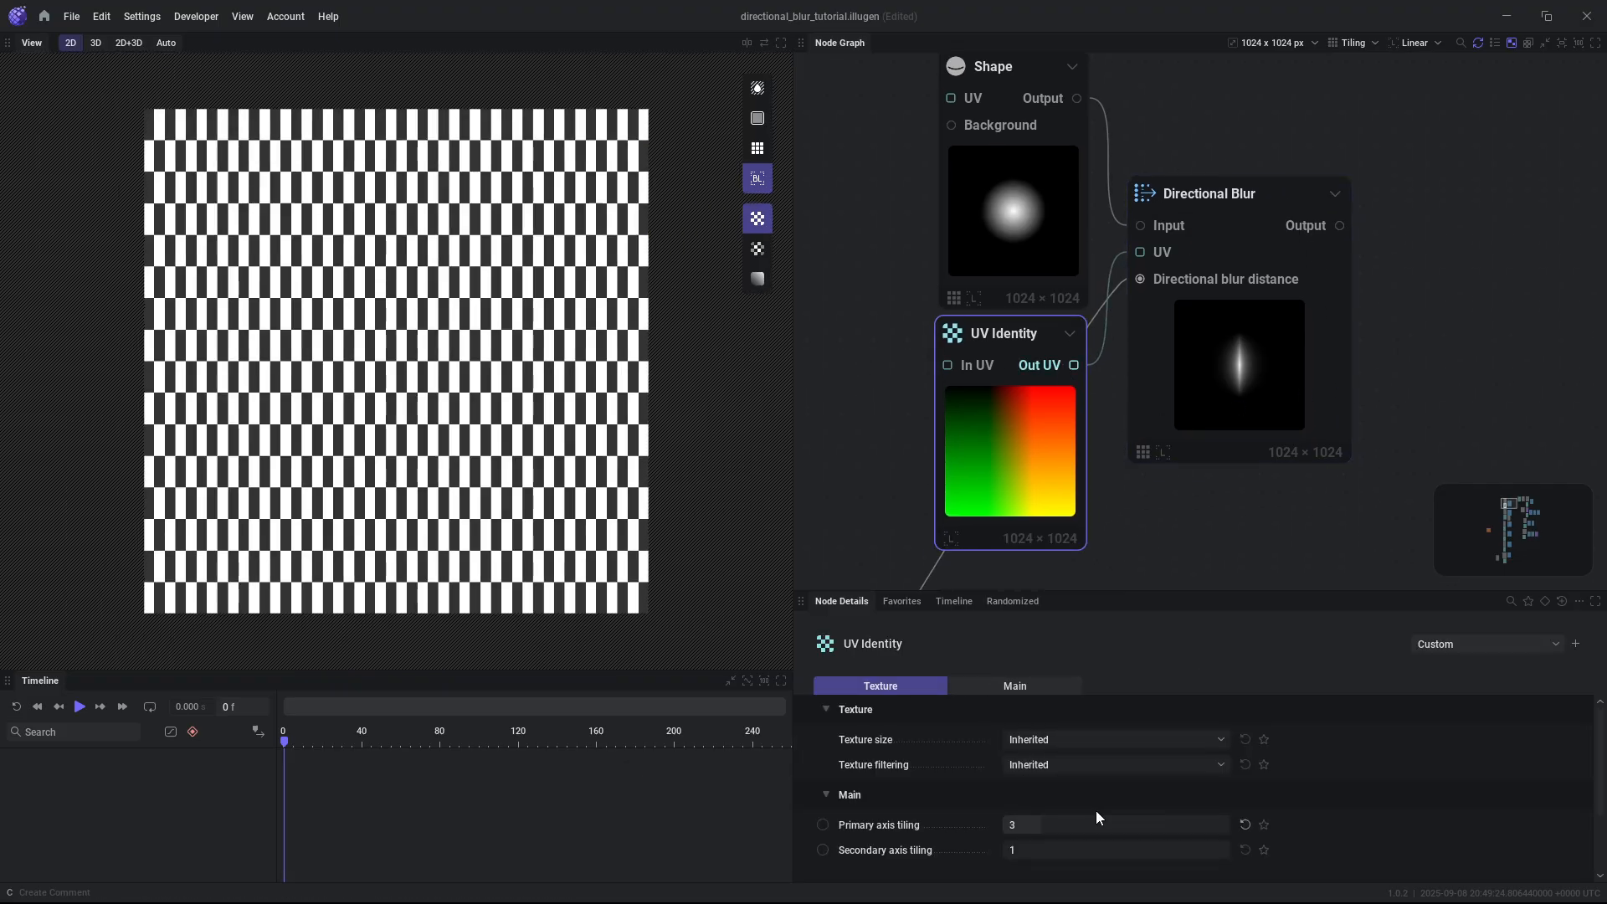
pyautogui.write('10')
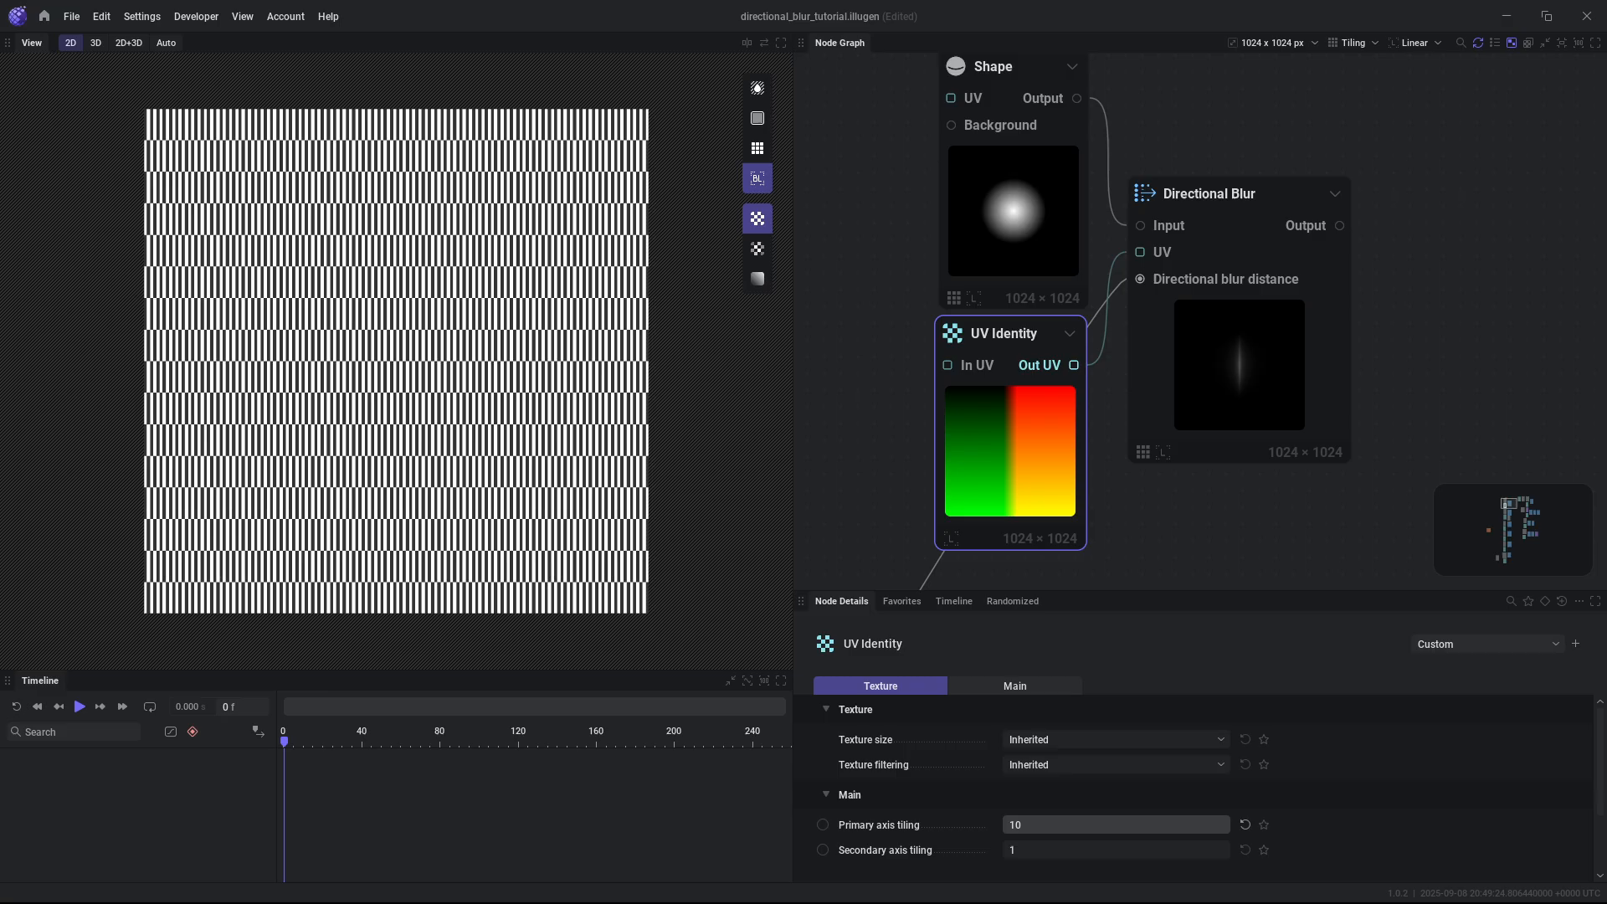
pyautogui.write('1')
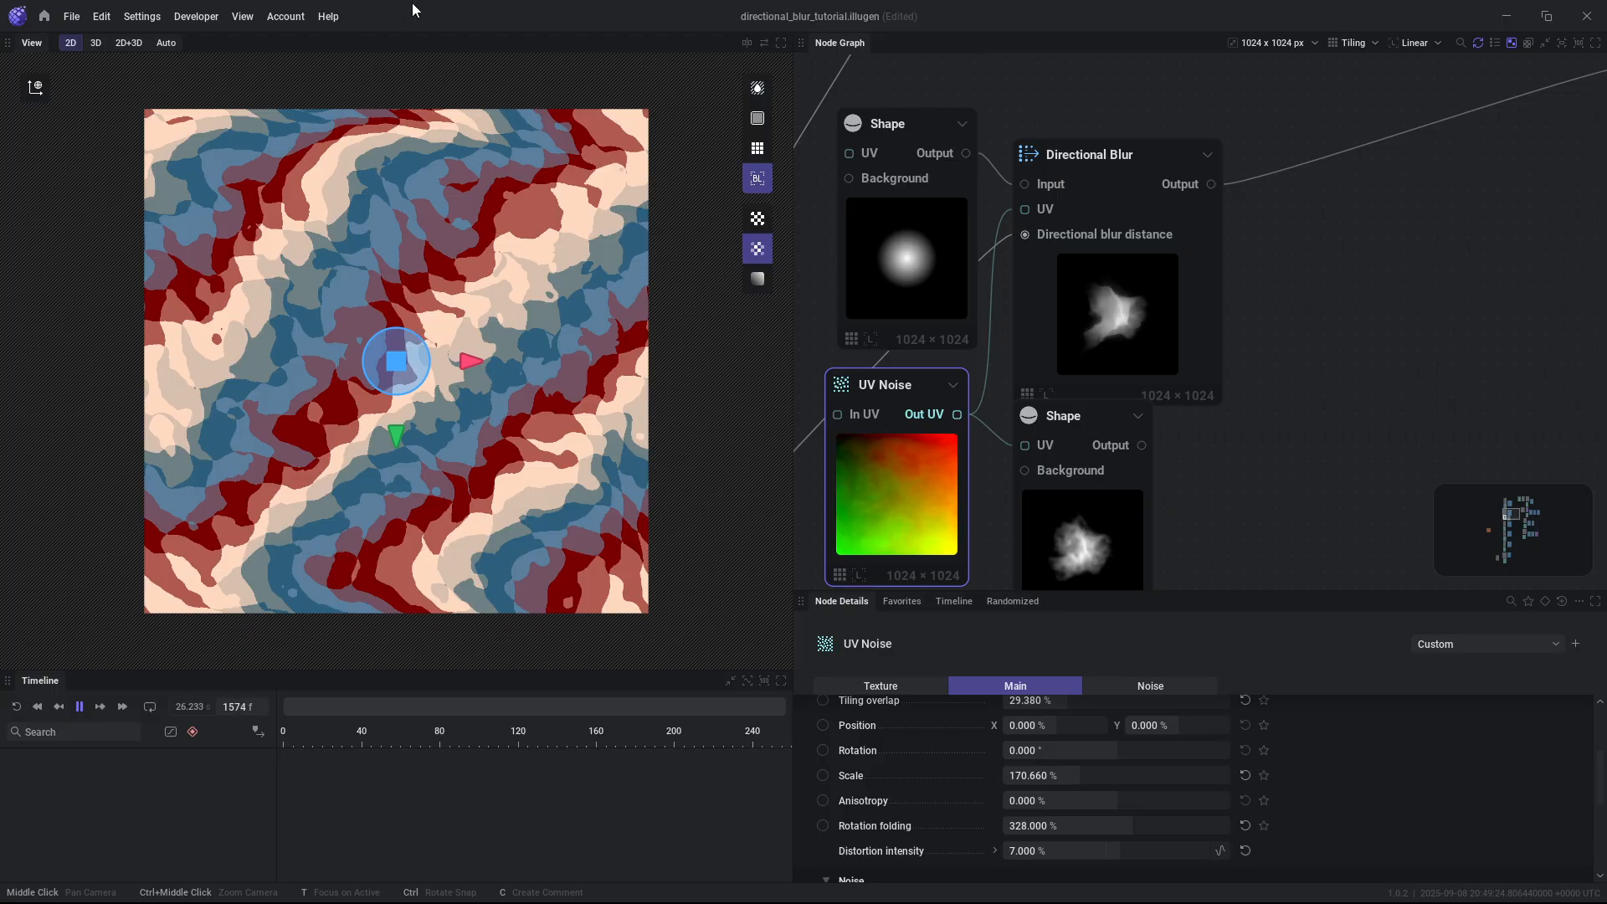
# Pan the Node Graph to the UV Rotational node driving the Directional Blur glow.
pyautogui.click(876, 104)
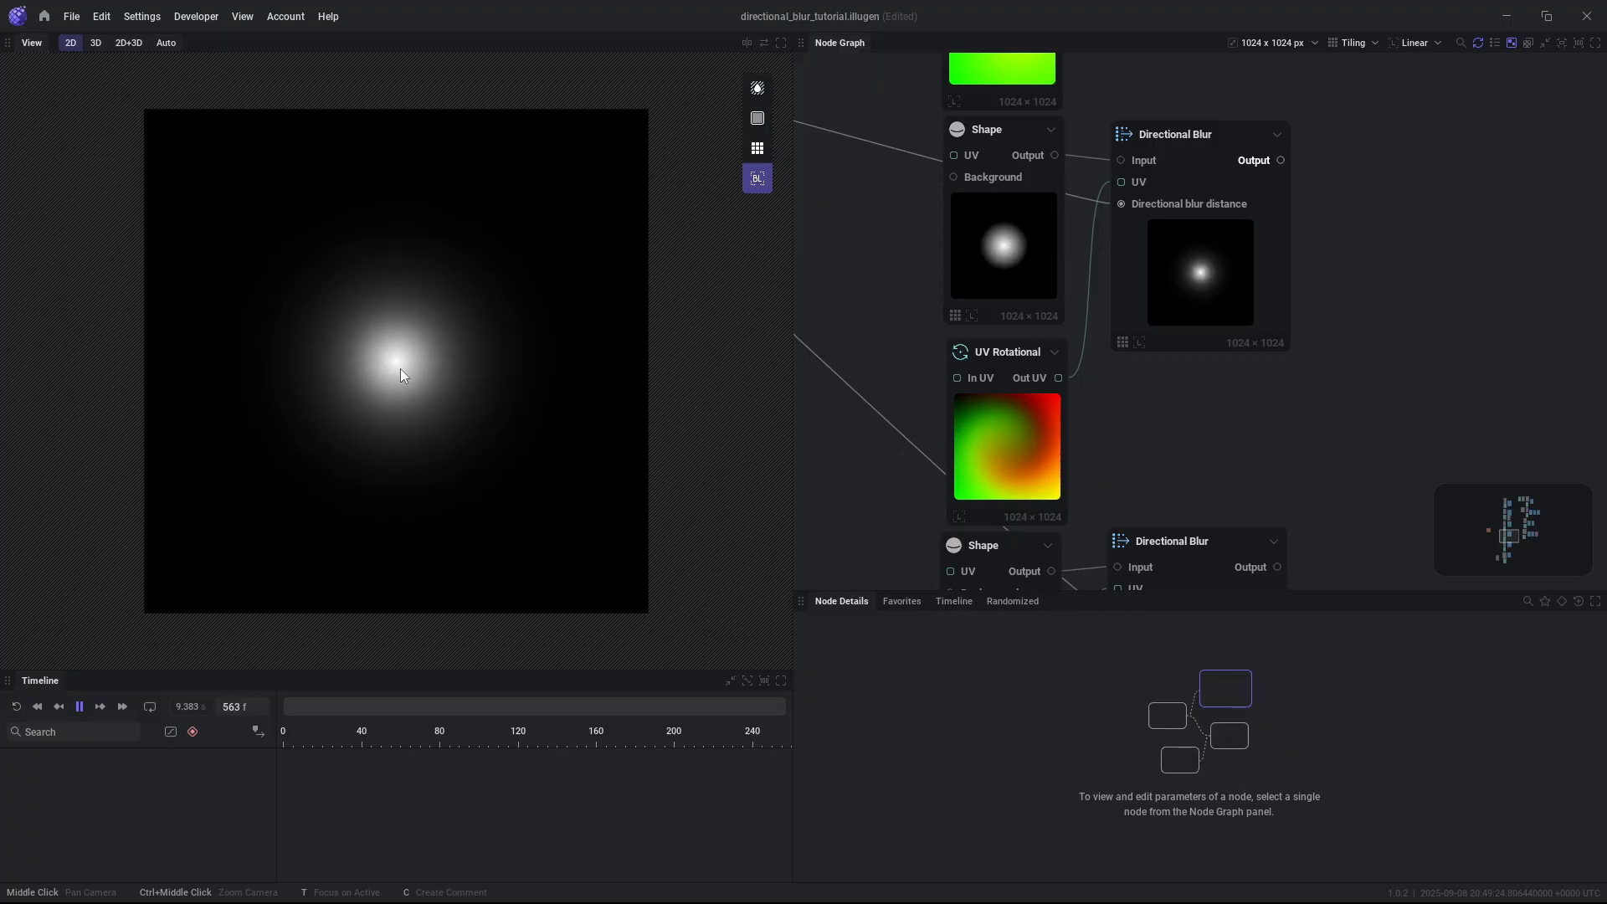
# Move the UV Rotational centre left and swing its rotation to about -54.9°.
pyautogui.click(984, 129)
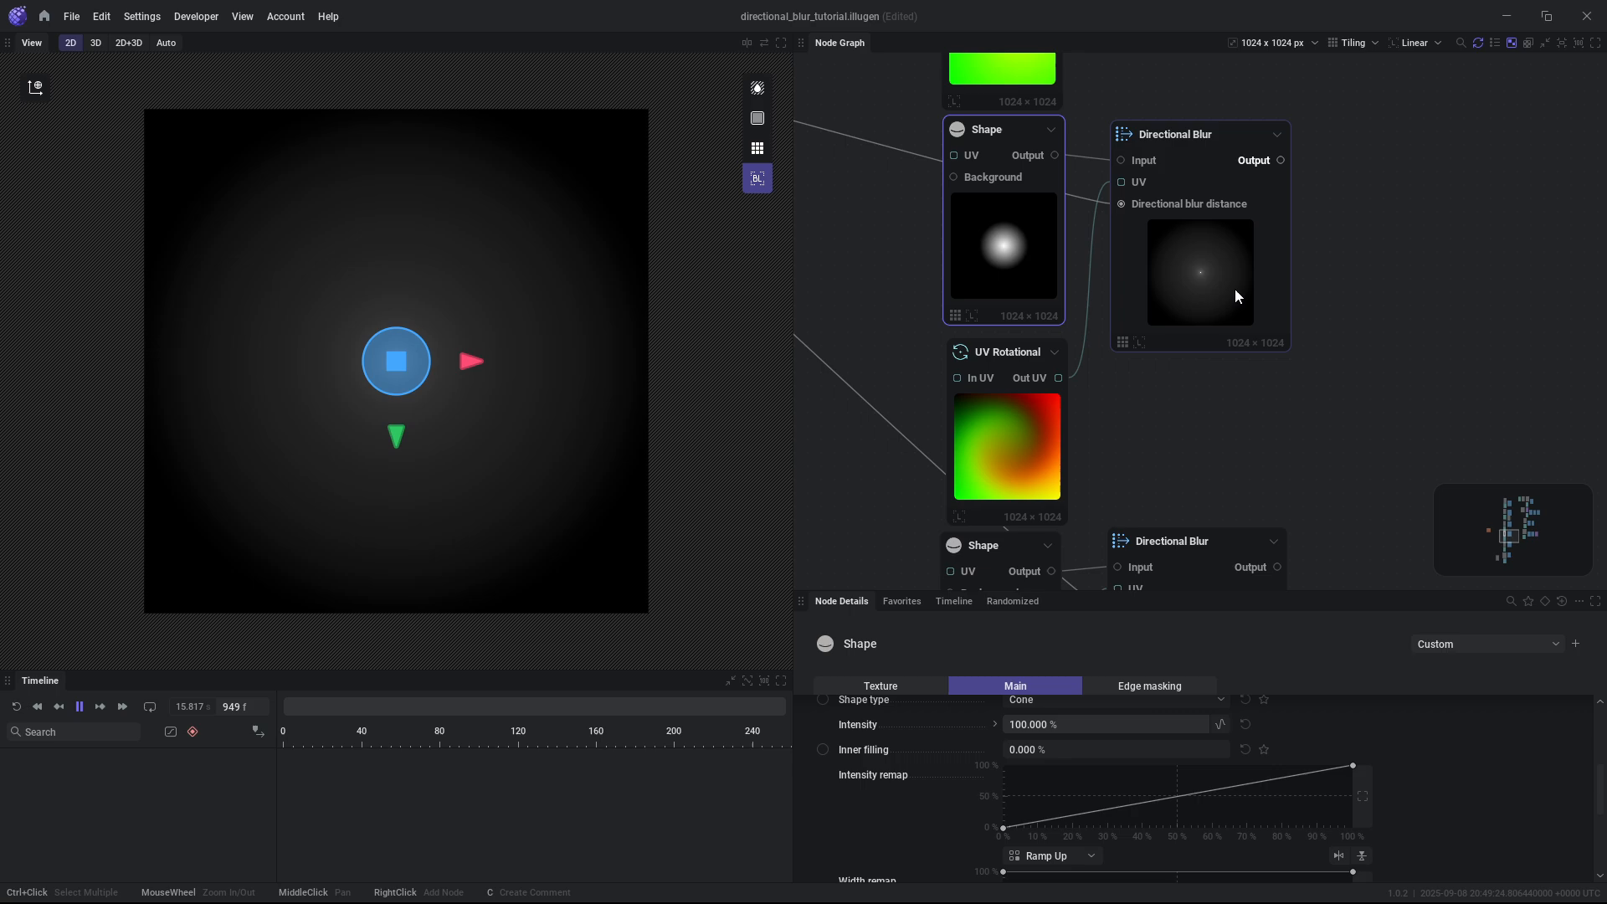
pyautogui.click(1173, 134)
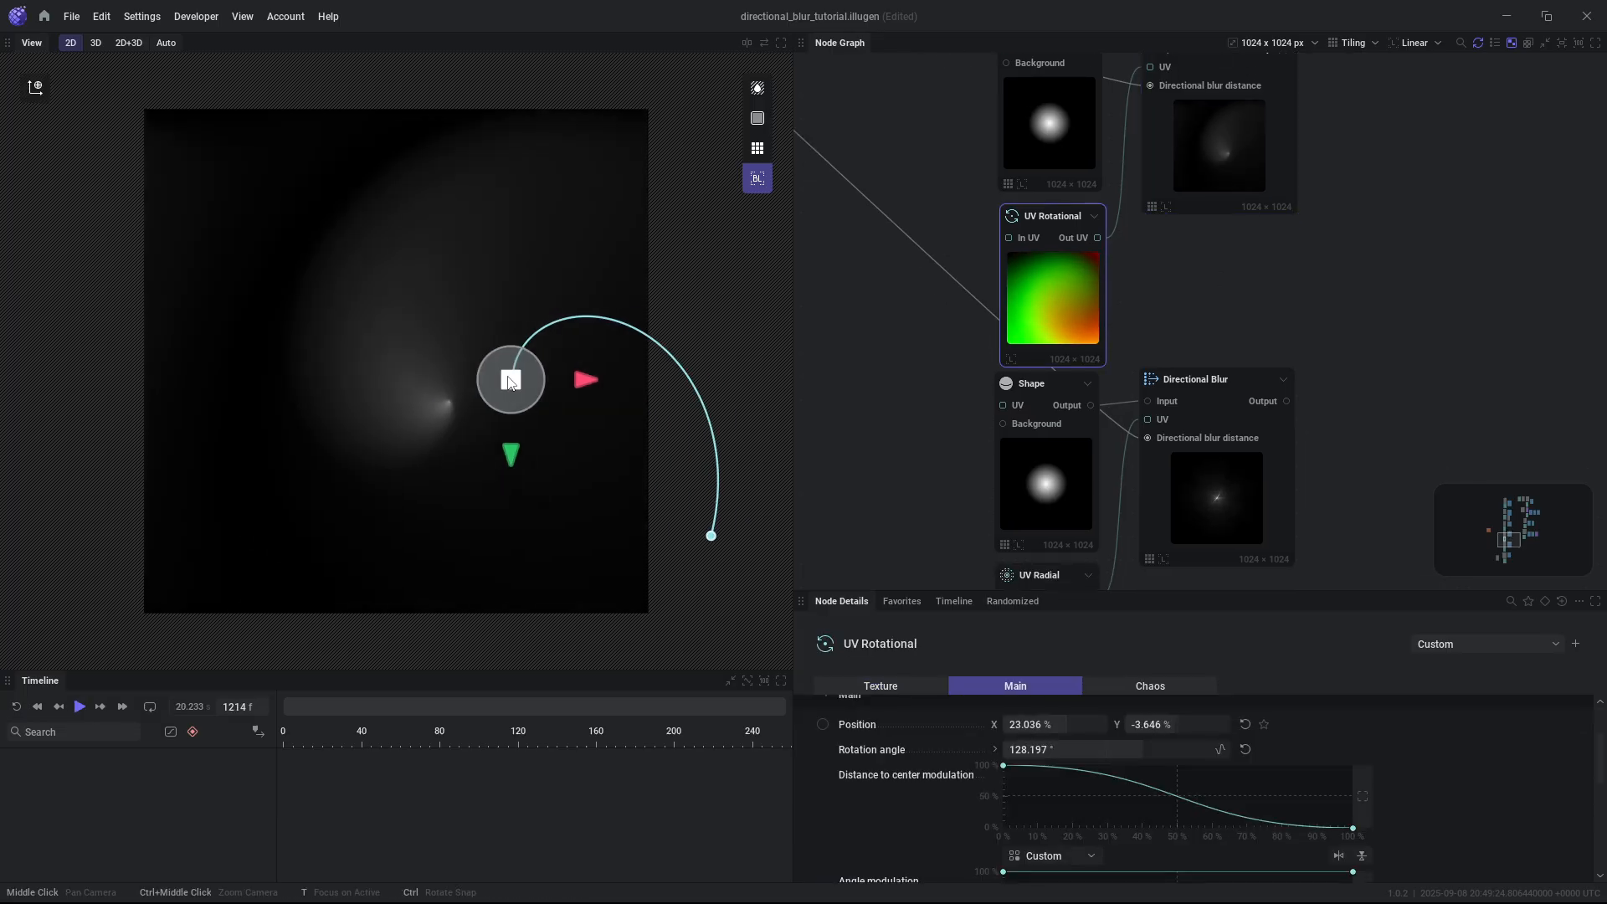
pyautogui.moveTo(511, 378); pyautogui.dragTo(166, 380)
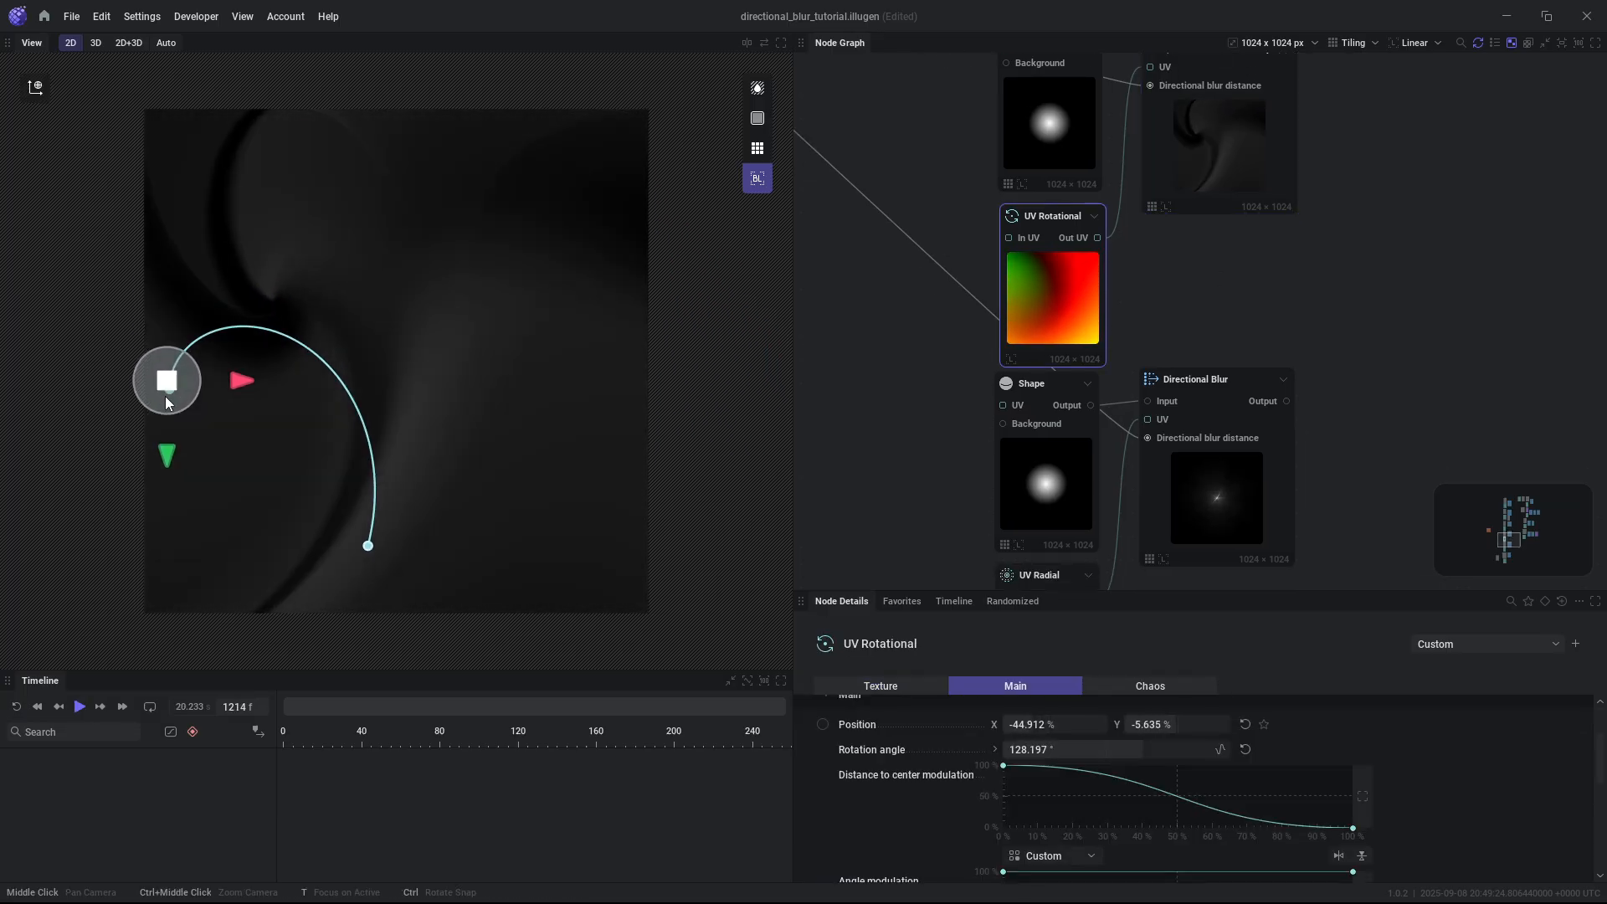
pyautogui.moveTo(166, 379); pyautogui.dragTo(328, 343)
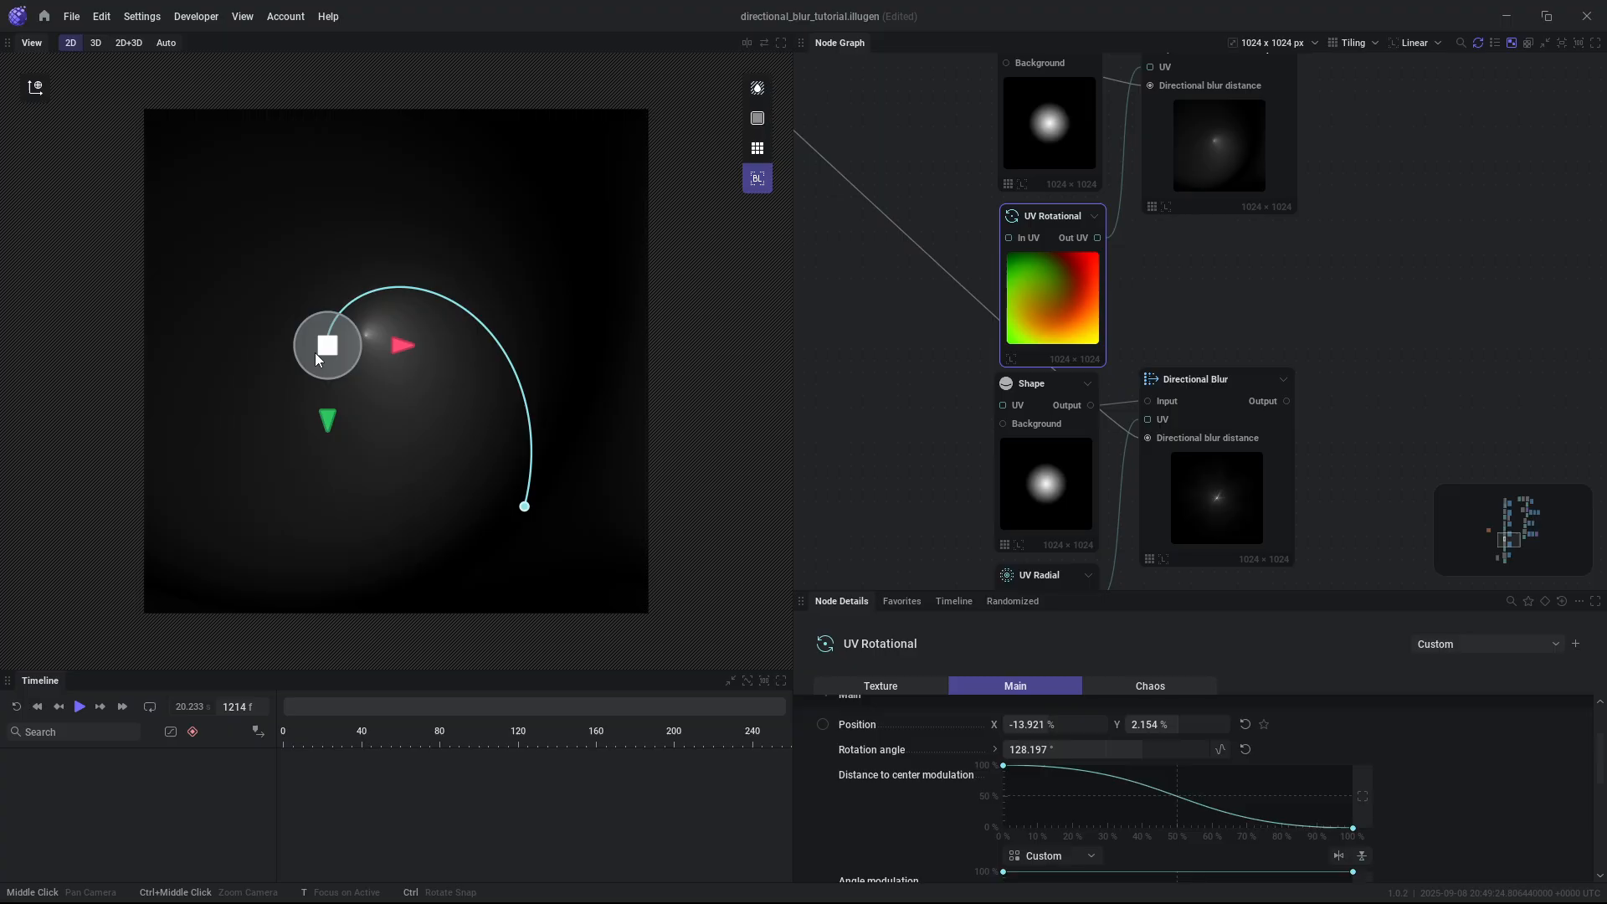
pyautogui.moveTo(525, 506); pyautogui.dragTo(121, 210)
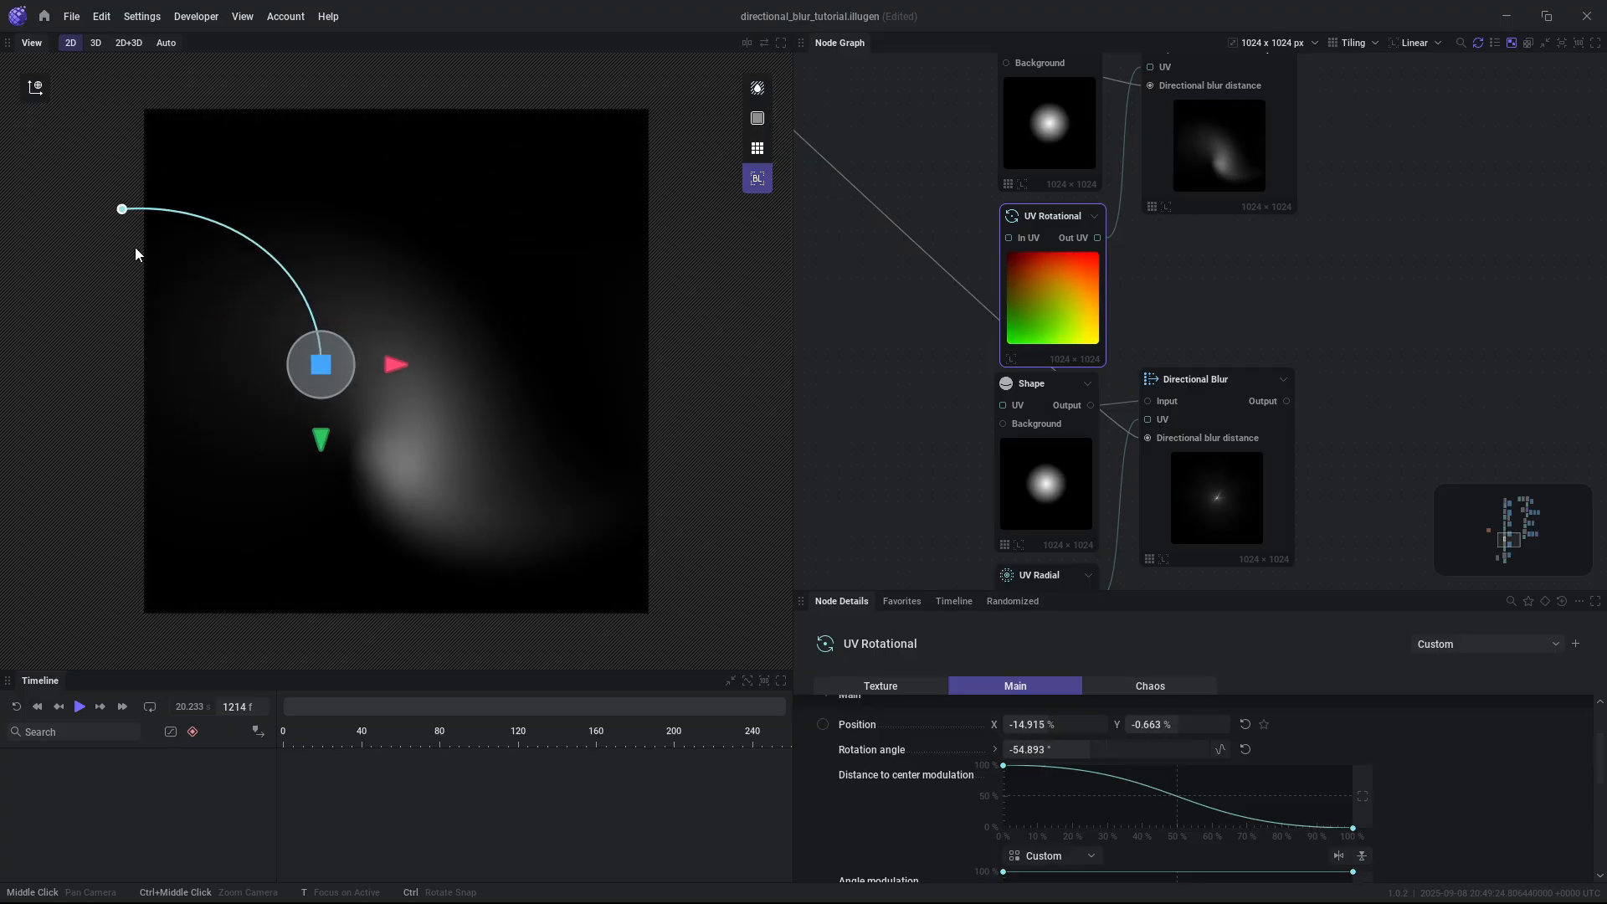
pyautogui.moveTo(121, 209); pyautogui.dragTo(333, 111)
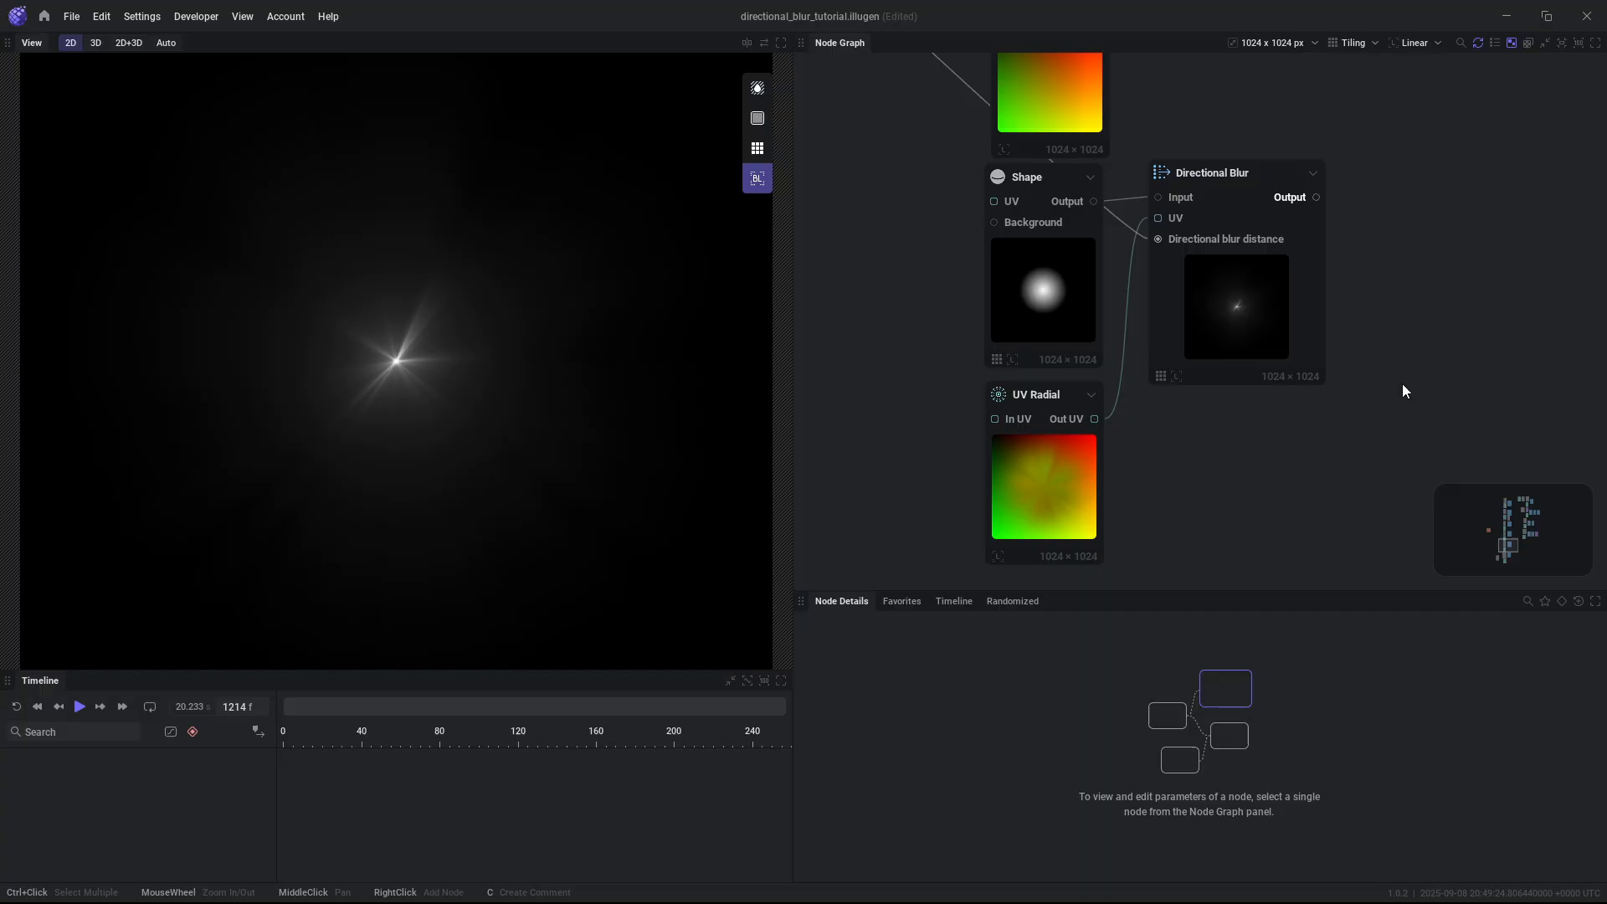
# Drag the UV Radial centre around, leaving the streak origin at the upper right.
pyautogui.click(1025, 394)
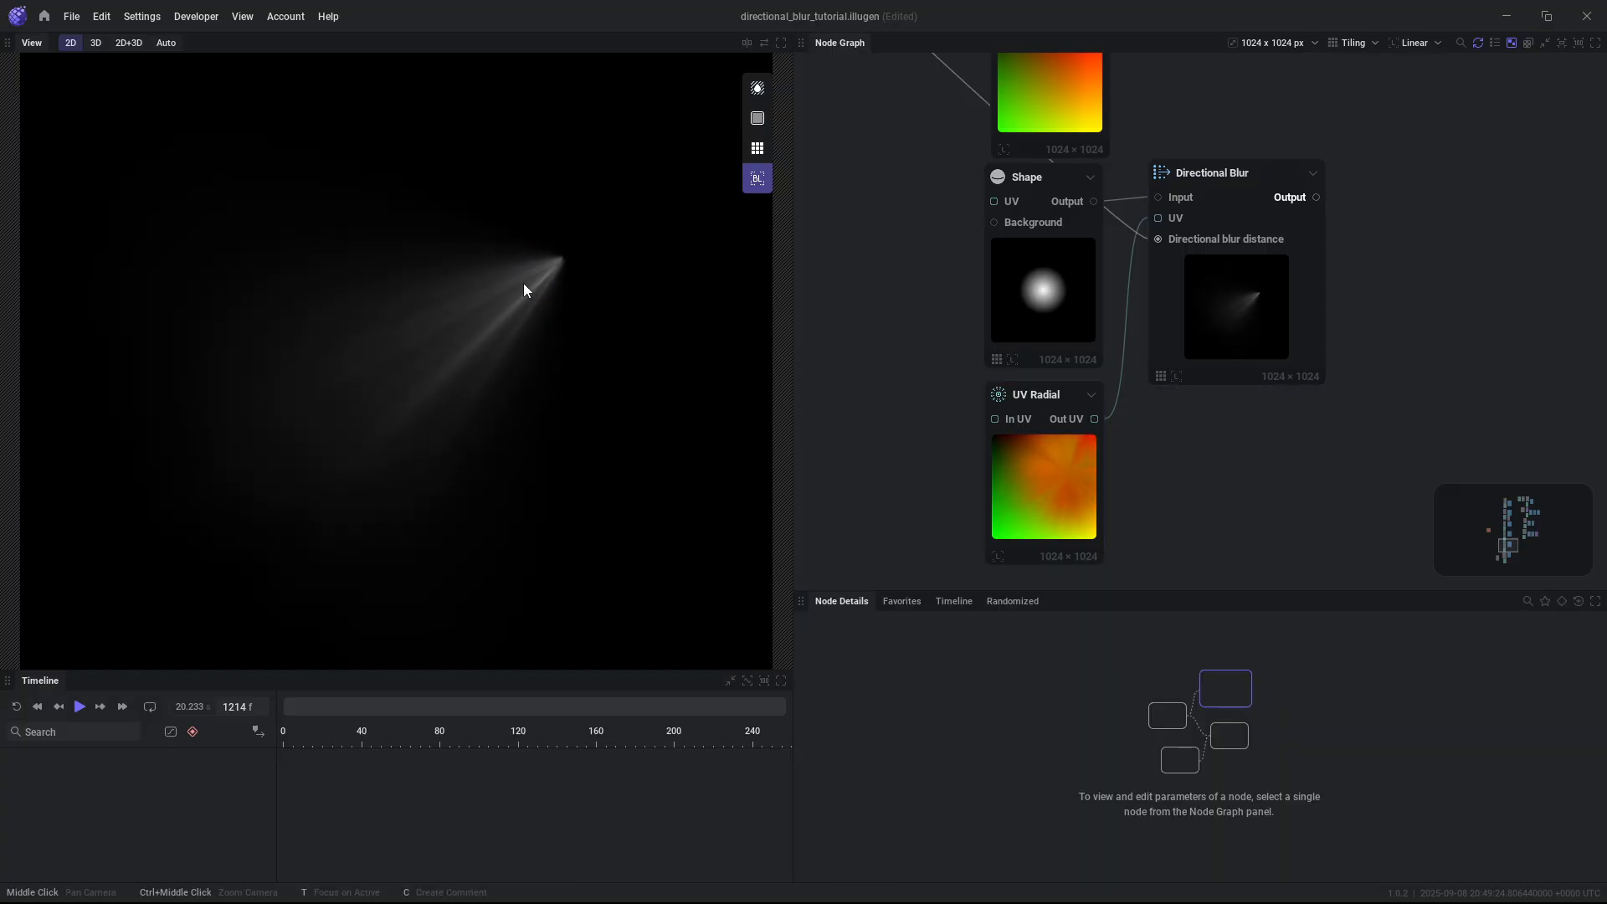
pyautogui.click(1025, 394)
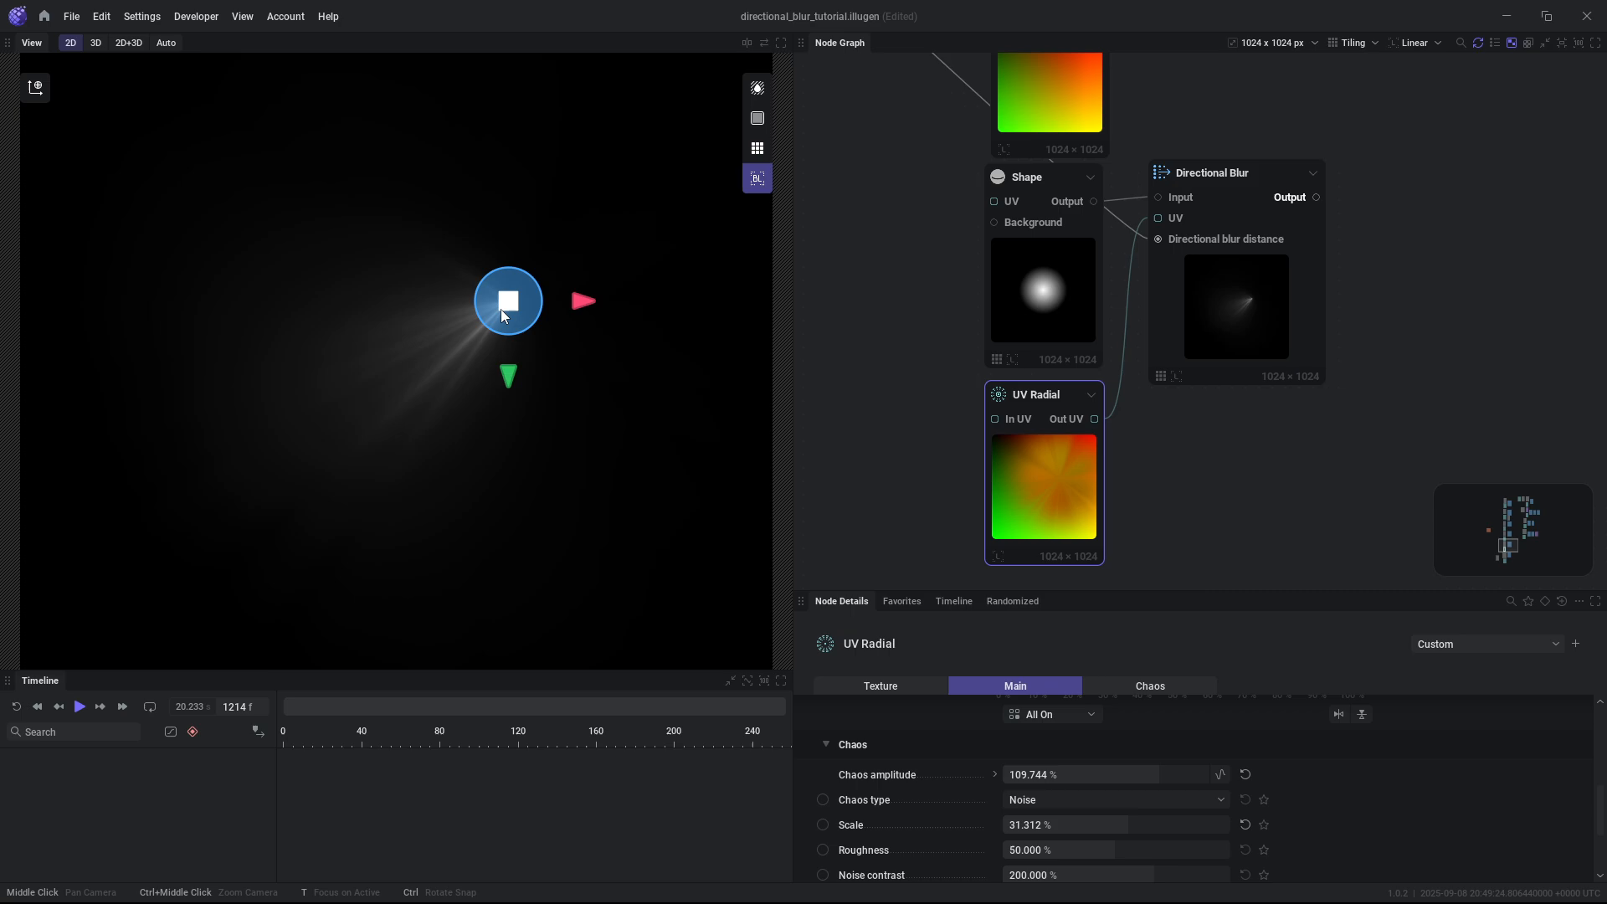
pyautogui.moveTo(507, 301); pyautogui.dragTo(232, 490)
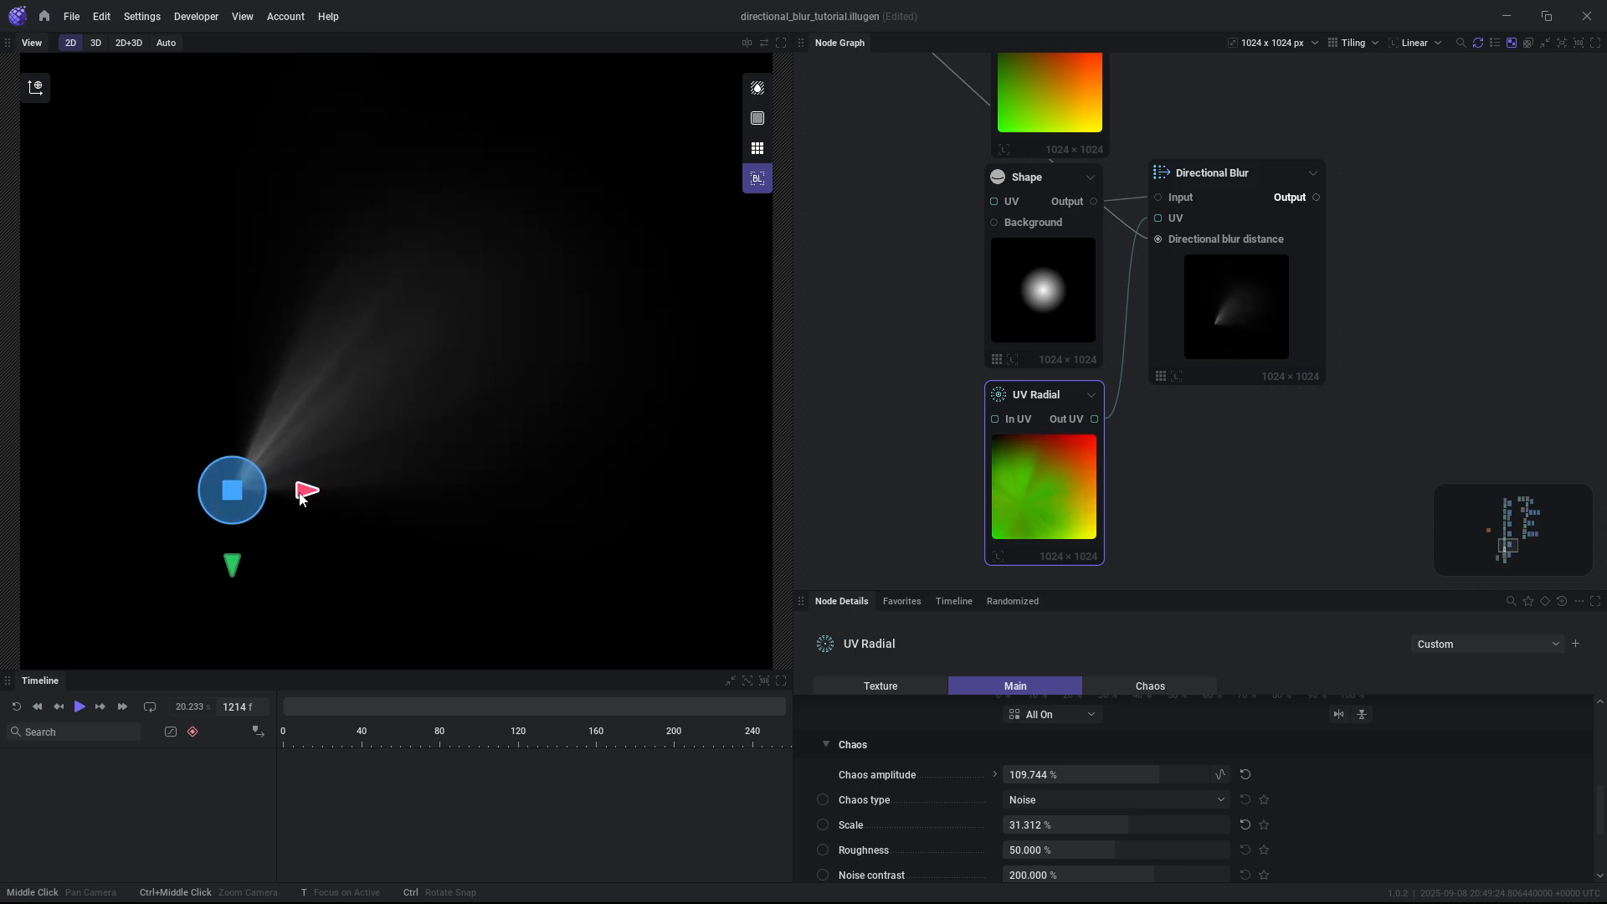
pyautogui.moveTo(232, 490); pyautogui.dragTo(407, 370)
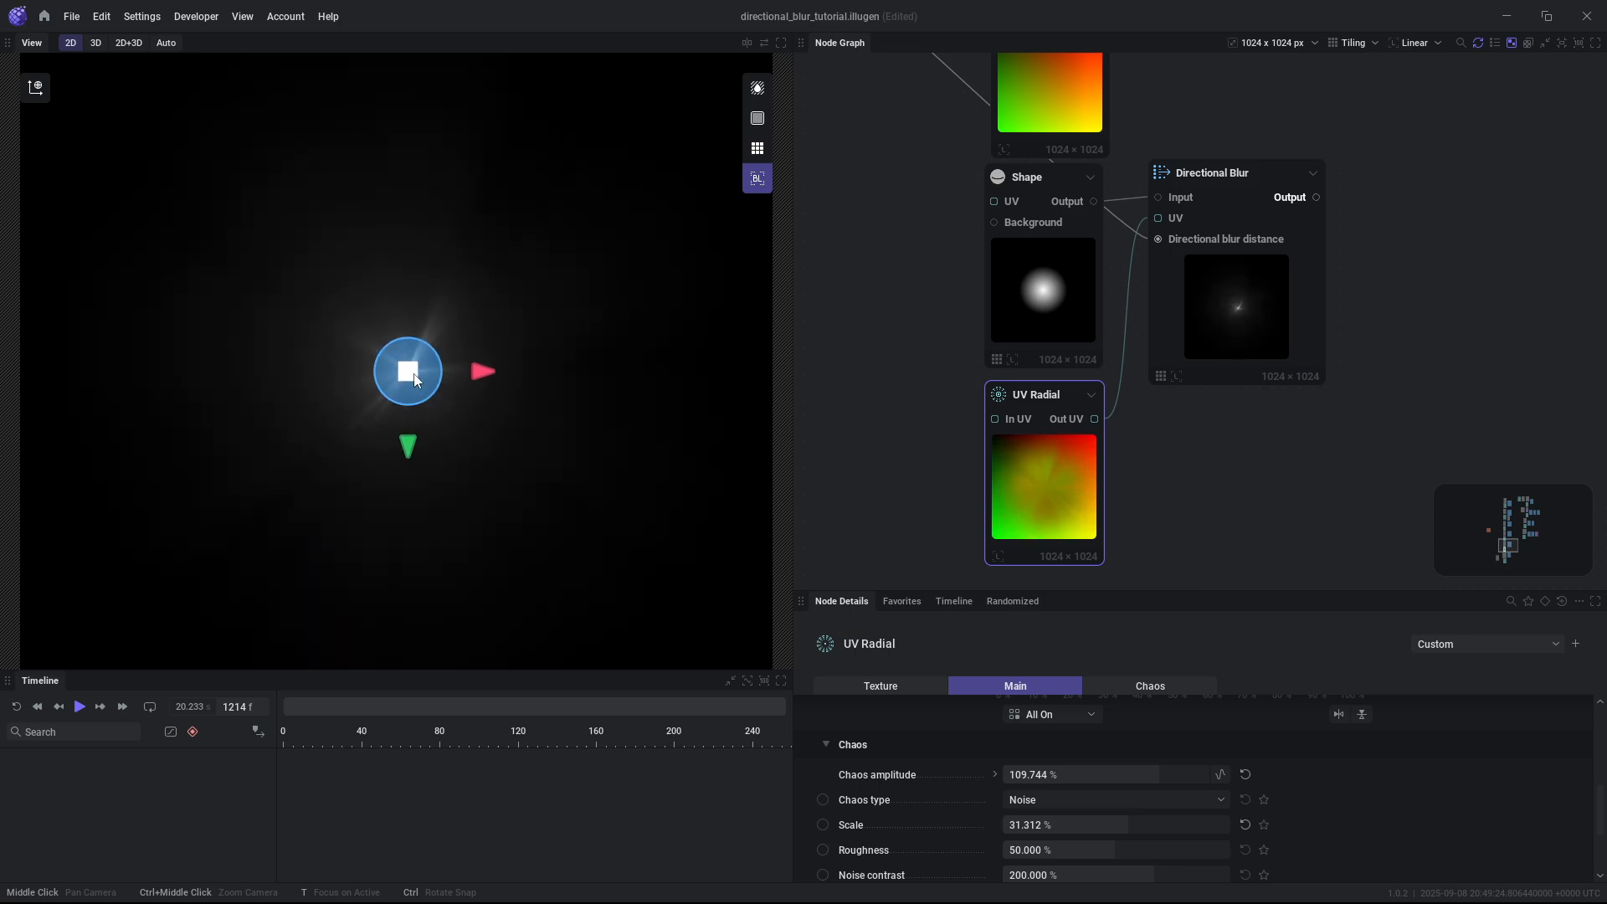
pyautogui.moveTo(407, 370); pyautogui.dragTo(599, 215)
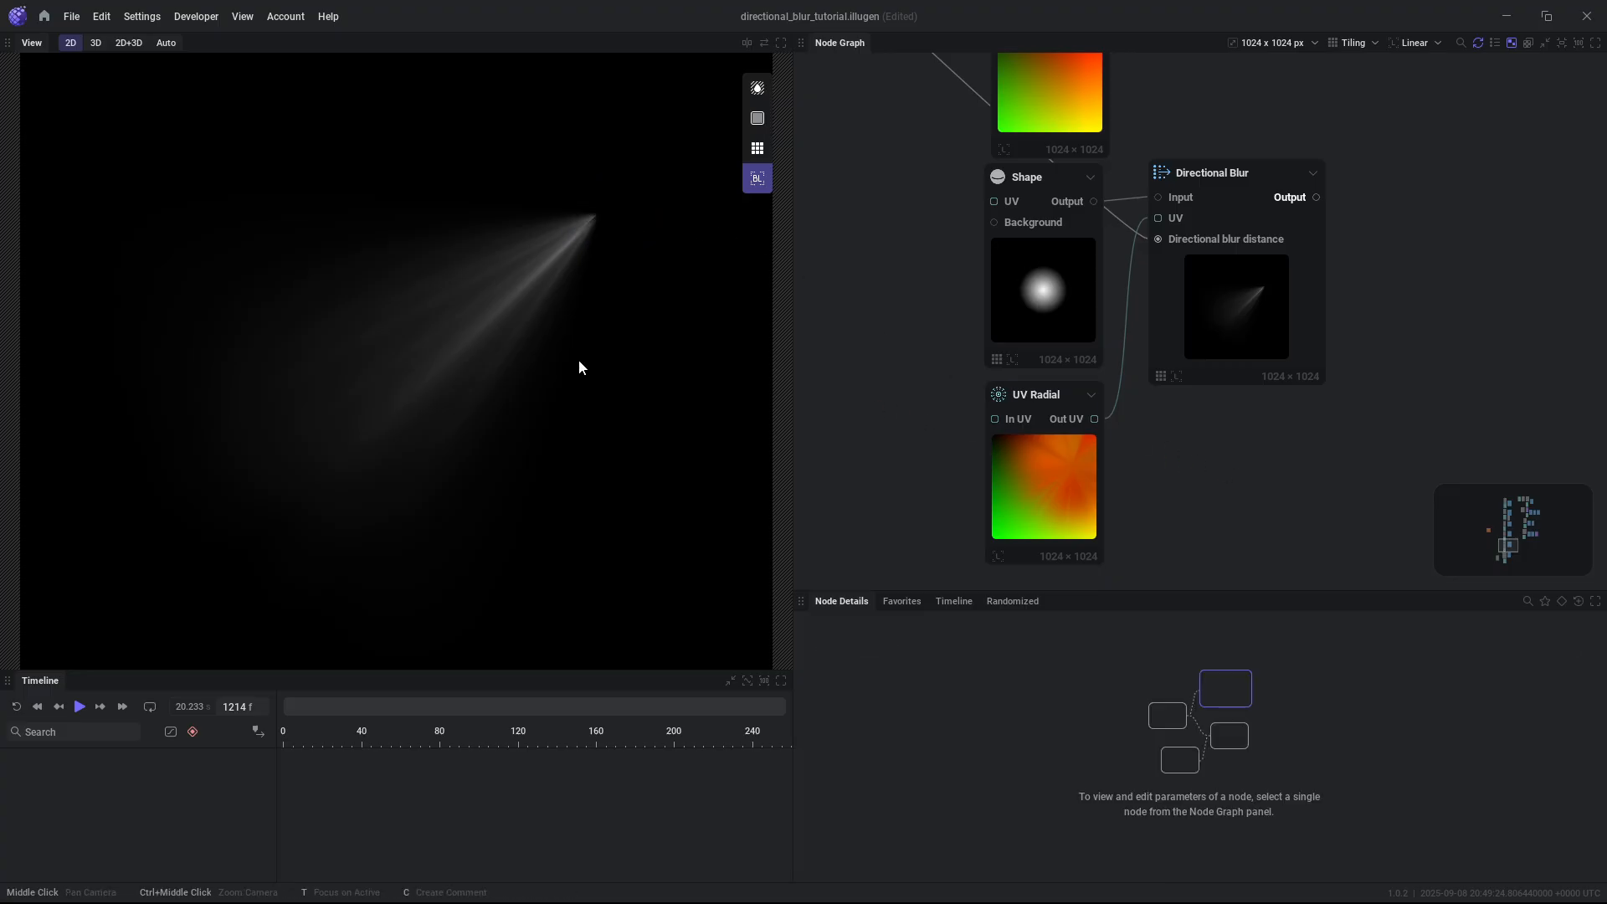
pyautogui.moveTo(515, 338)
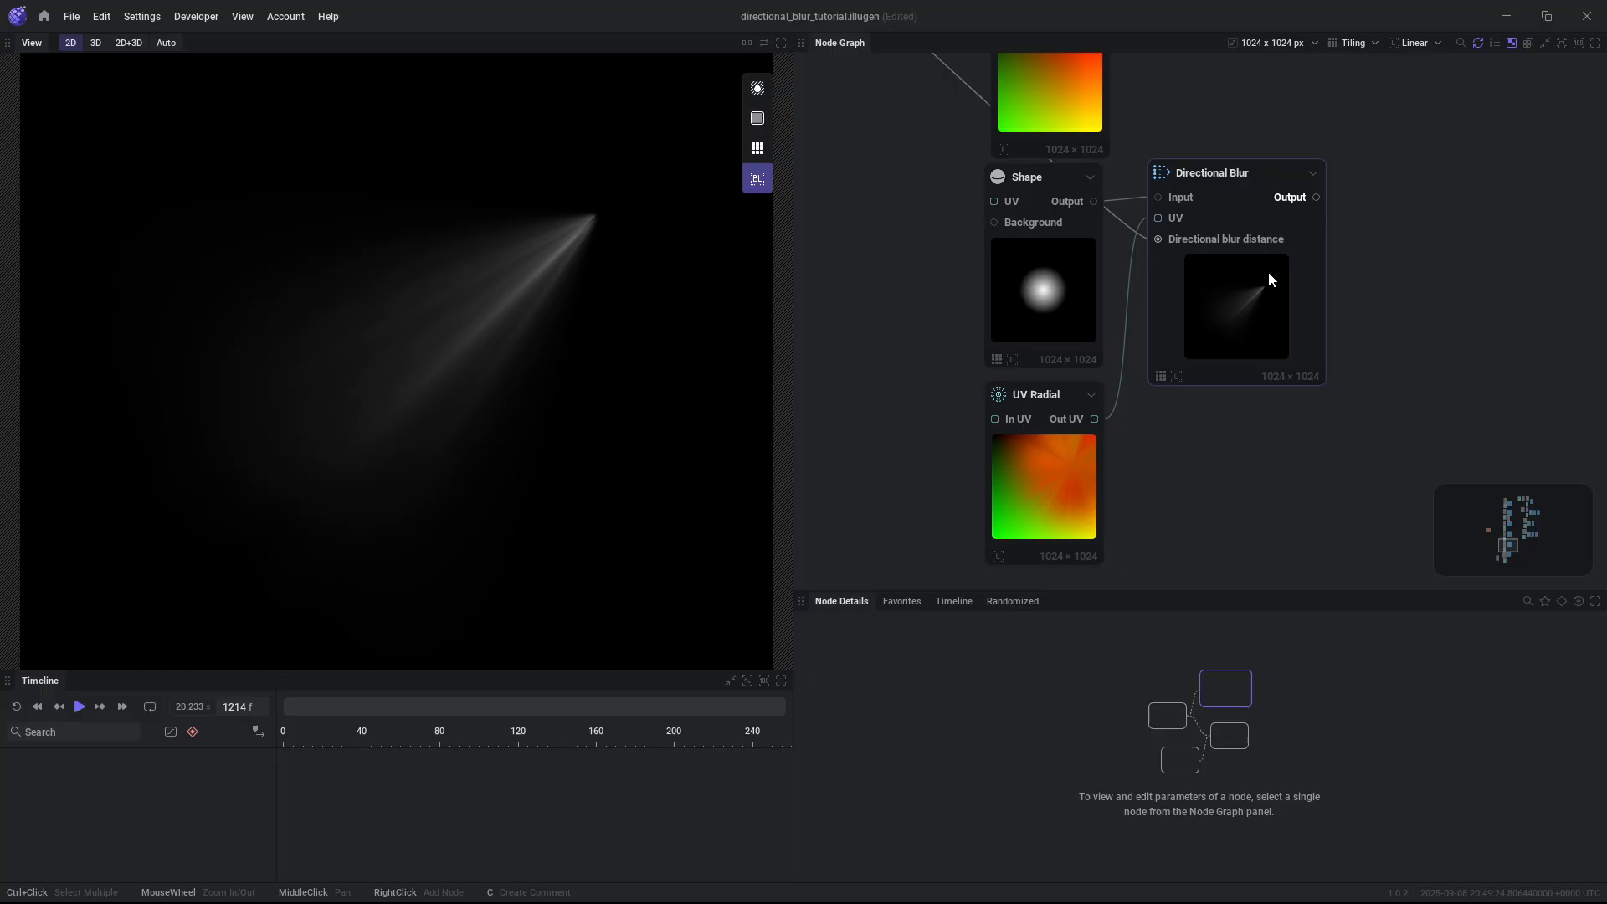
pyautogui.click(1236, 308)
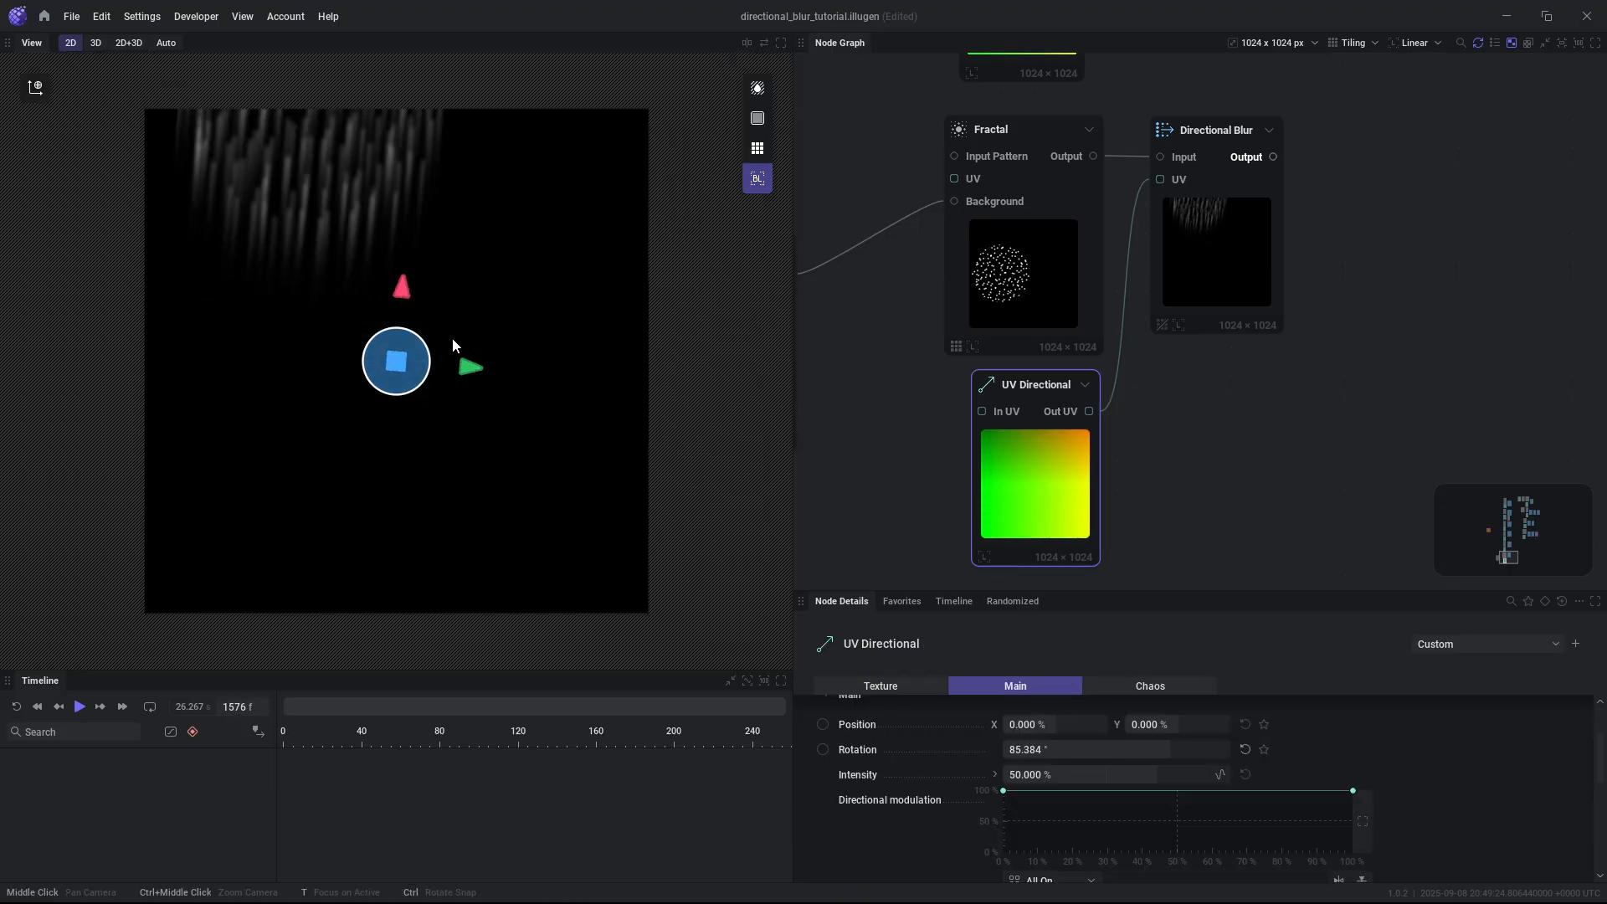
# Tilt the UV Directional streaks to about 20° and set blur direction to Bidirectional.
pyautogui.moveTo(403, 287); pyautogui.dragTo(448, 413)
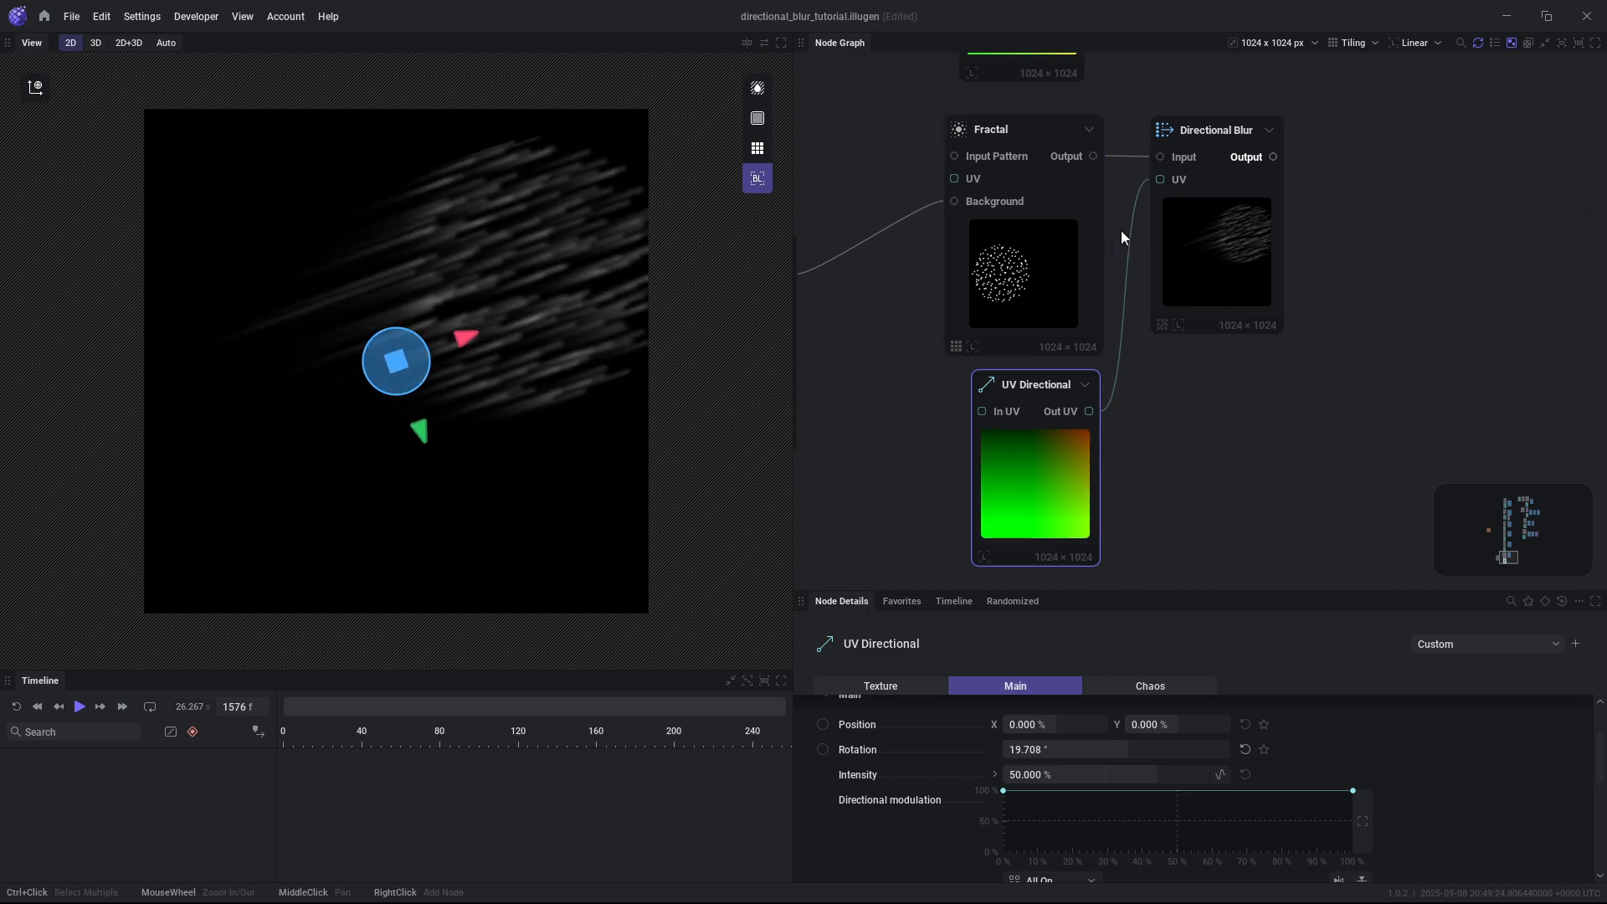
pyautogui.click(1215, 131)
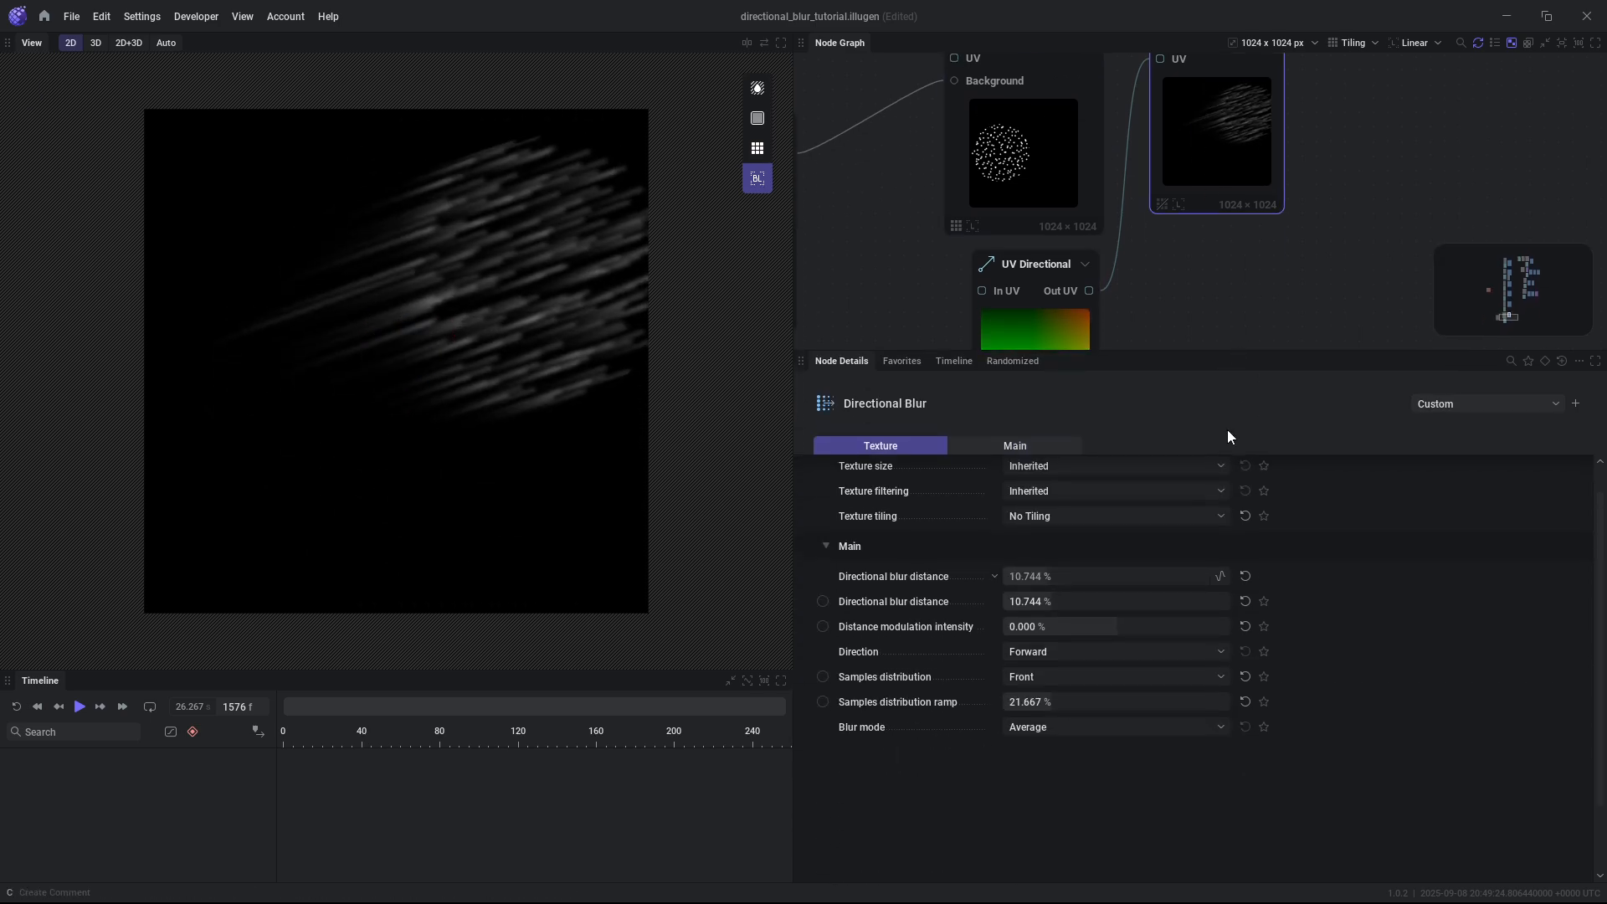
pyautogui.click(1114, 651)
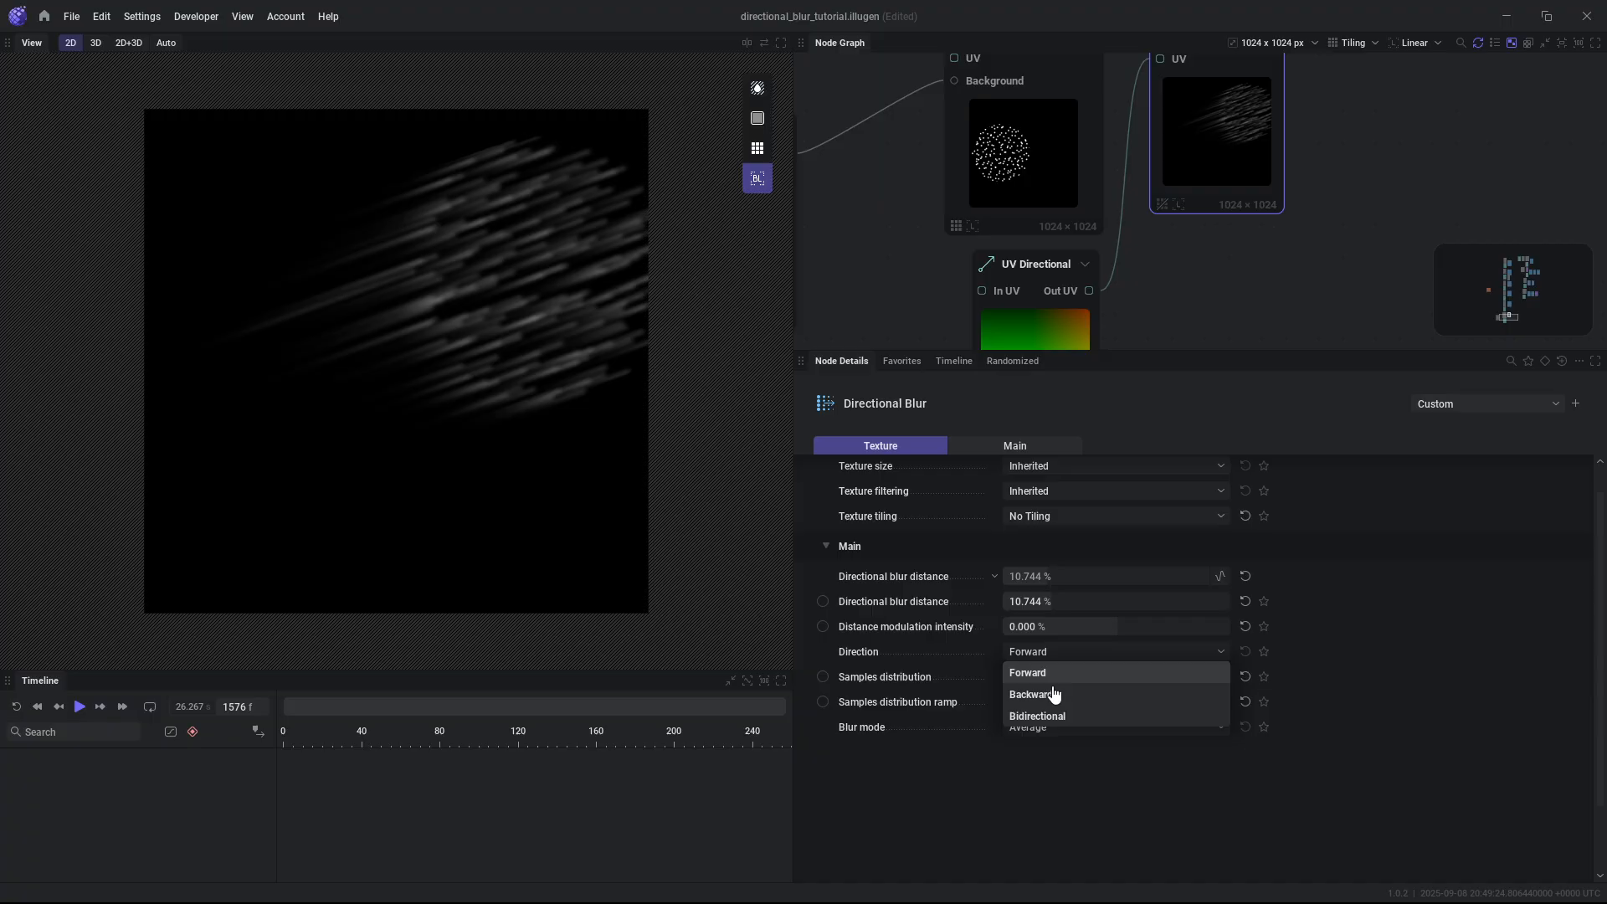
pyautogui.click(1031, 694)
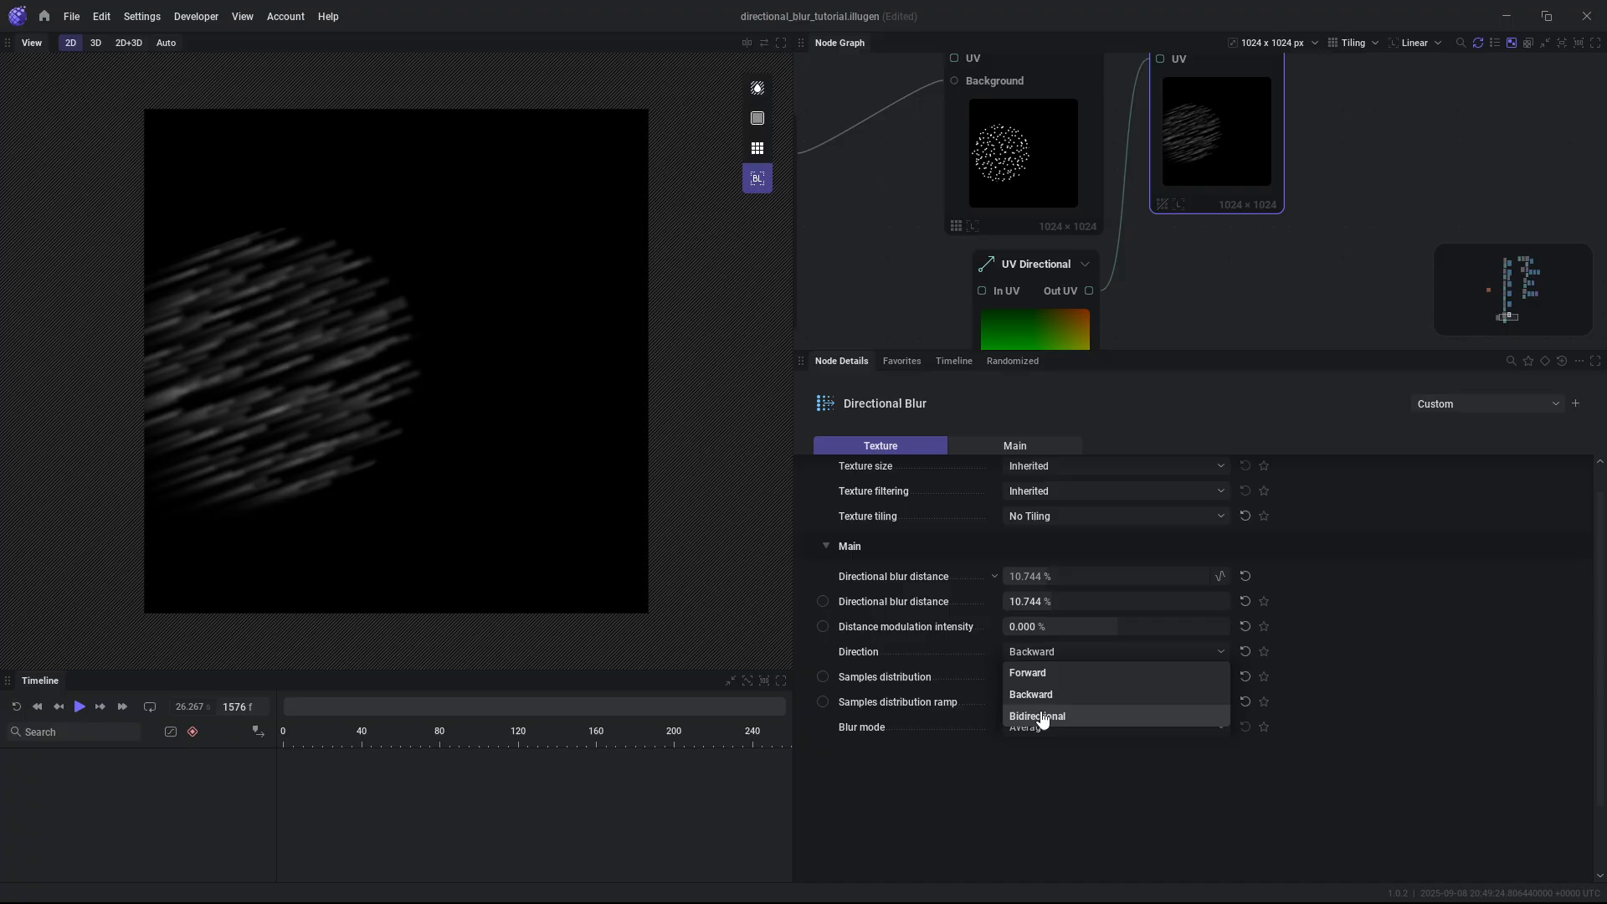
pyautogui.click(1037, 716)
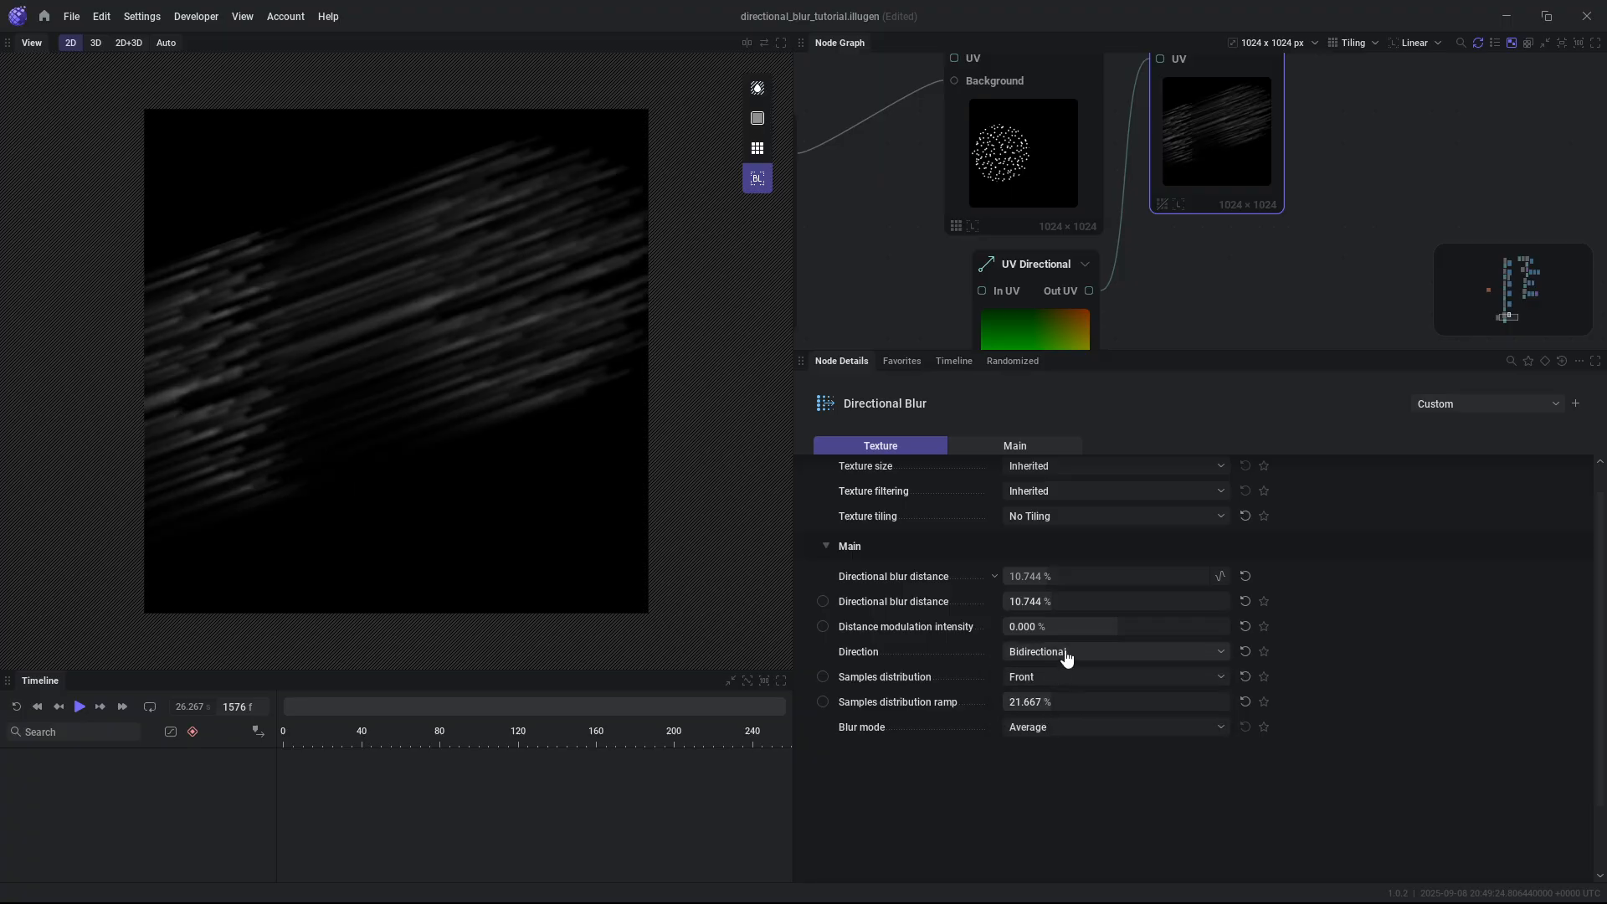
# Raise the samples distribution ramp to 37% and switch distribution to Back.
pyautogui.click(1114, 675)
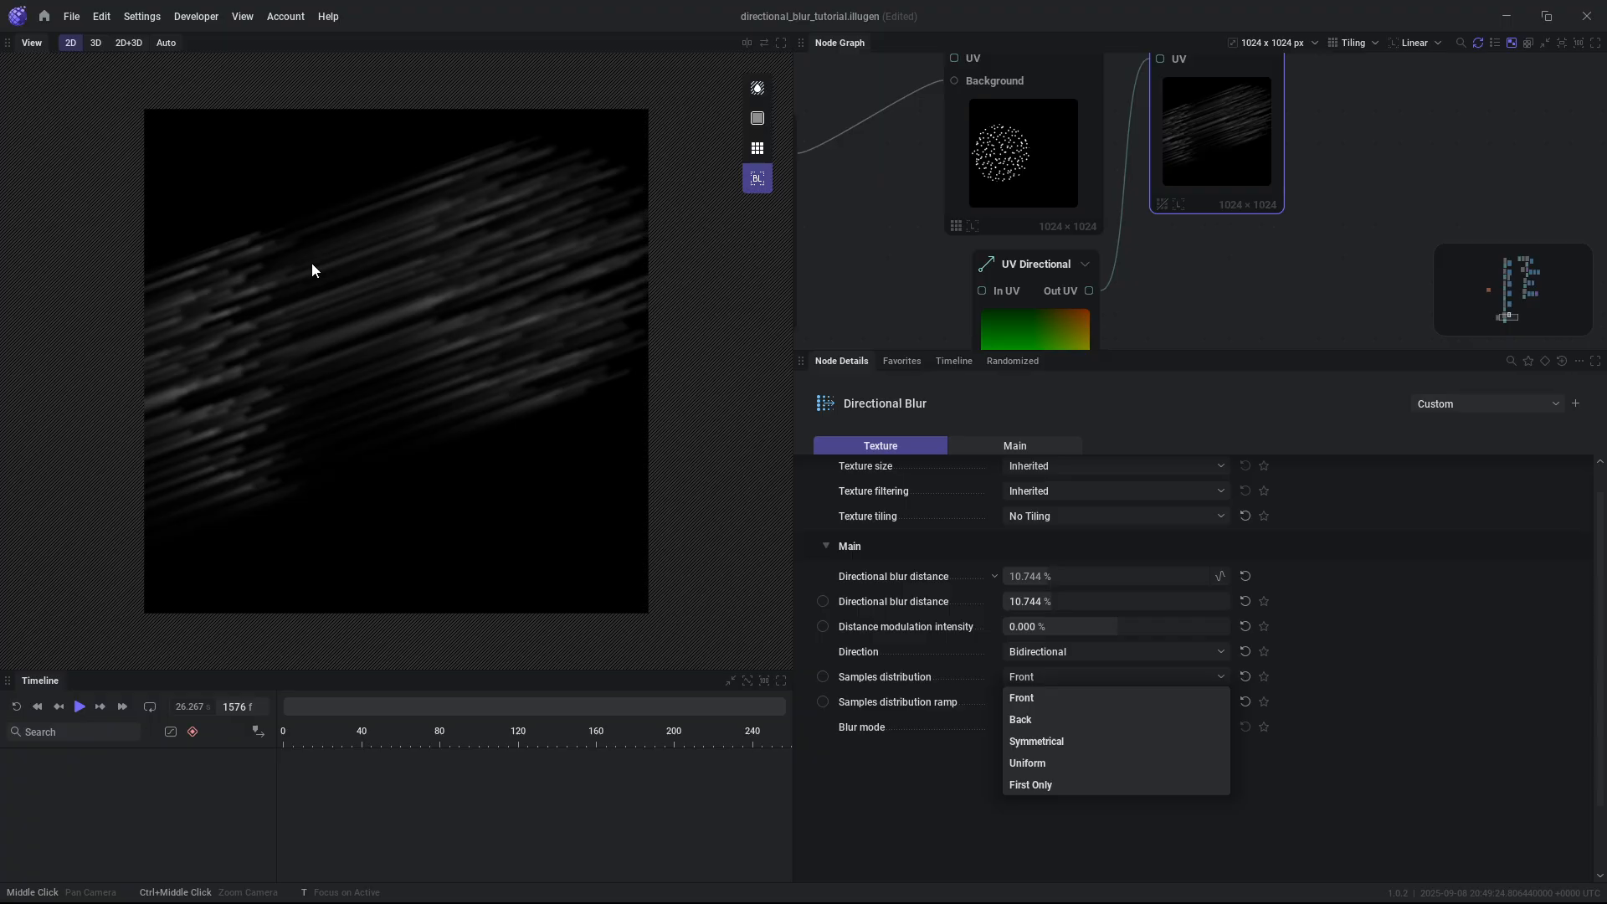
pyautogui.moveTo(502, 239)
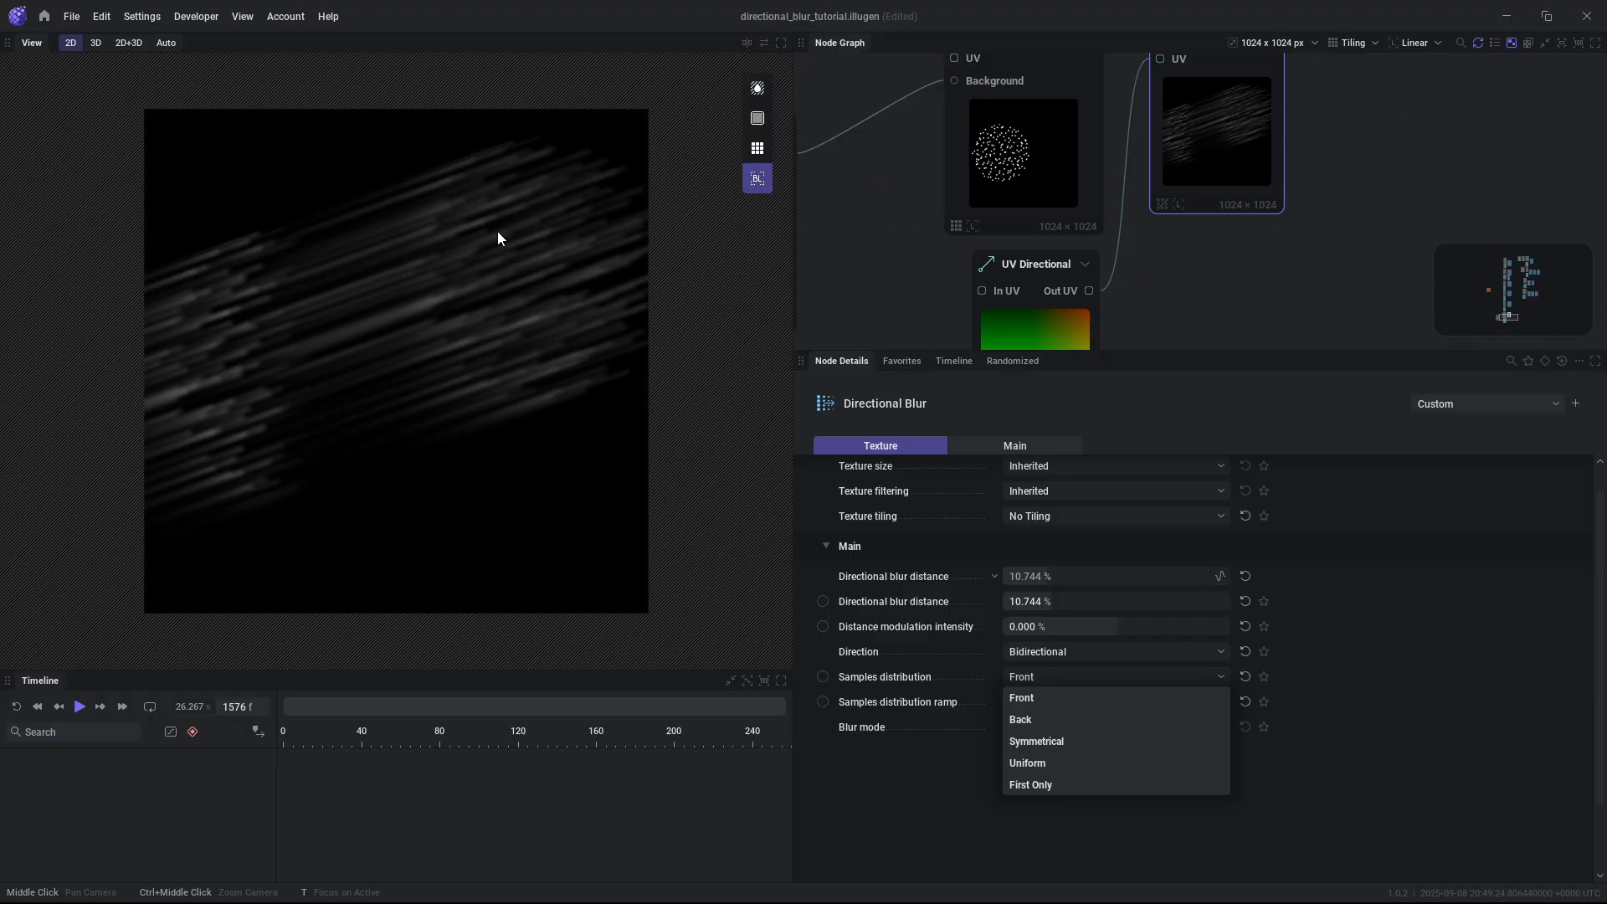
pyautogui.moveTo(1085, 709)
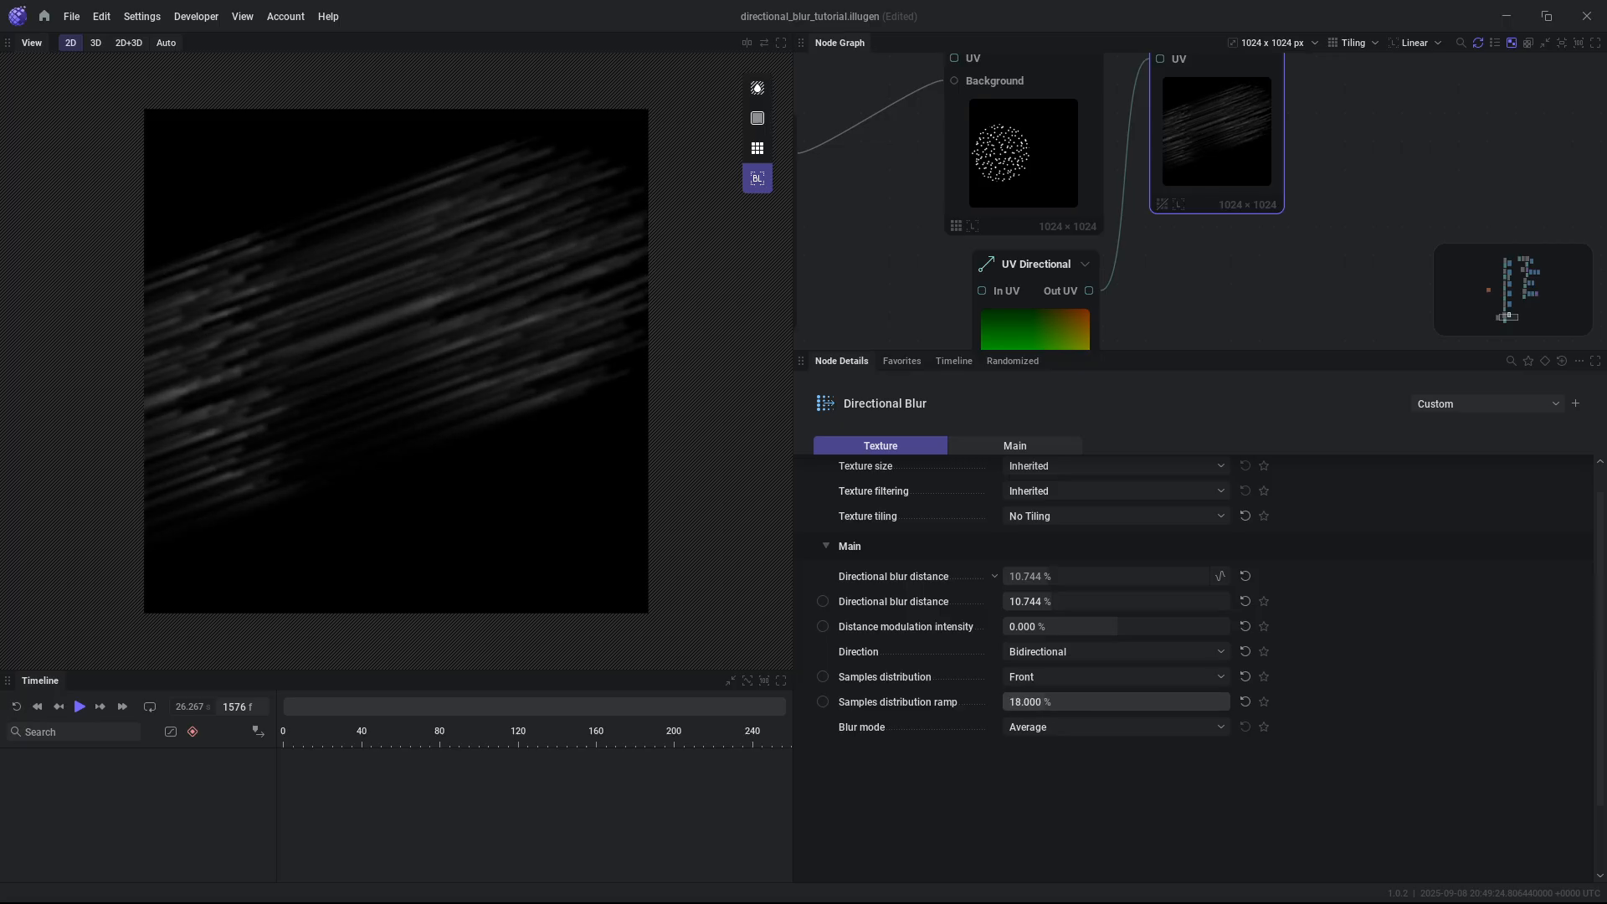
pyautogui.moveTo(1035, 701); pyautogui.dragTo(1106, 701)
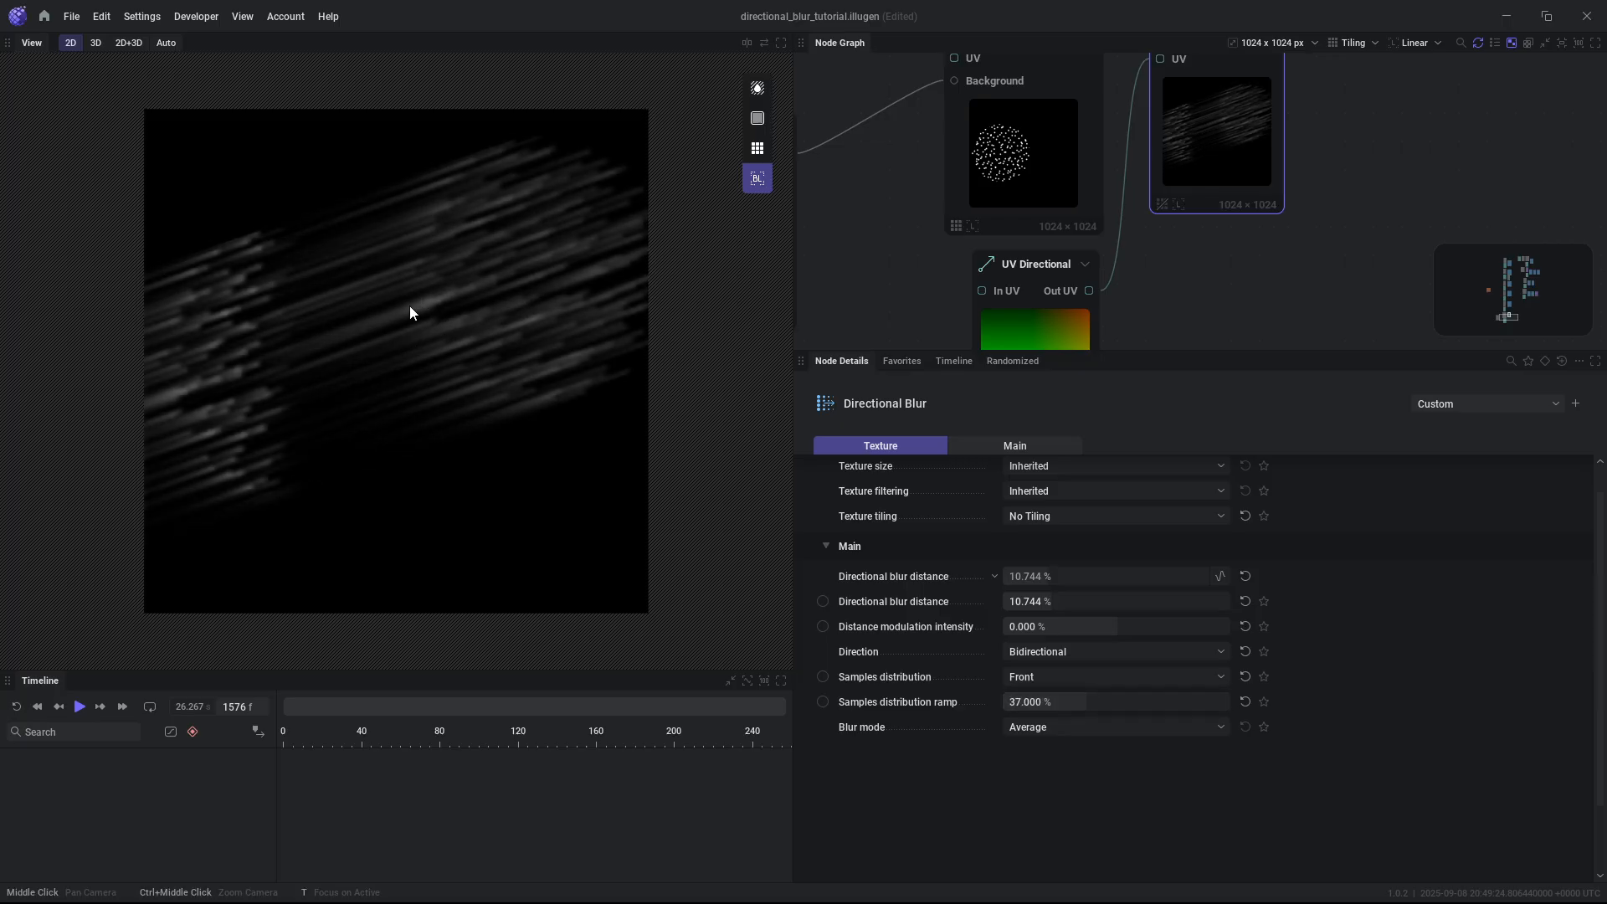
pyautogui.moveTo(474, 327)
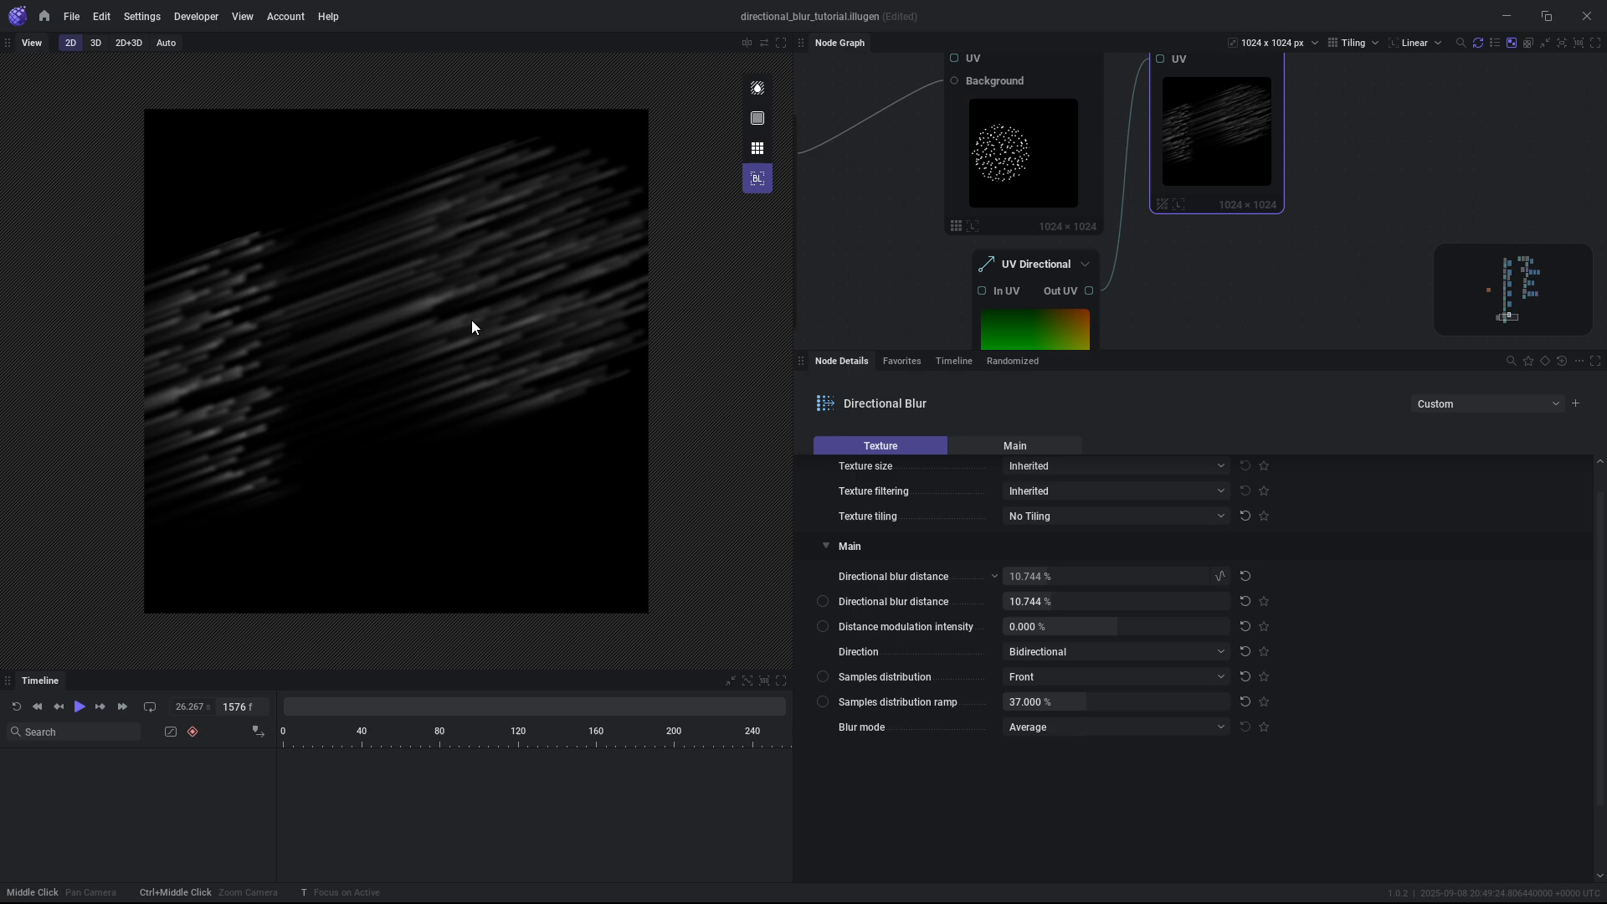
pyautogui.click(1112, 676)
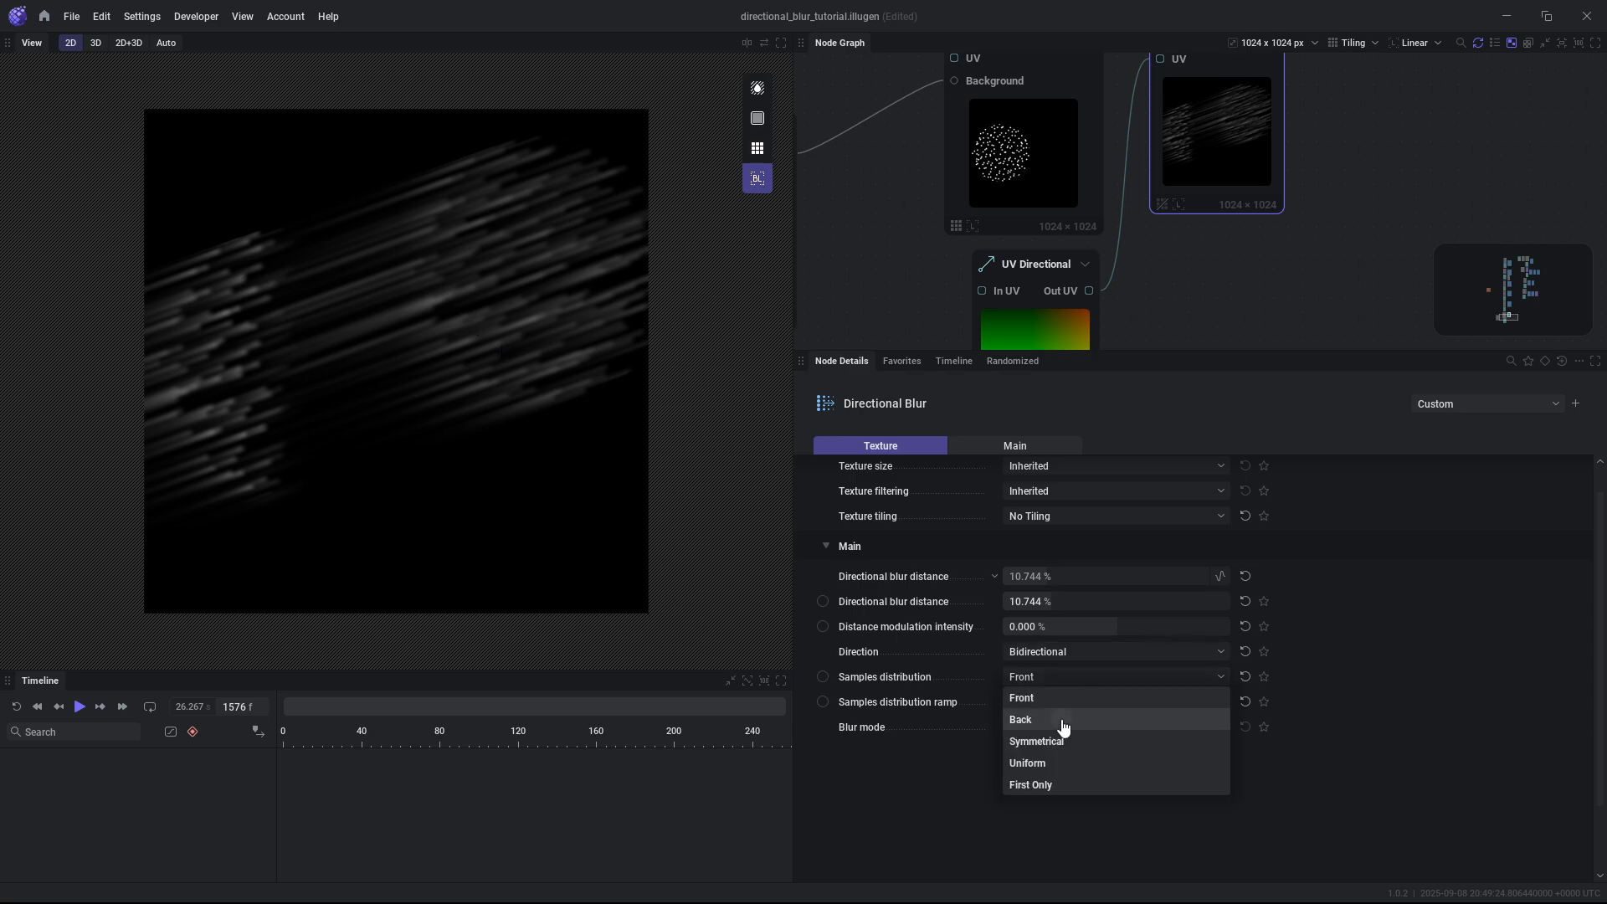
pyautogui.click(1018, 718)
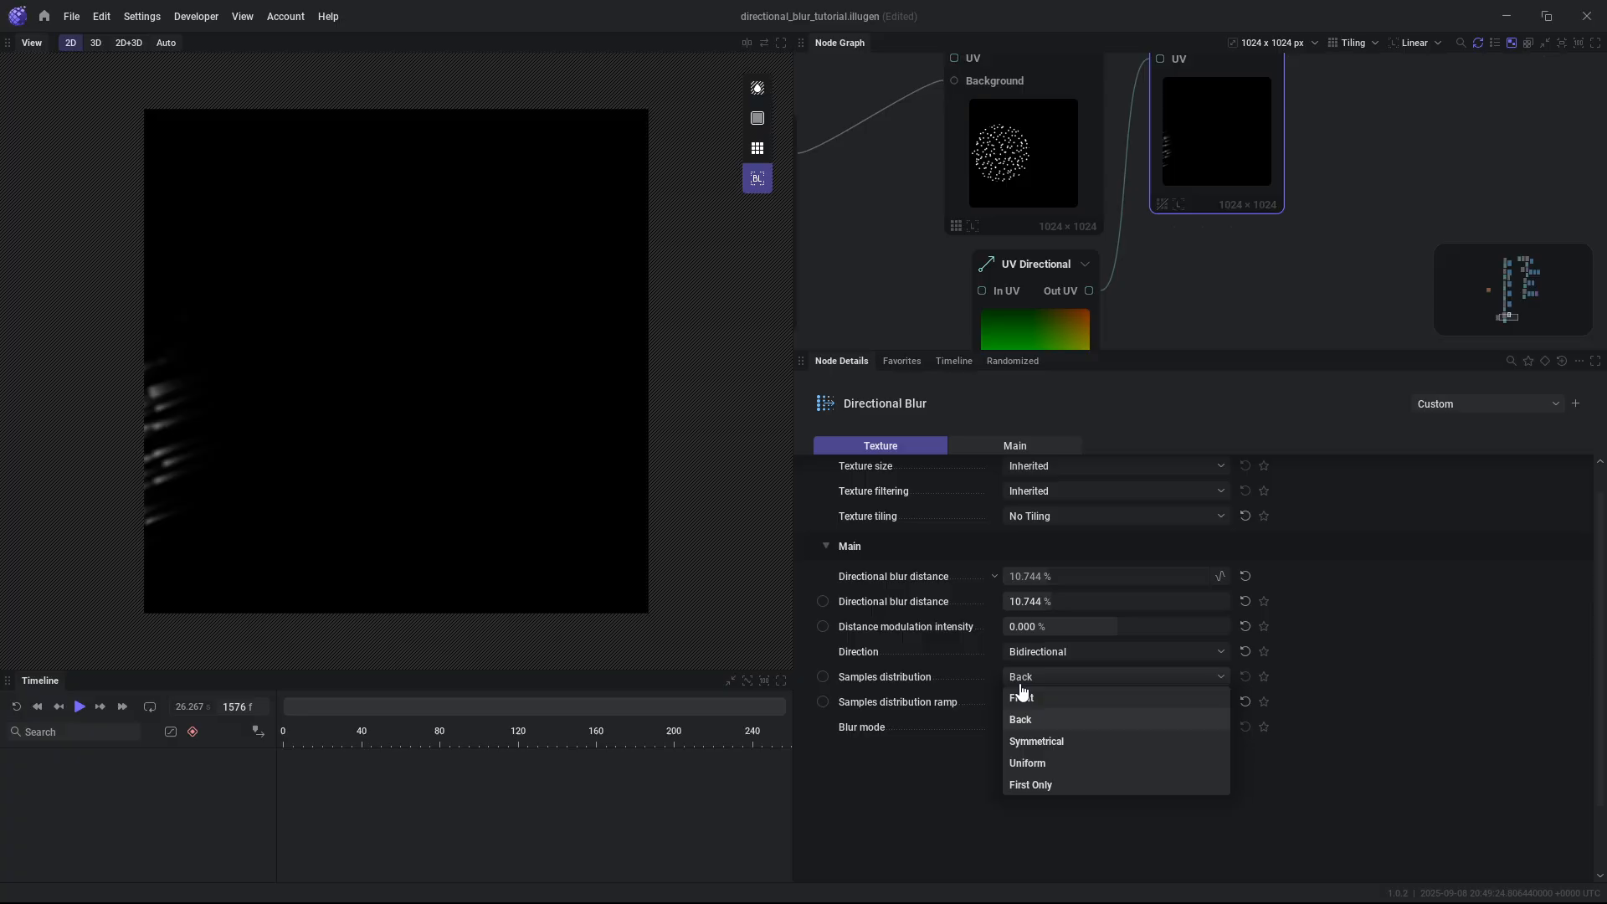
pyautogui.click(1021, 697)
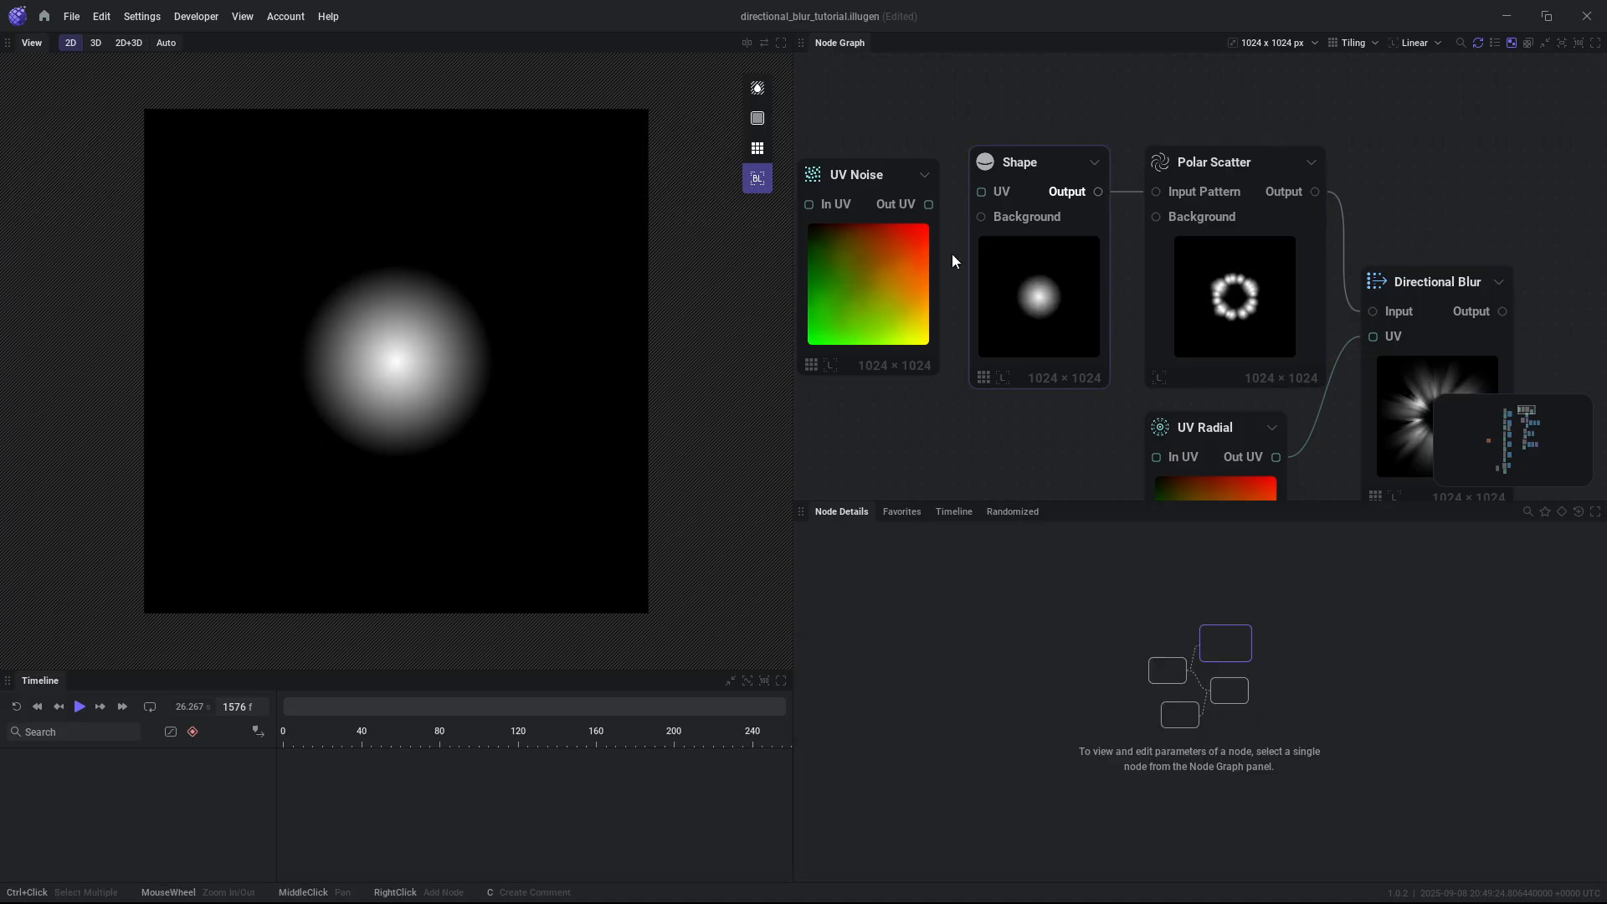
# Review the Shape's Main/Texture tabs and UV Radial chaos, then select Directional Blur.
pyautogui.click(1010, 159)
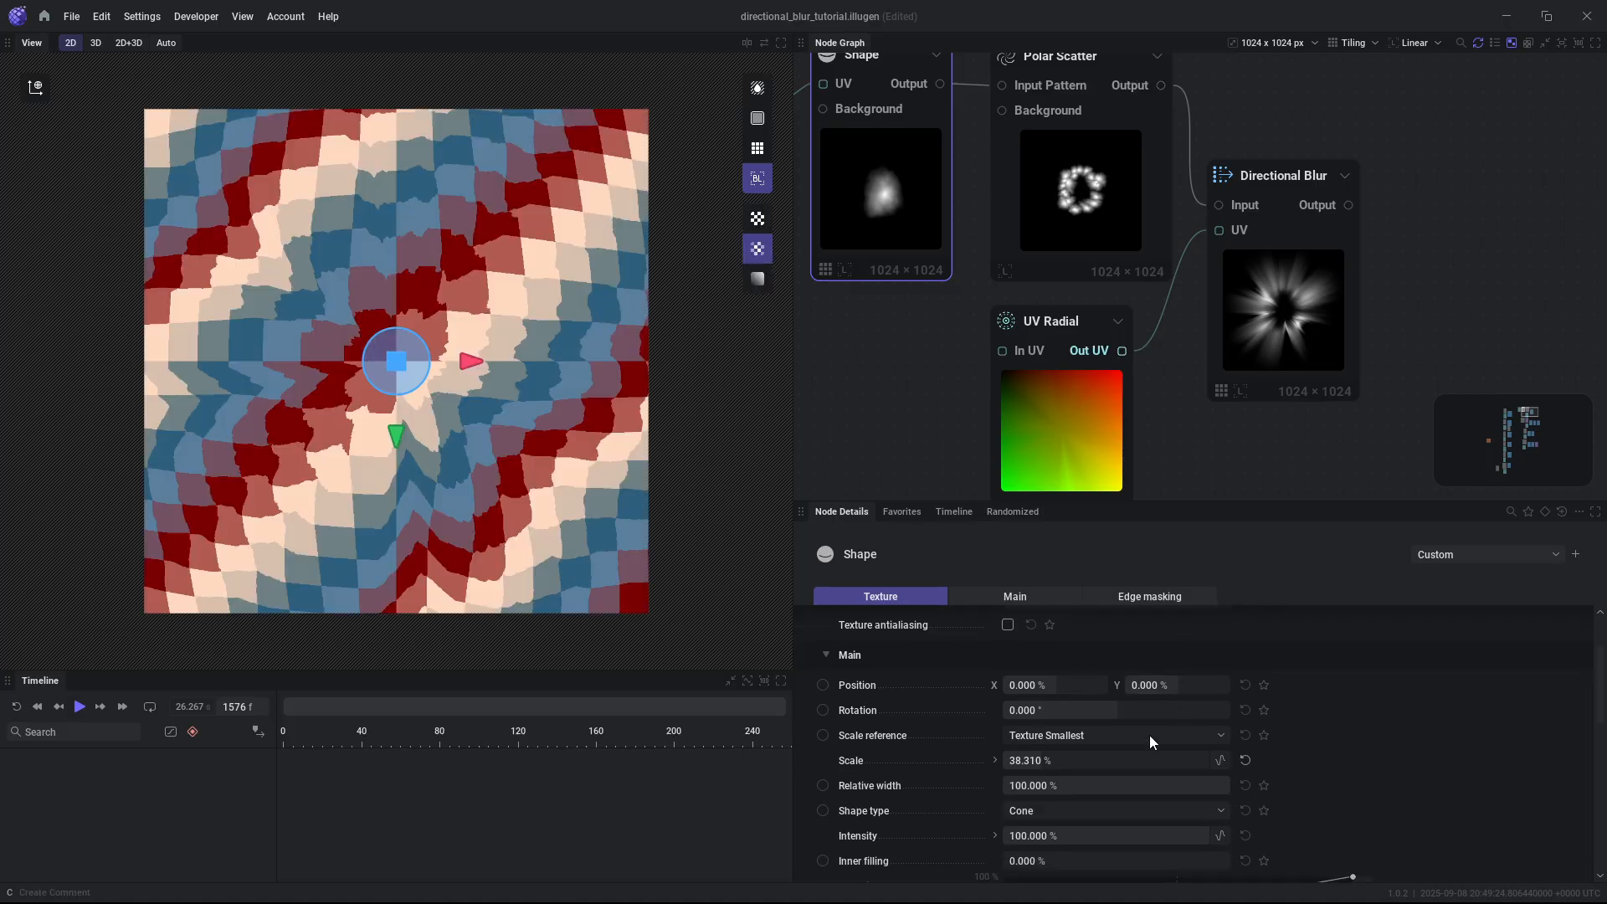
pyautogui.click(1014, 595)
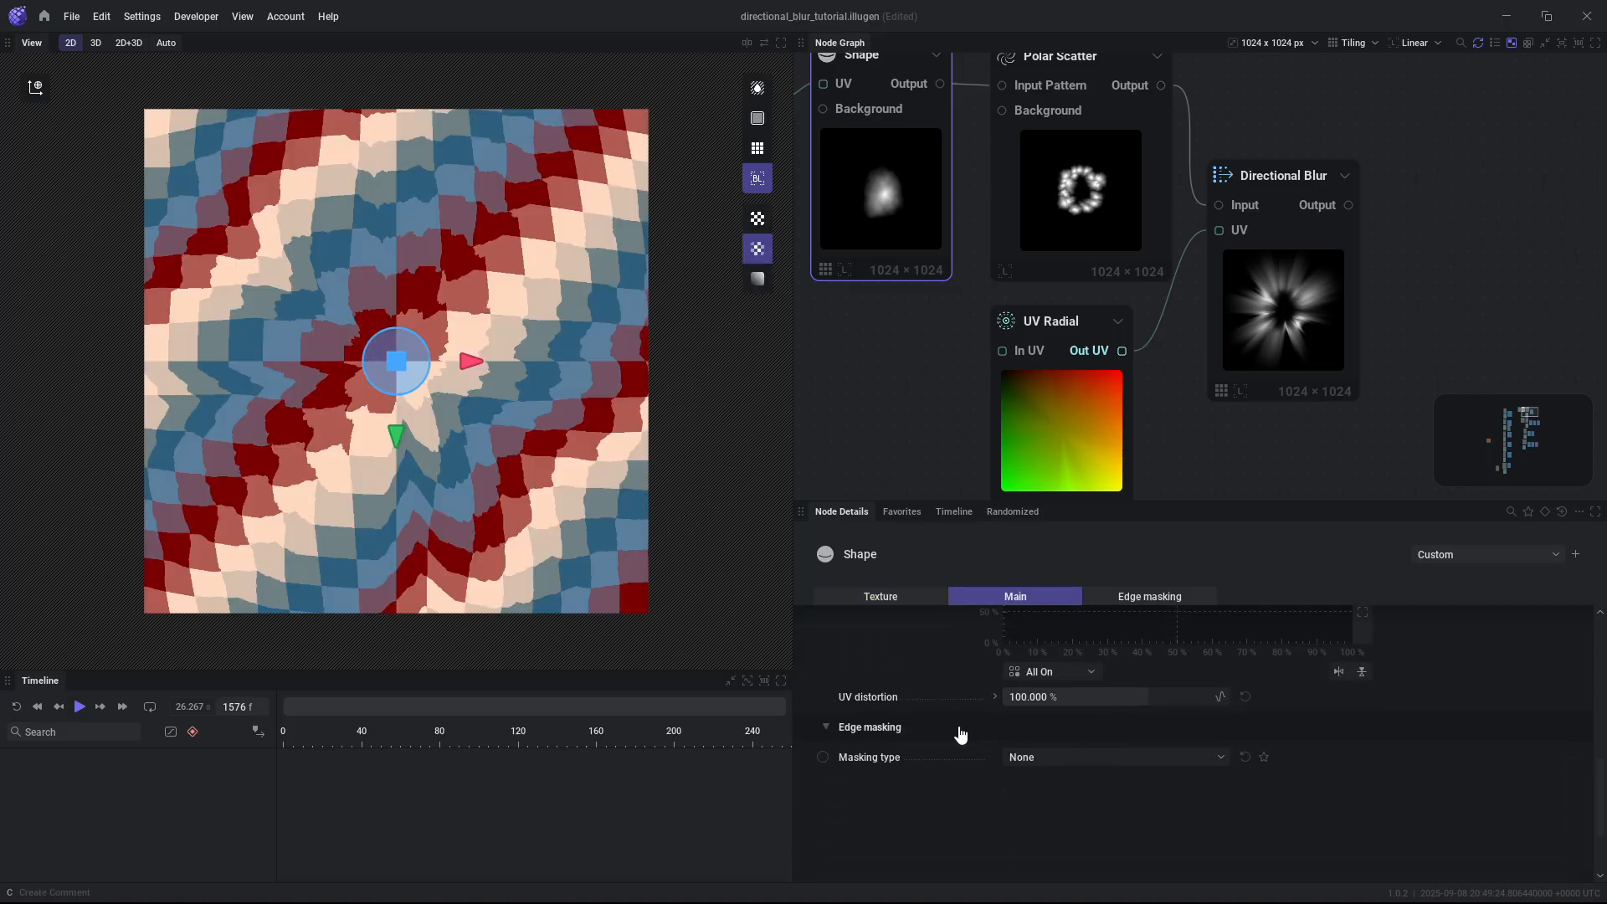
pyautogui.click(880, 595)
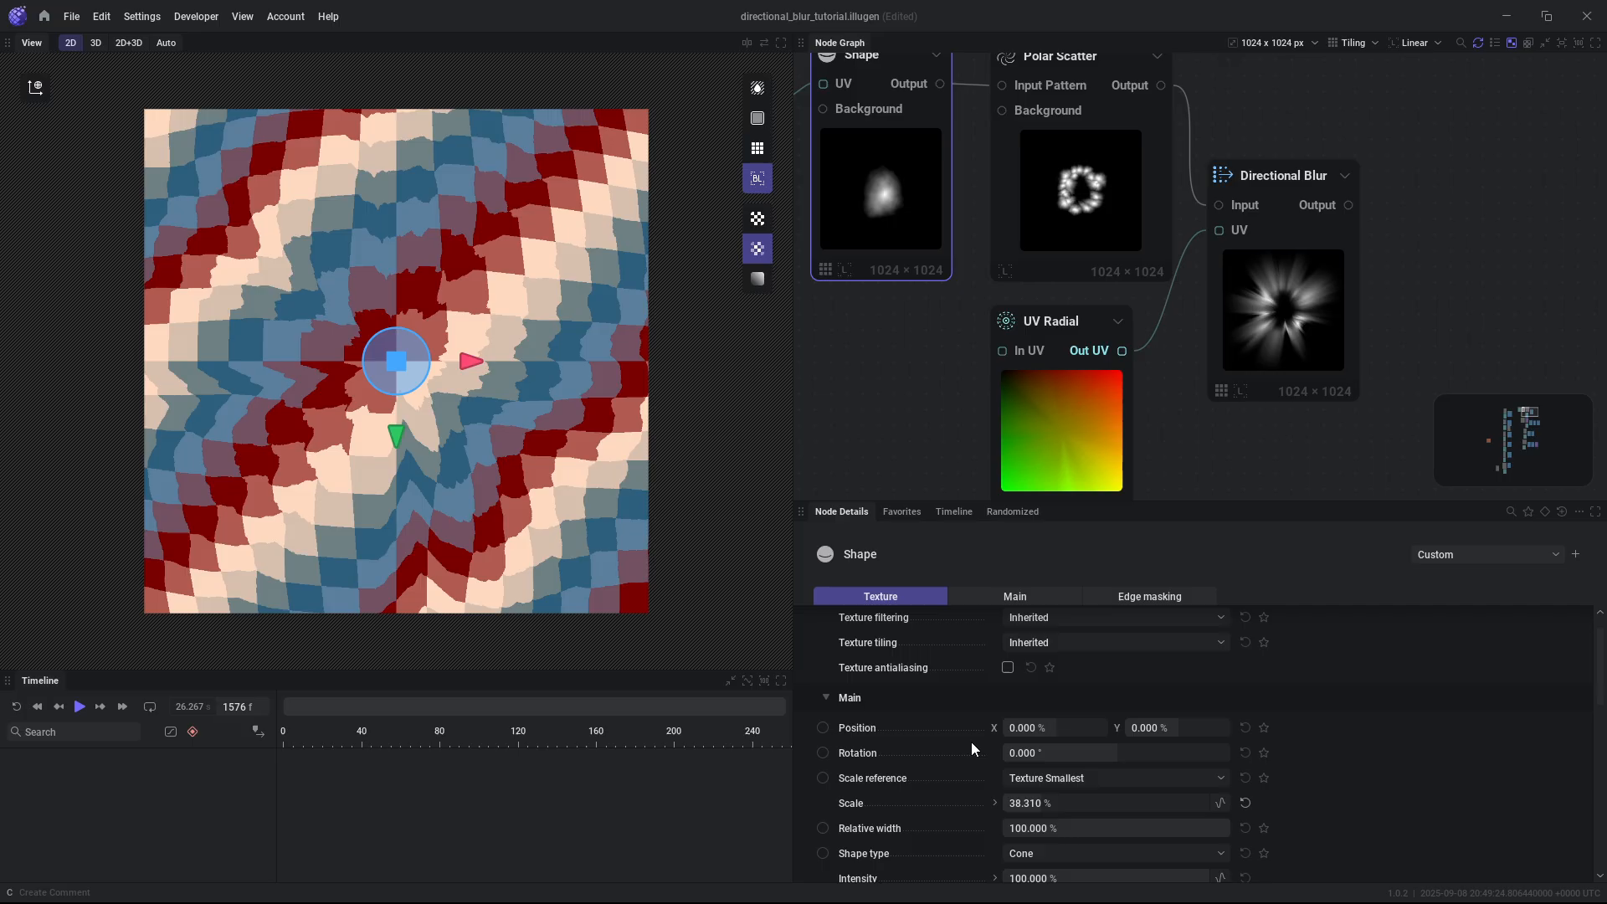
pyautogui.click(1060, 321)
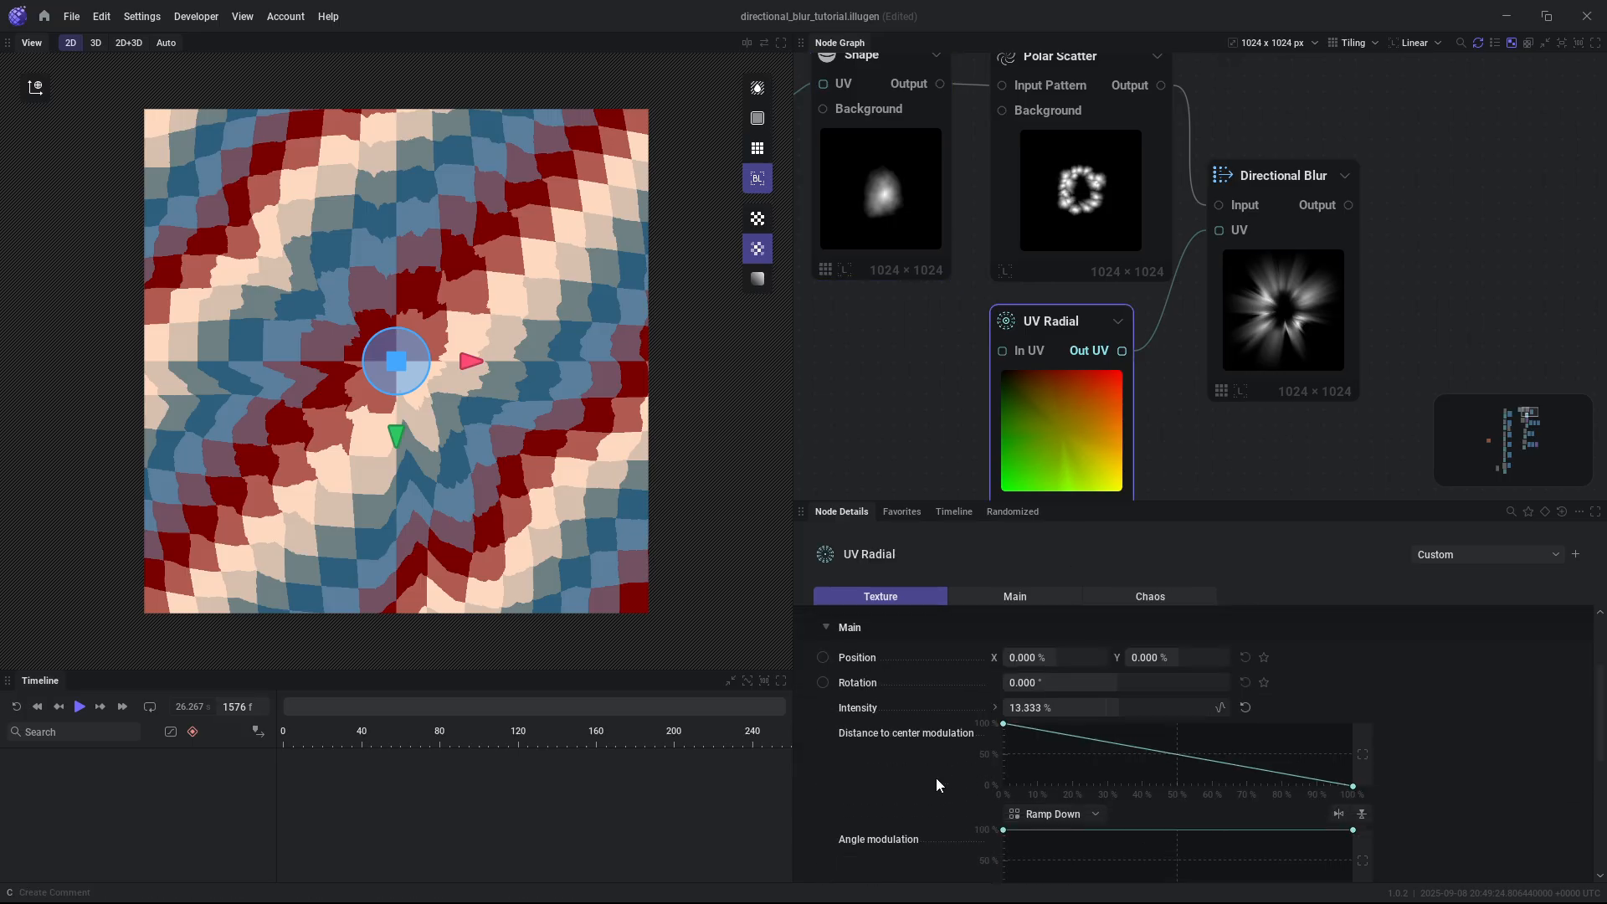
pyautogui.click(1013, 595)
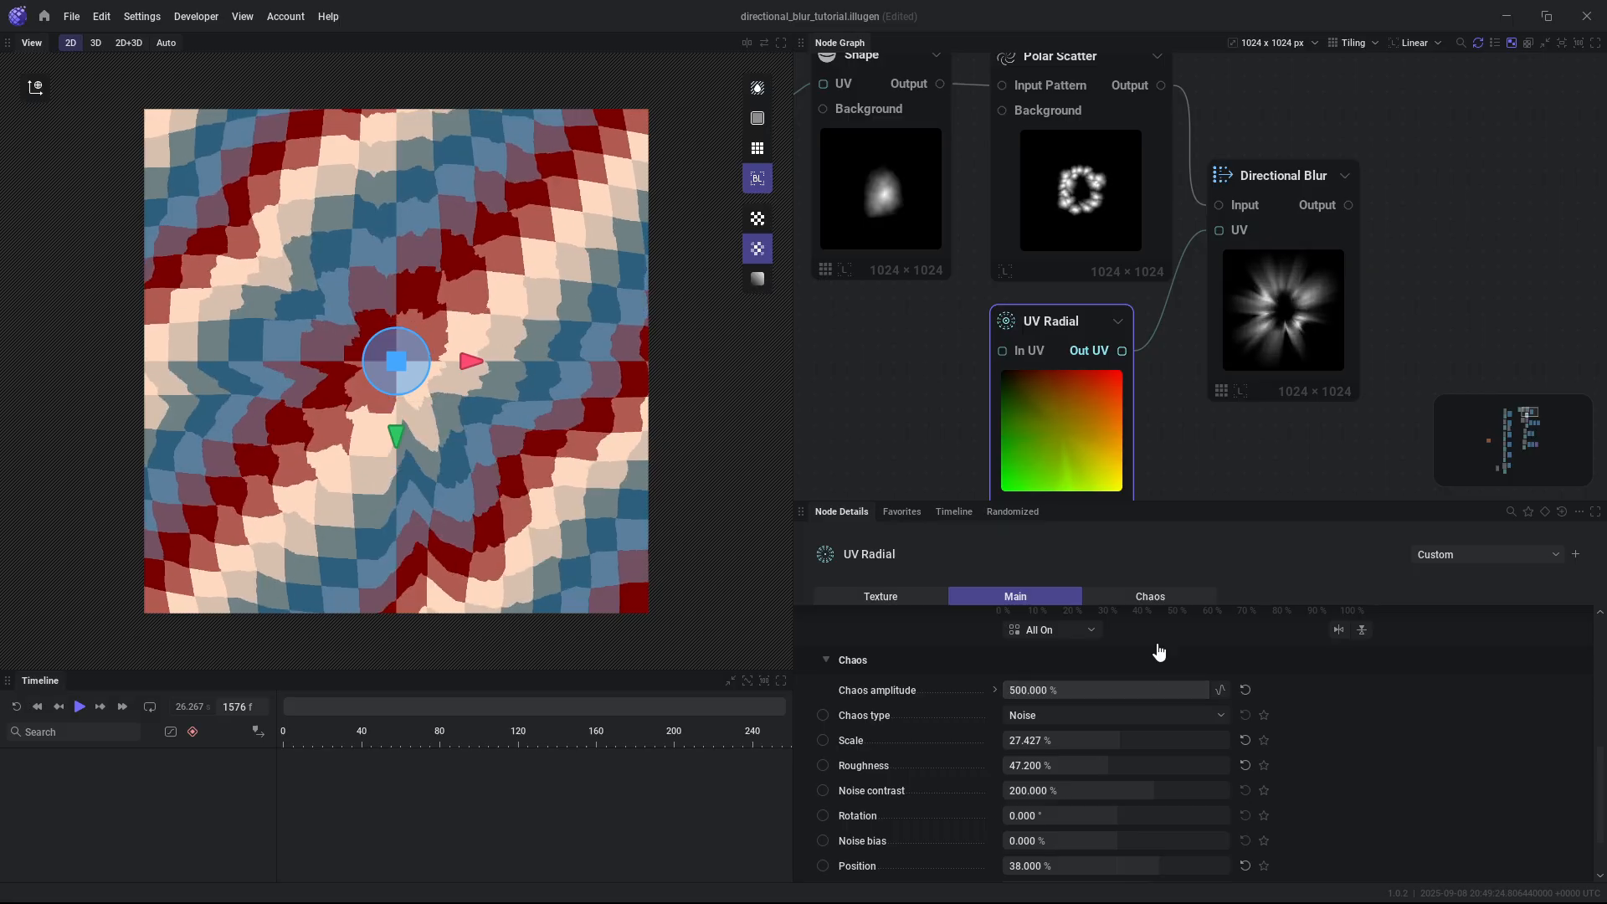
pyautogui.moveTo(504, 337)
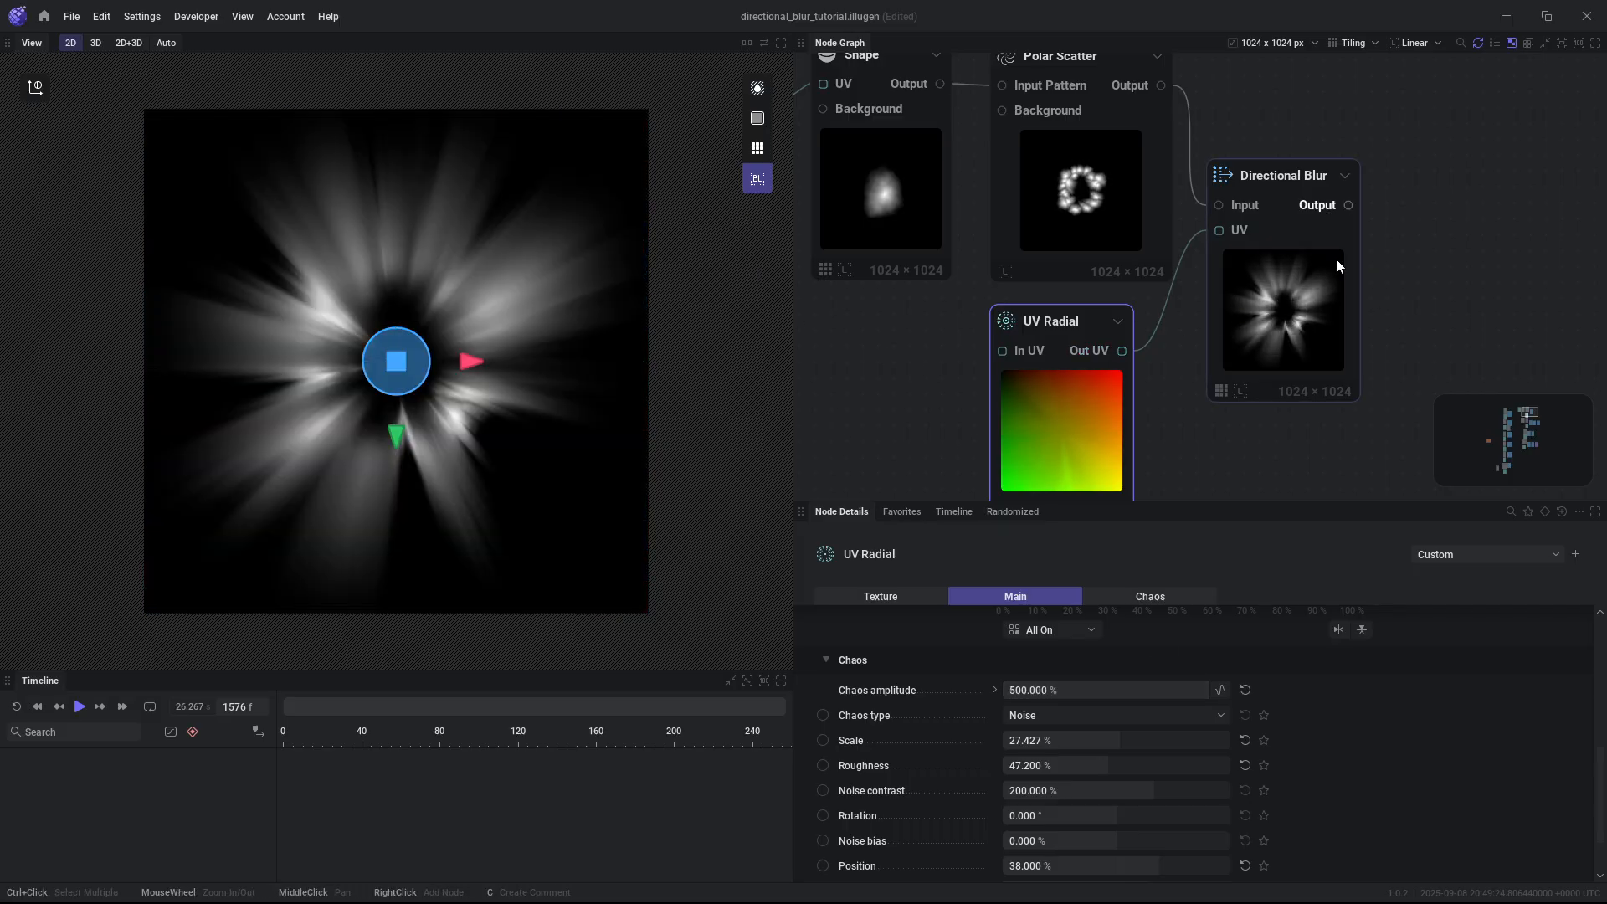
pyautogui.click(1279, 150)
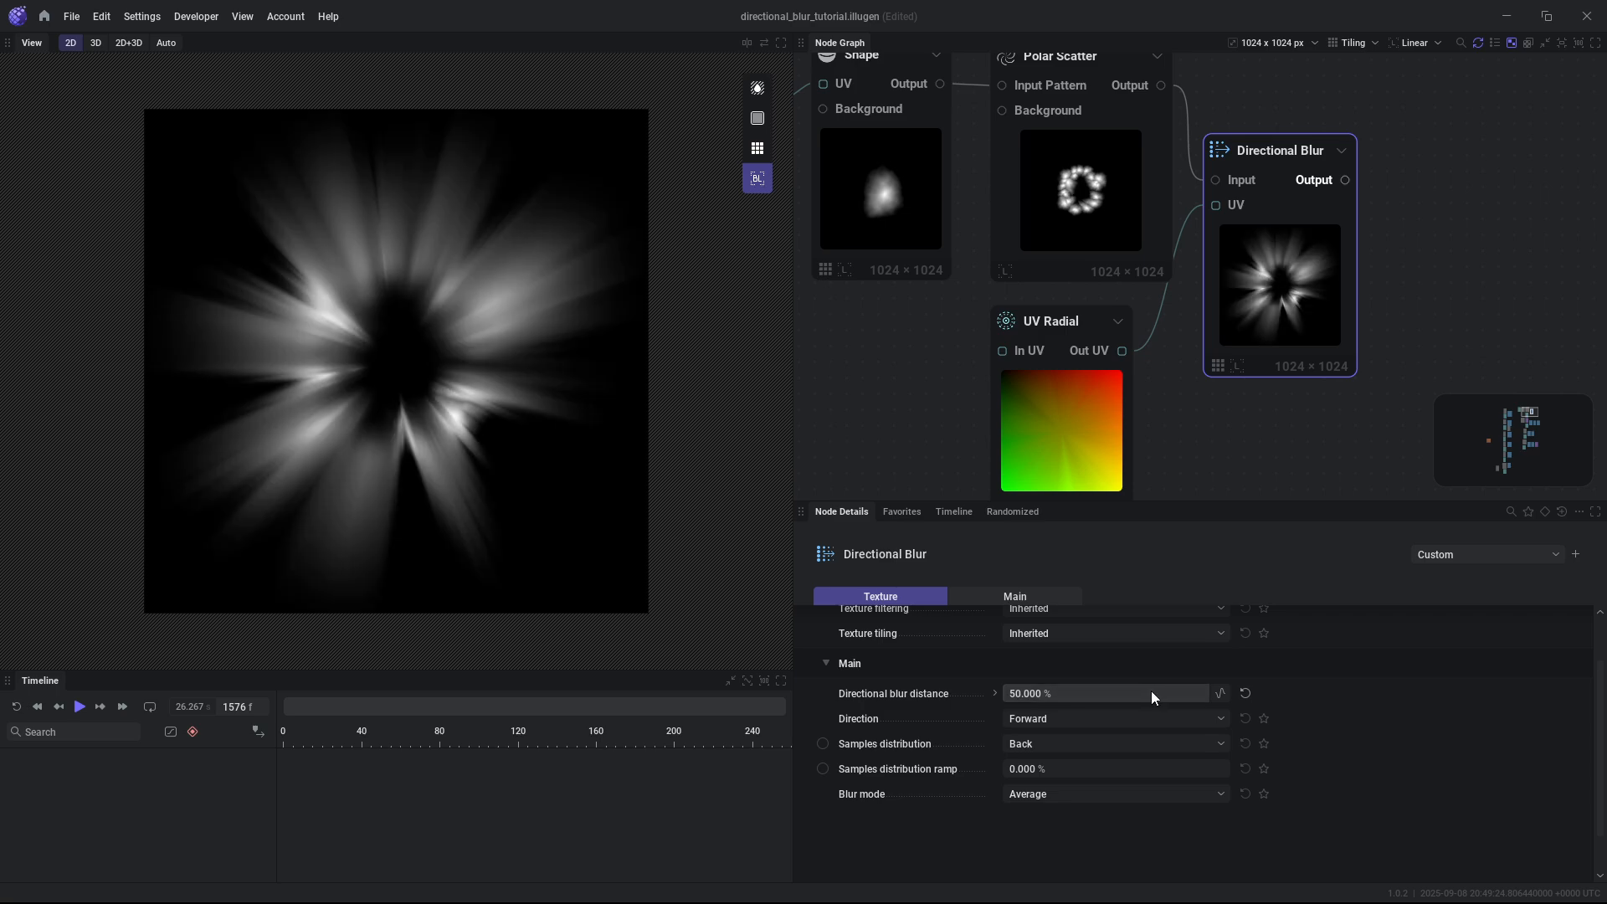
pyautogui.moveTo(912, 714)
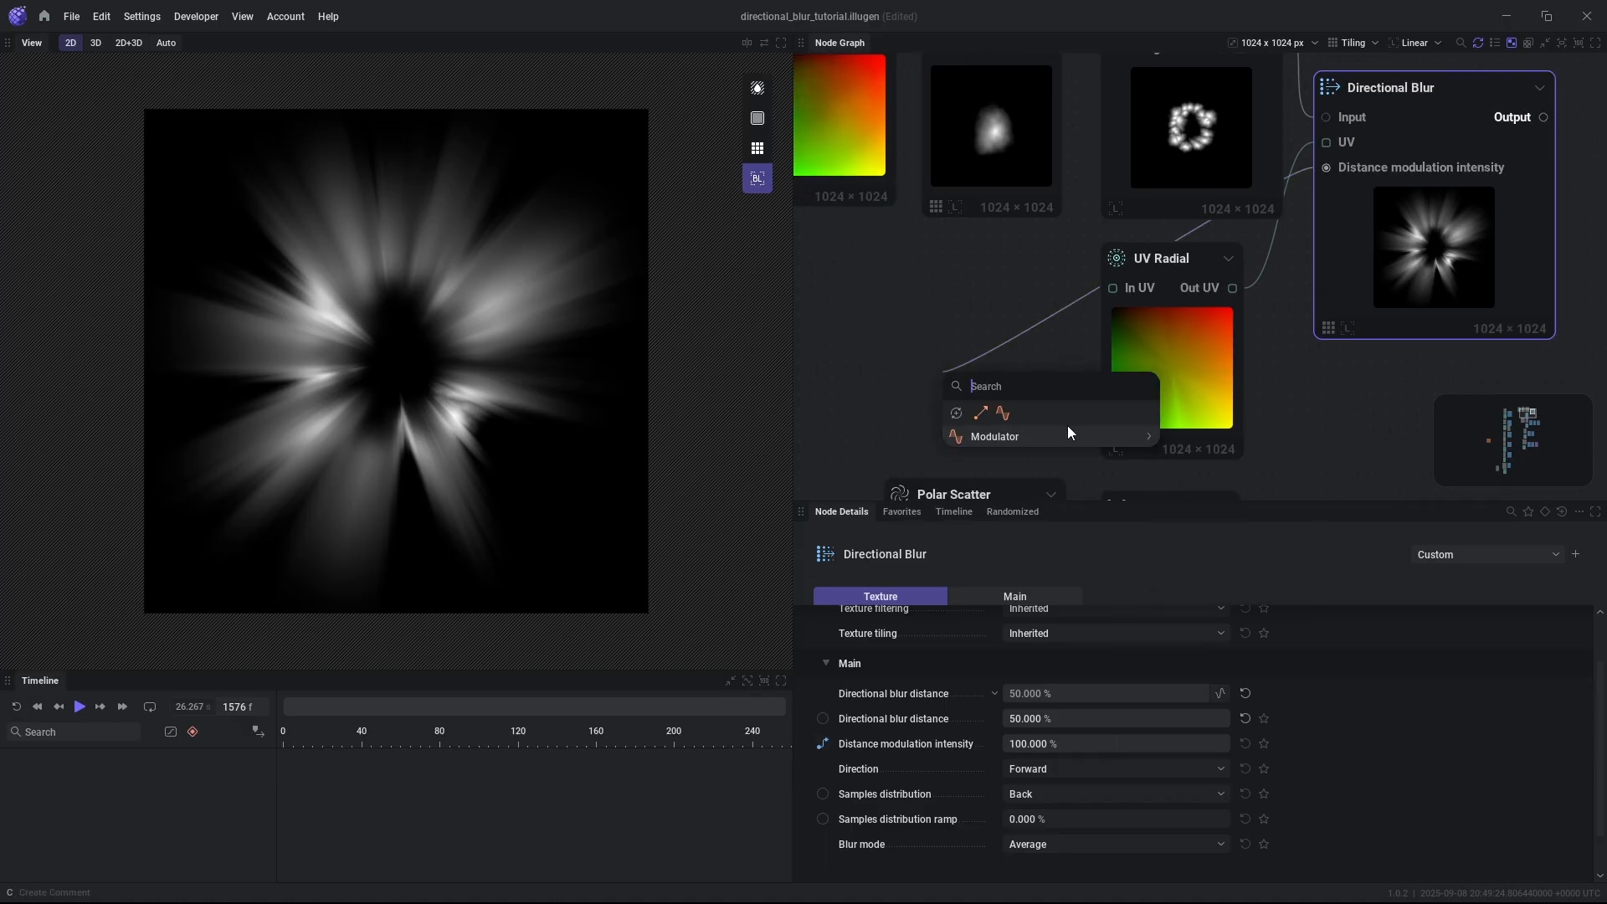
# Add a Noise node to the graph as the starburst's distance modulation source.
pyautogui.click(994, 435)
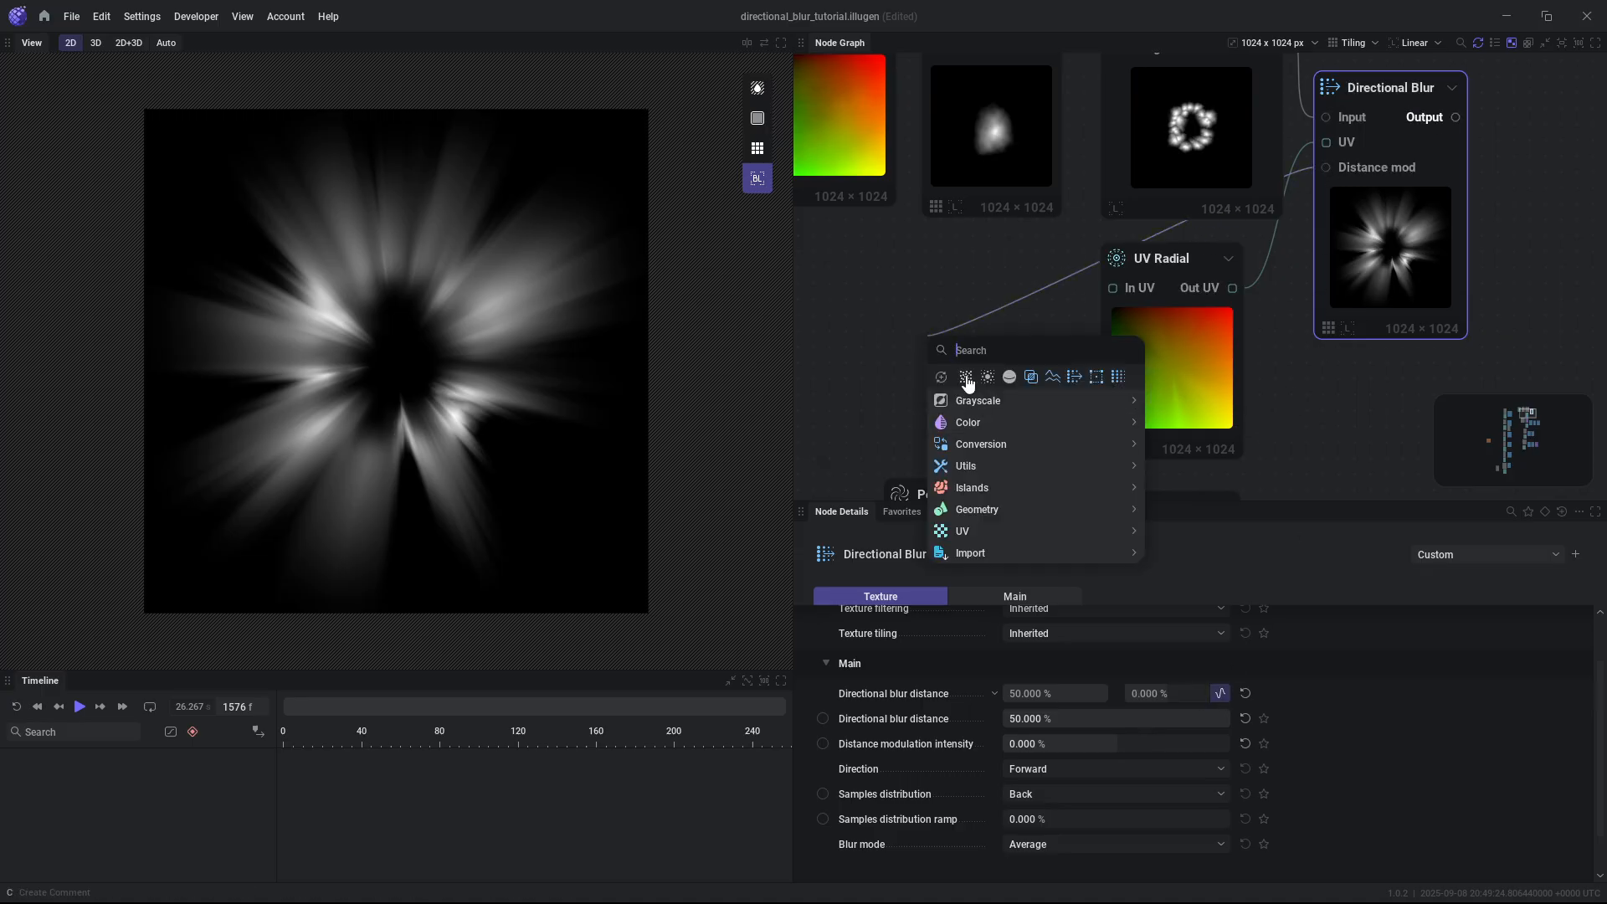
pyautogui.click(965, 375)
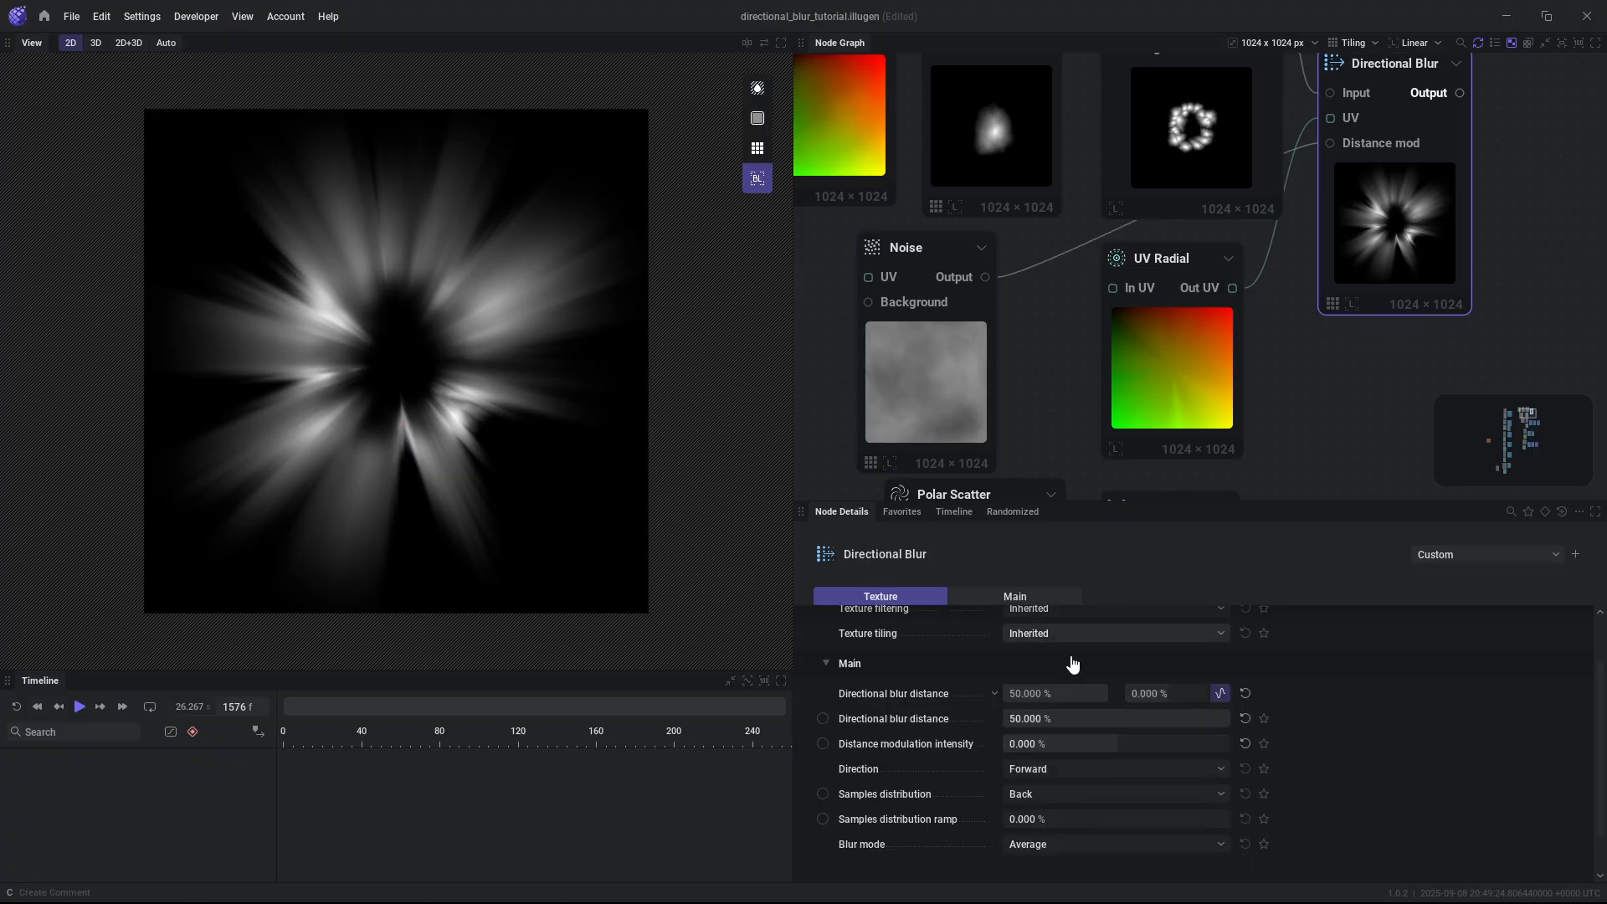
pyautogui.click(932, 246)
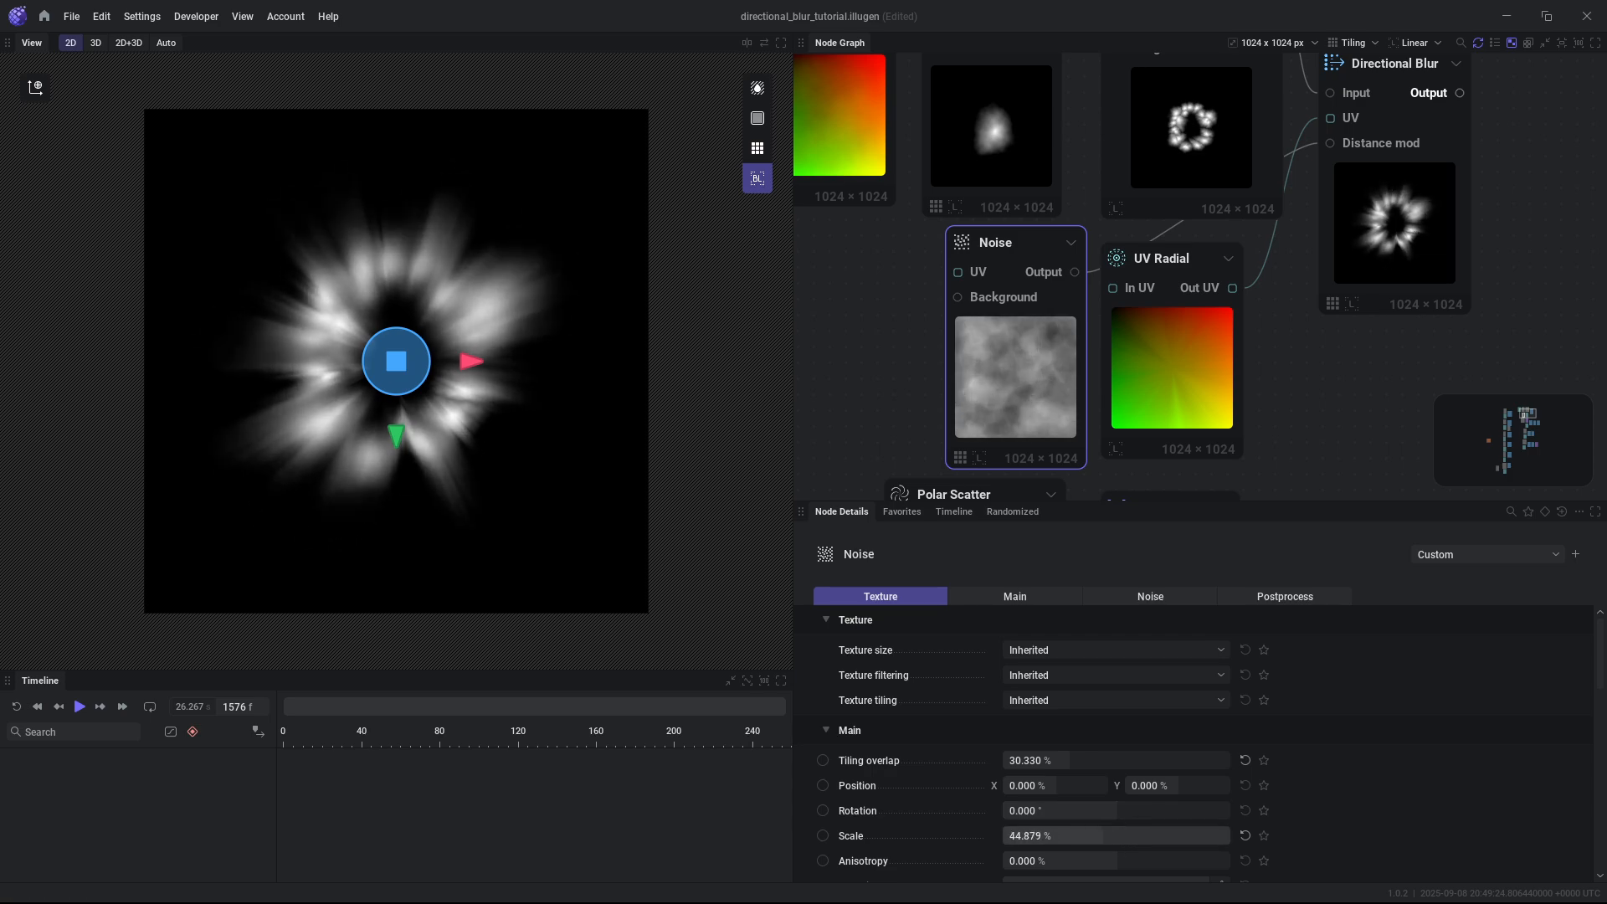
pyautogui.moveTo(419, 424)
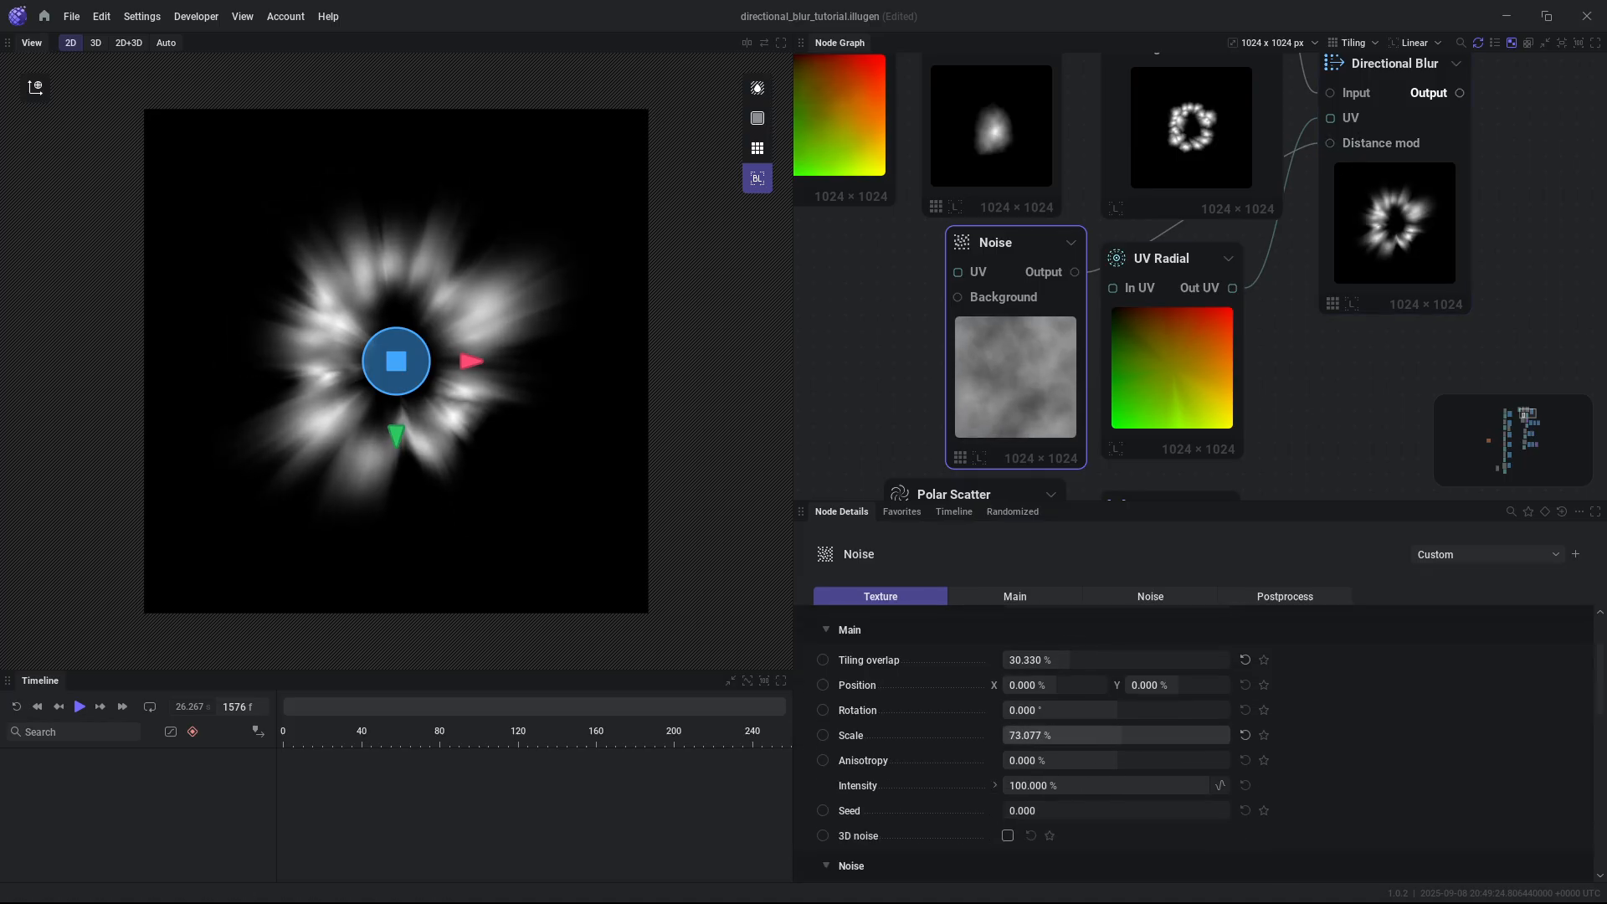
# Expand the Noise node's generation settings and shift the noise pattern in the preview.
pyautogui.click(1014, 595)
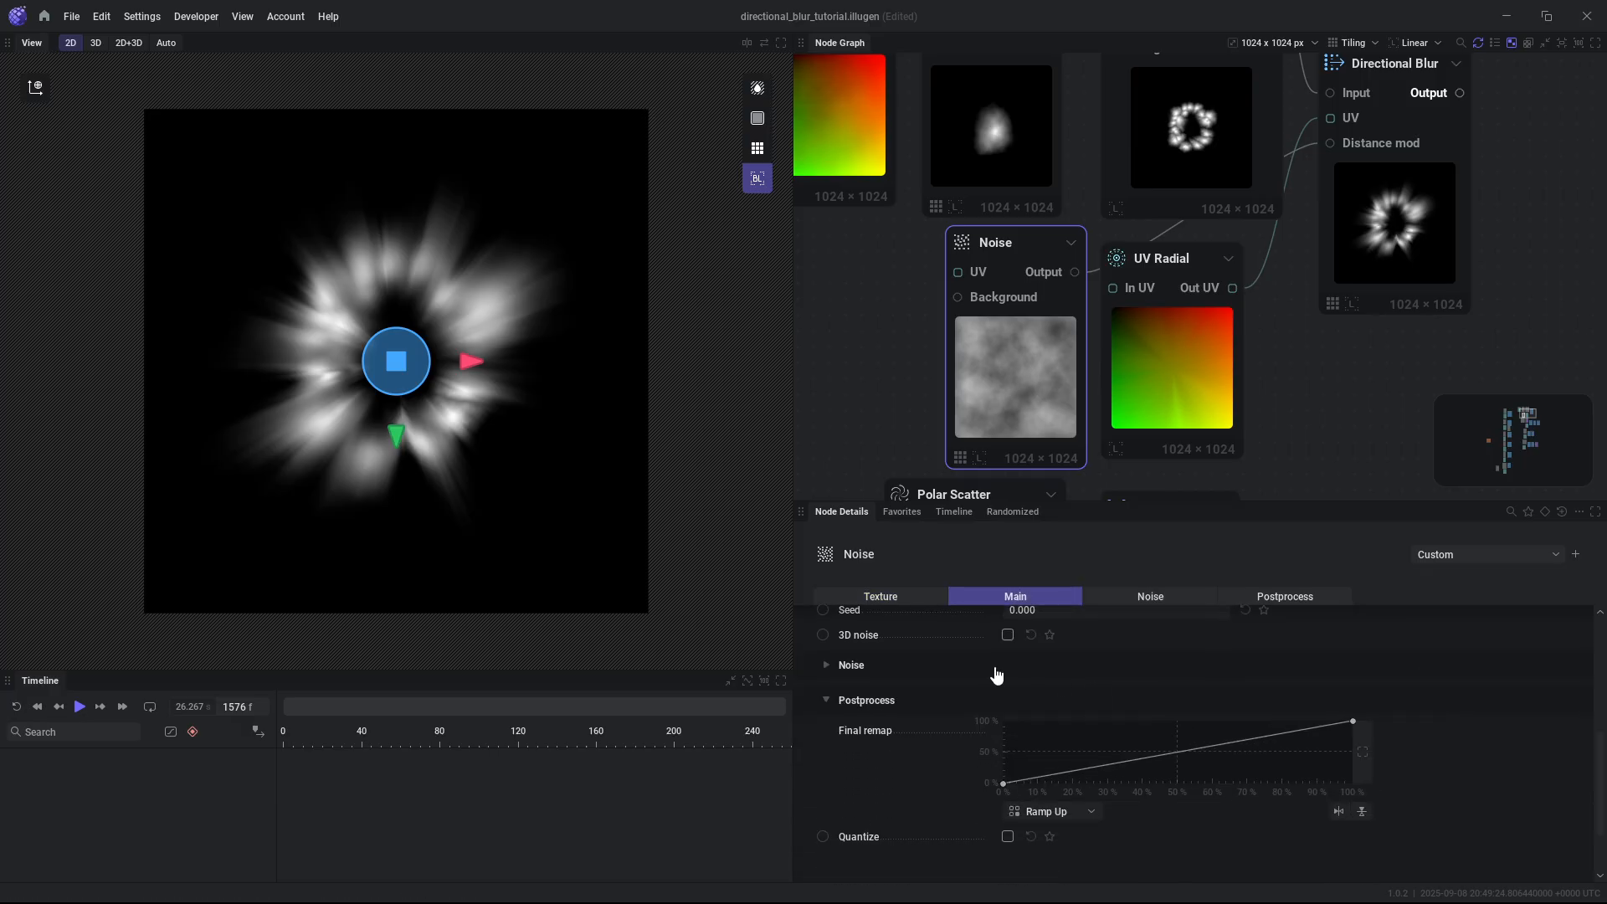
pyautogui.click(826, 664)
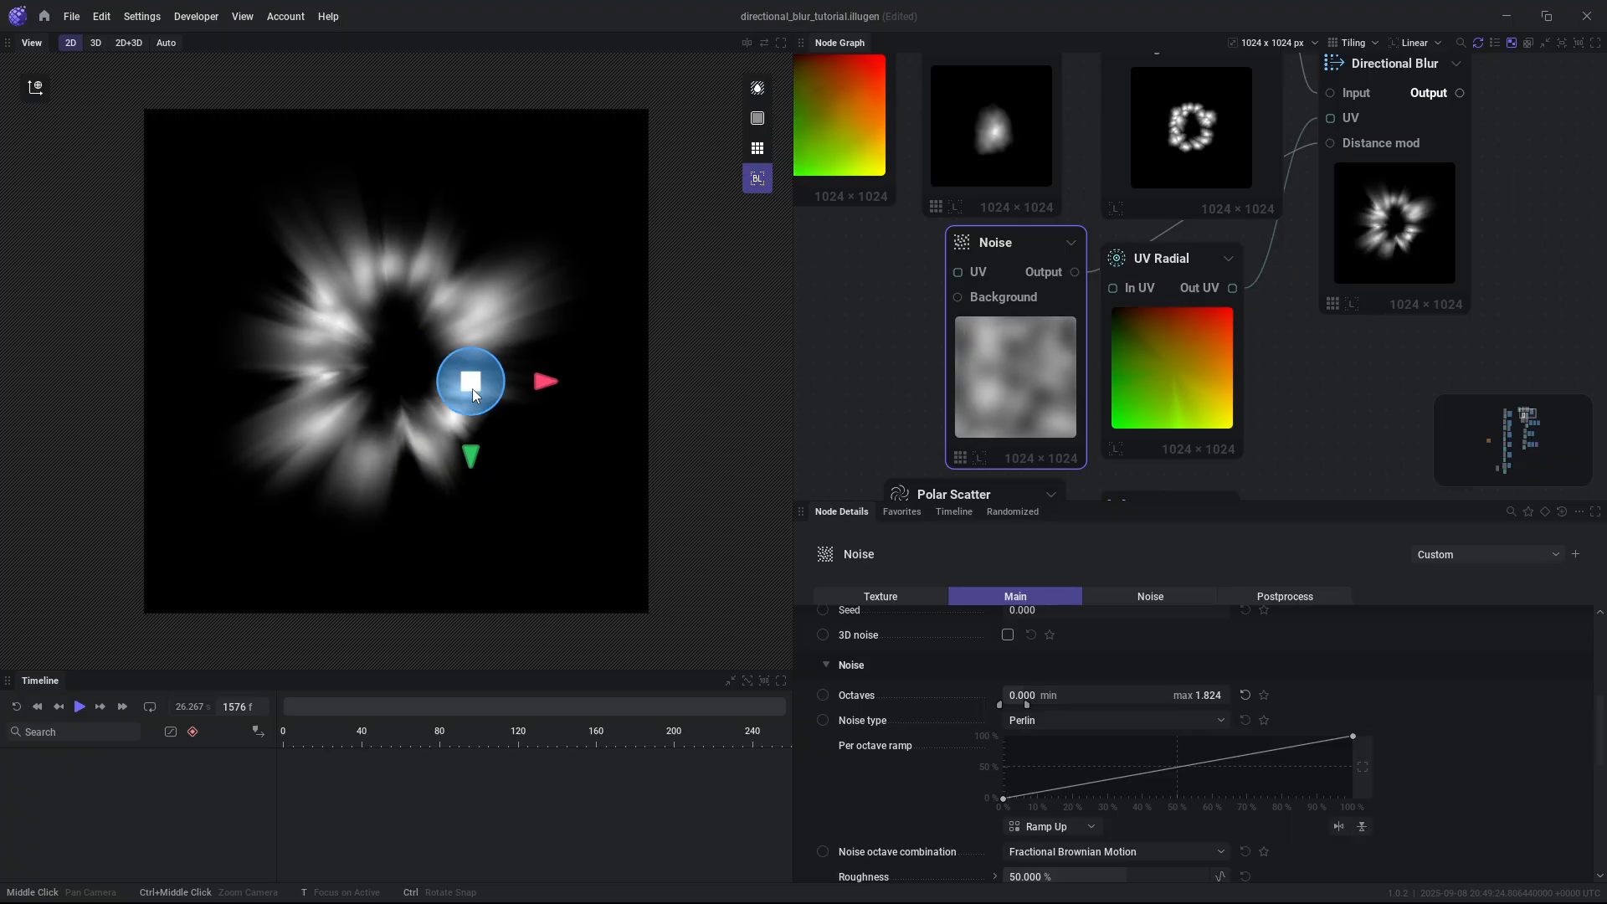
pyautogui.moveTo(470, 380); pyautogui.dragTo(329, 354)
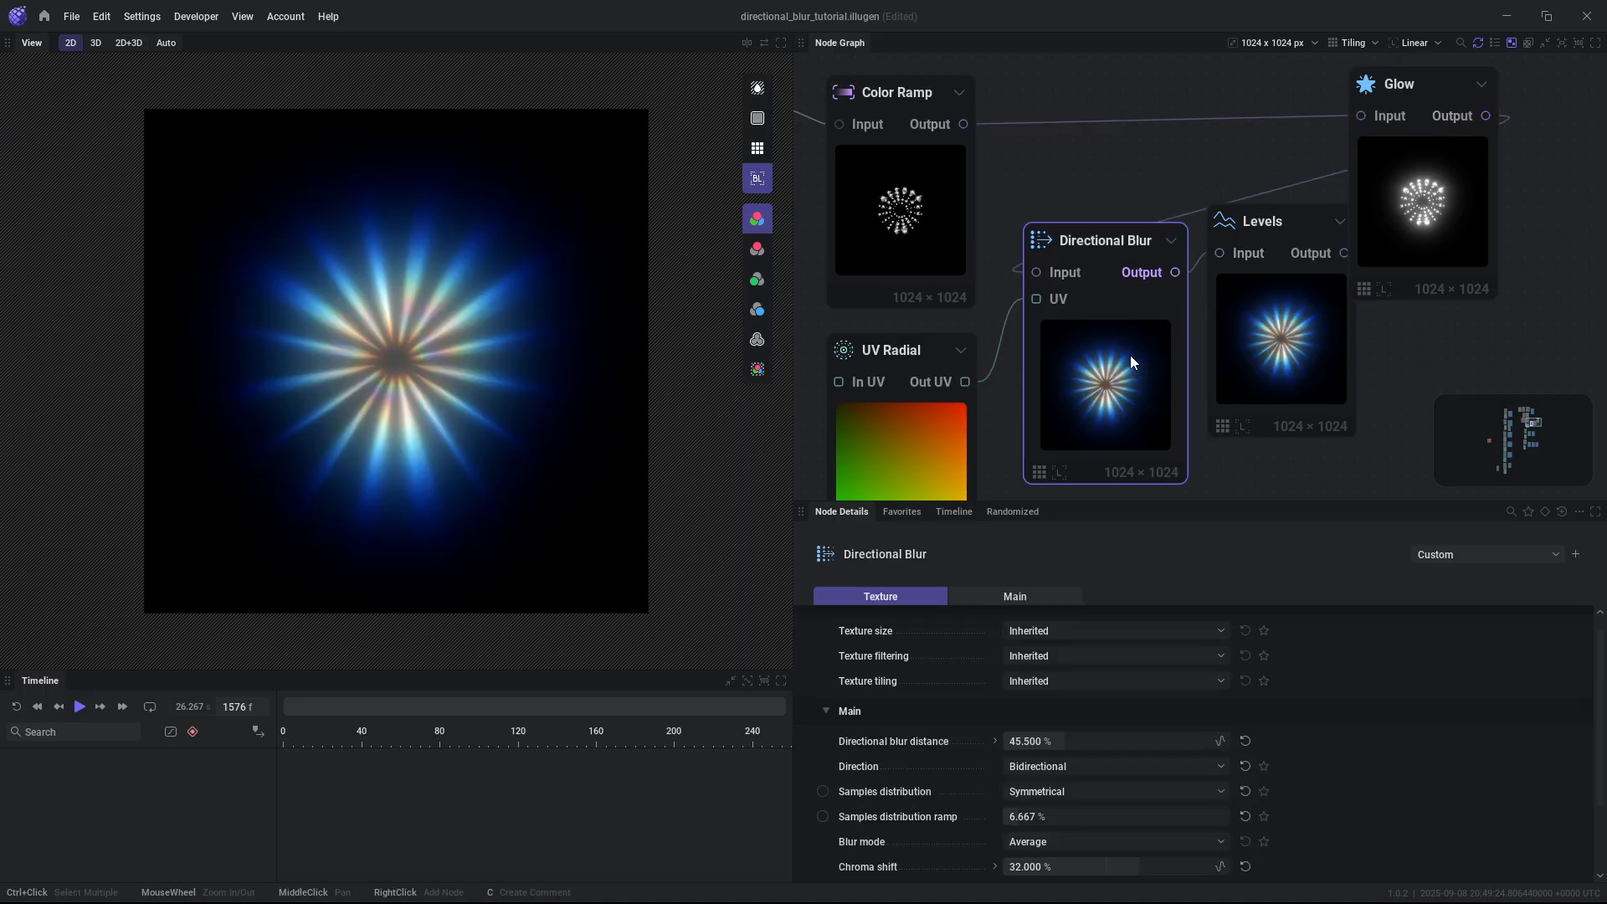
# Inspect the starburst example's Levels node, then its Color Ramp gradient.
pyautogui.click(1276, 264)
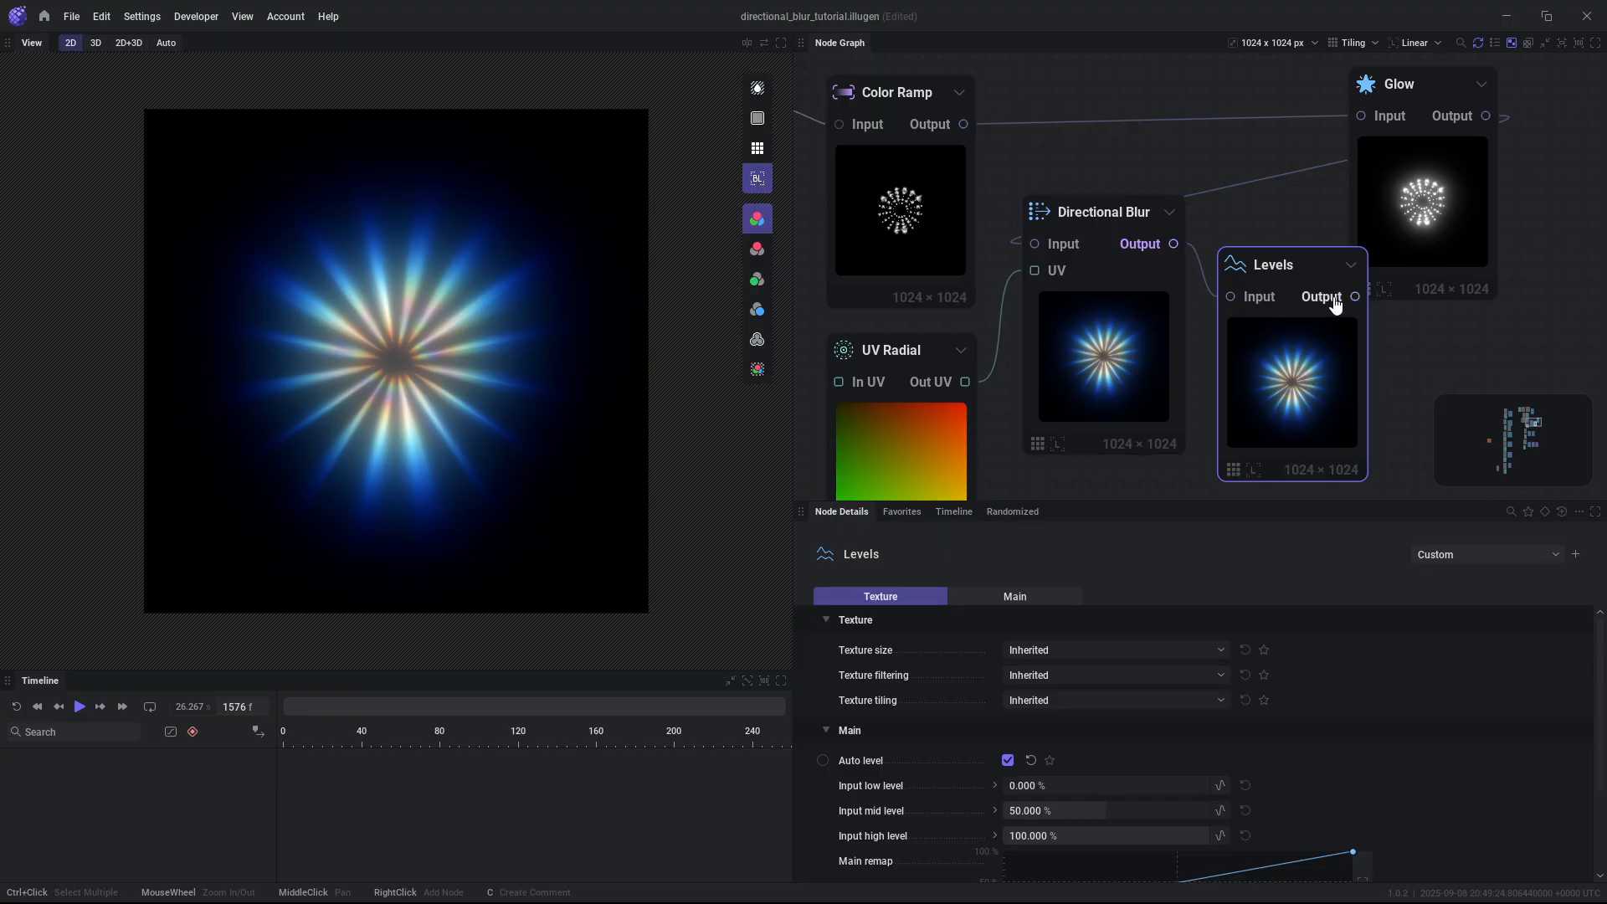
pyautogui.moveTo(1242, 210)
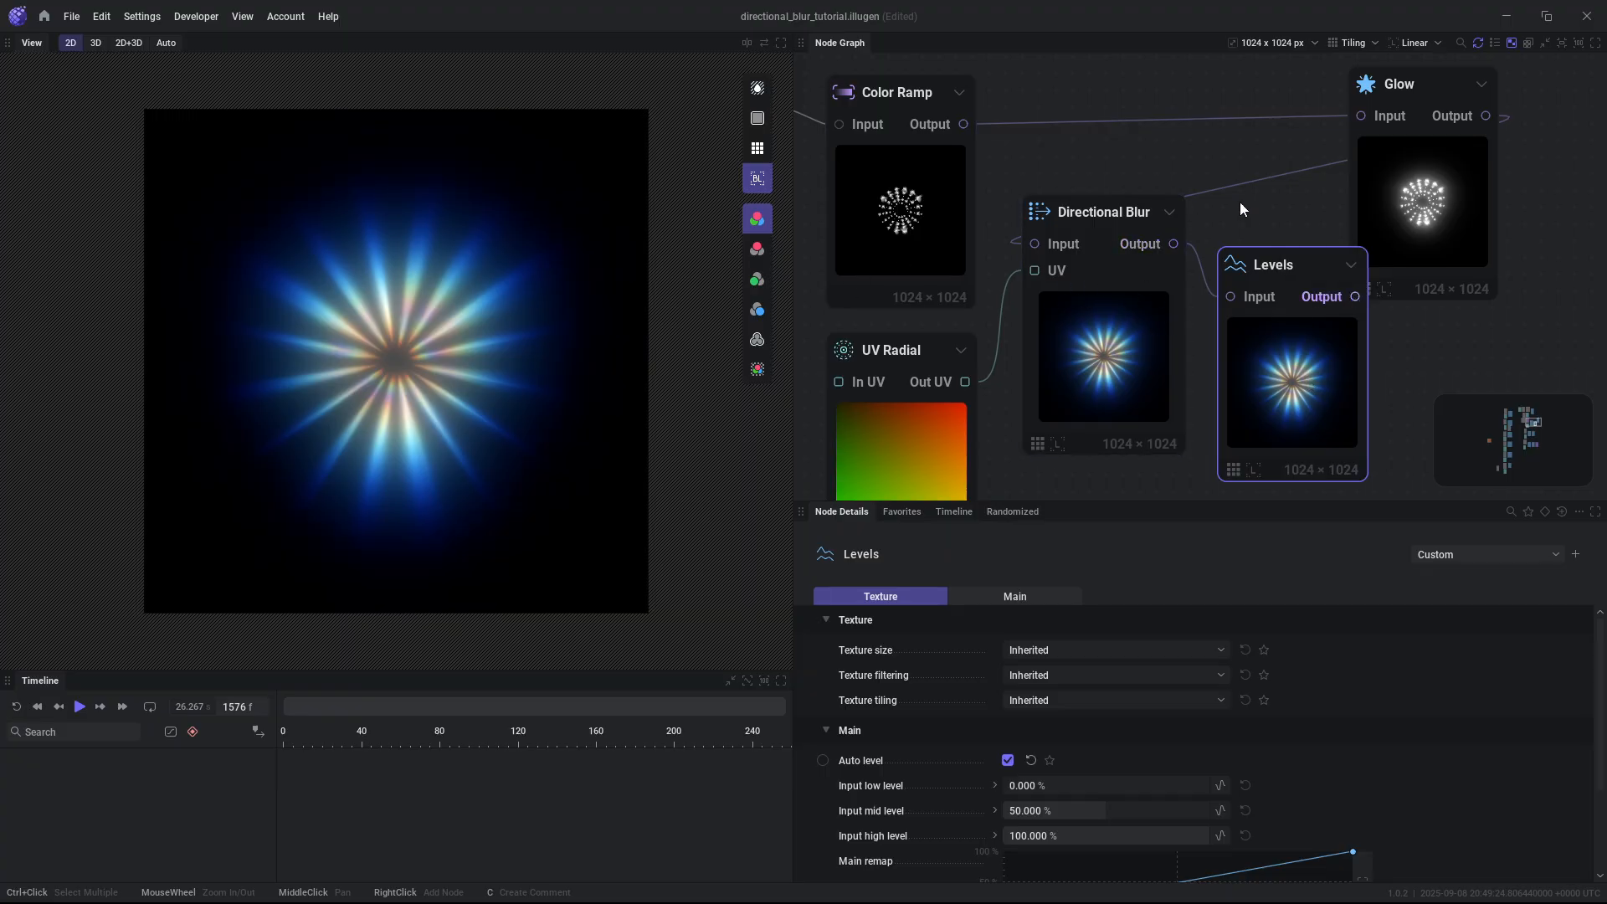
pyautogui.moveTo(1356, 199)
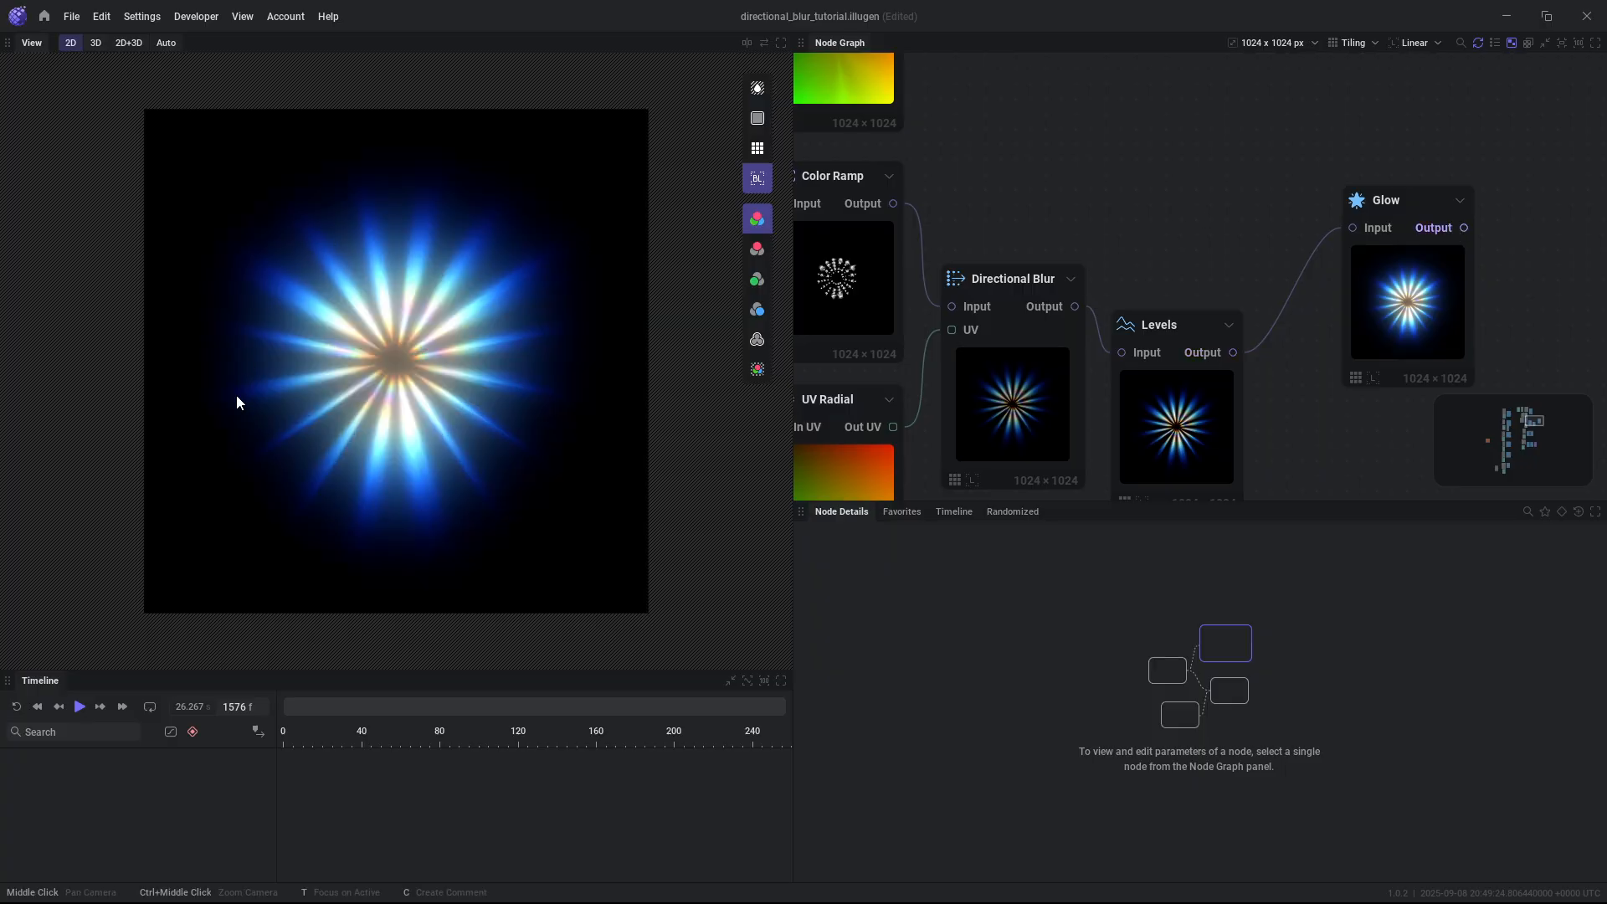
pyautogui.moveTo(430, 476)
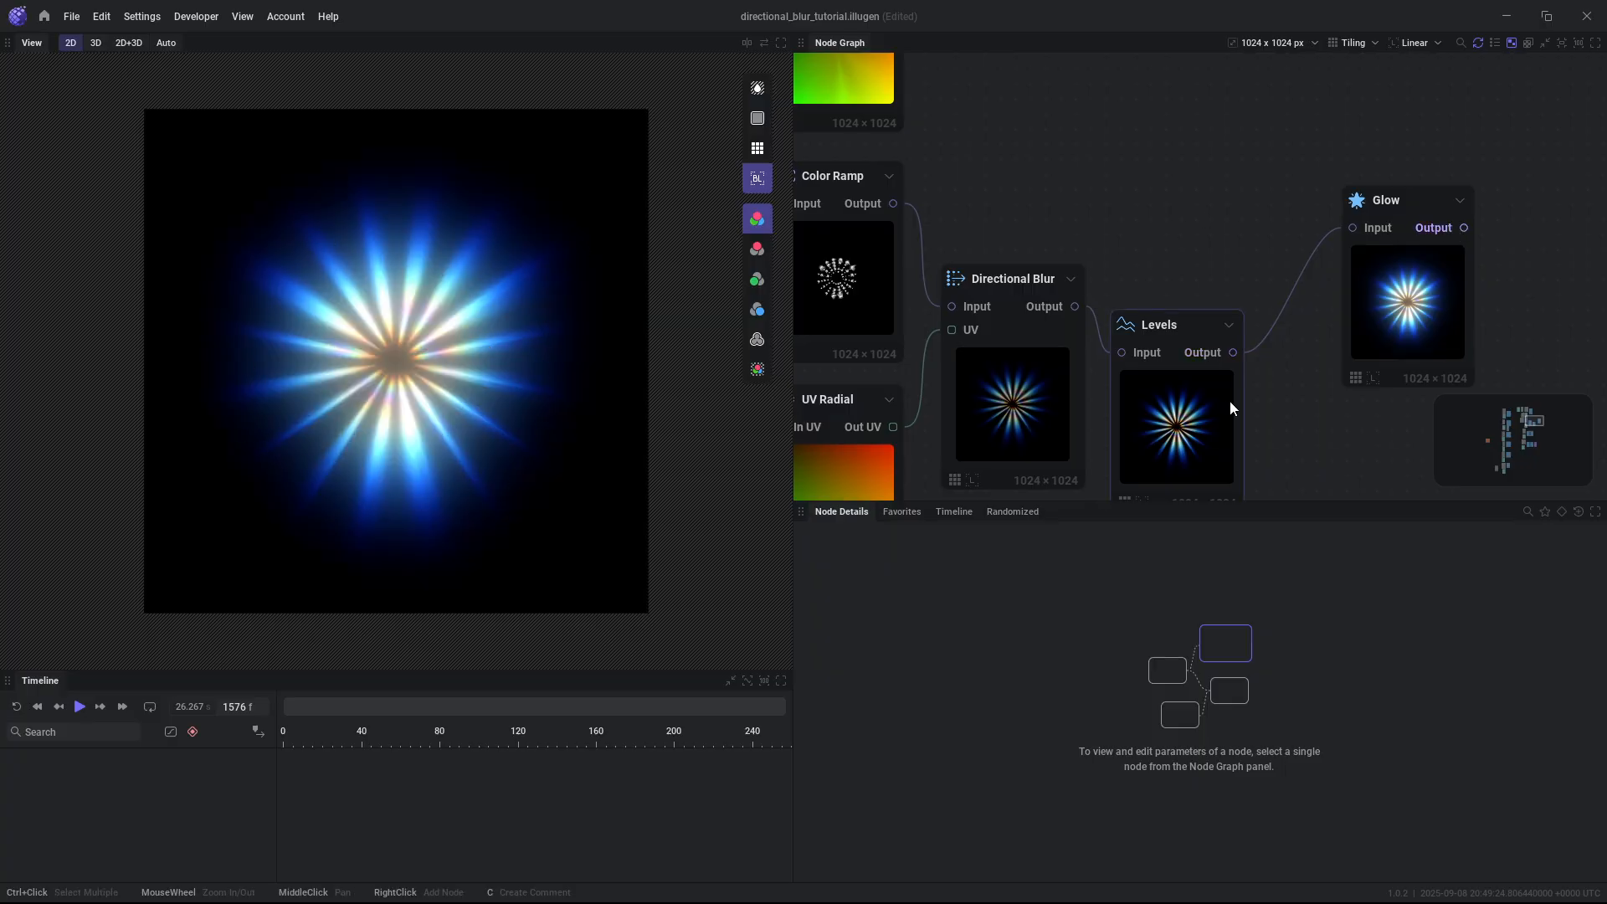
pyautogui.click(1159, 306)
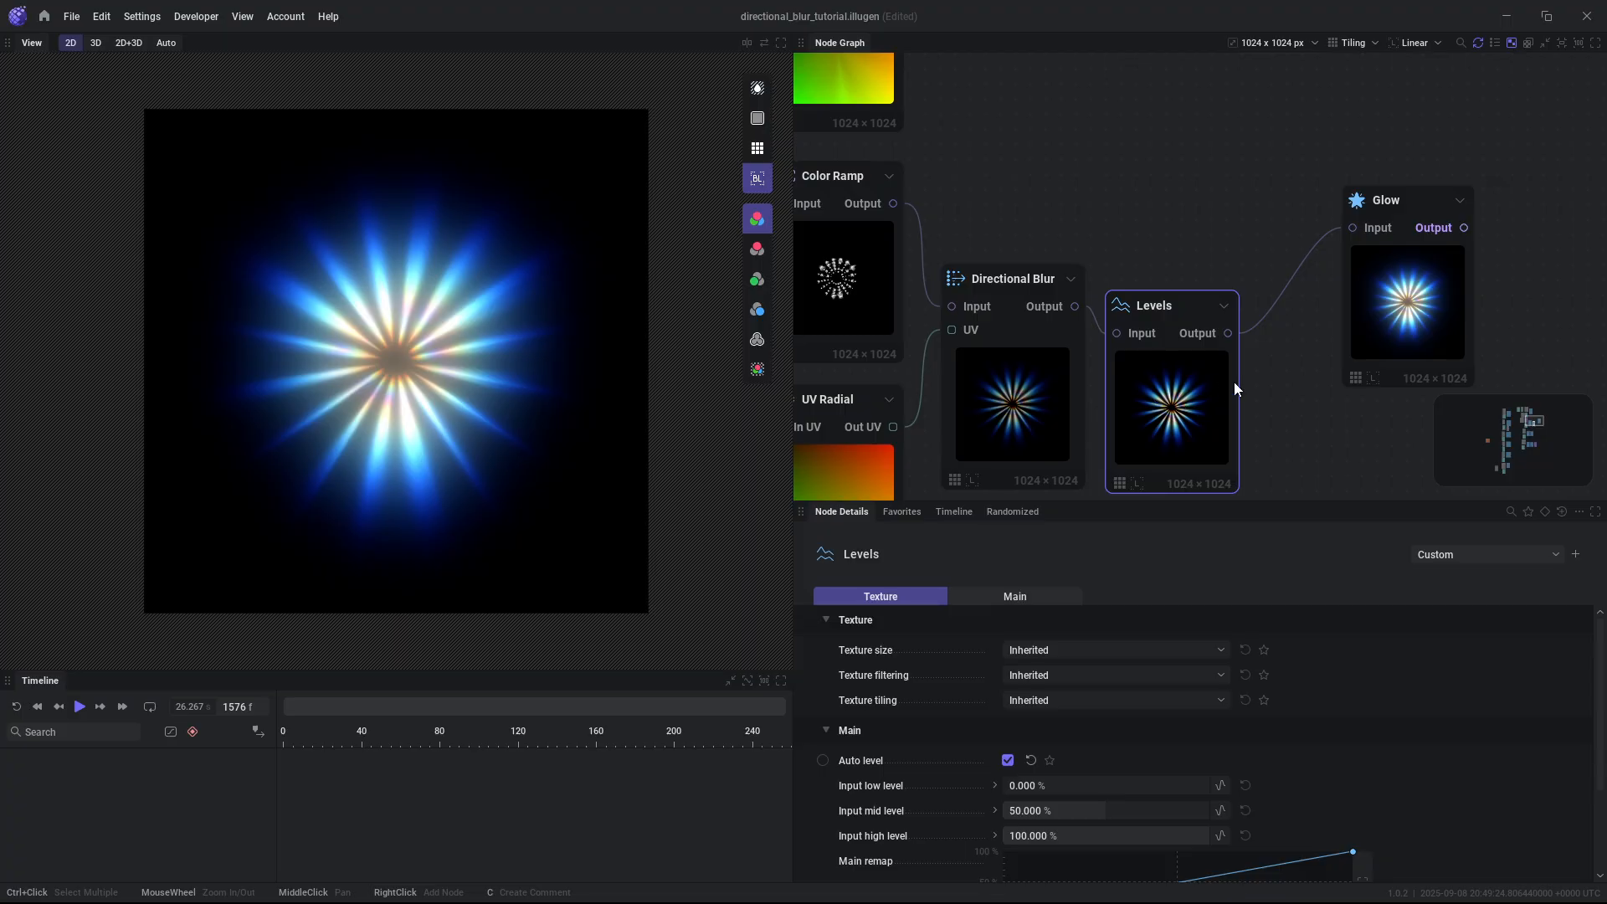
pyautogui.moveTo(857, 253)
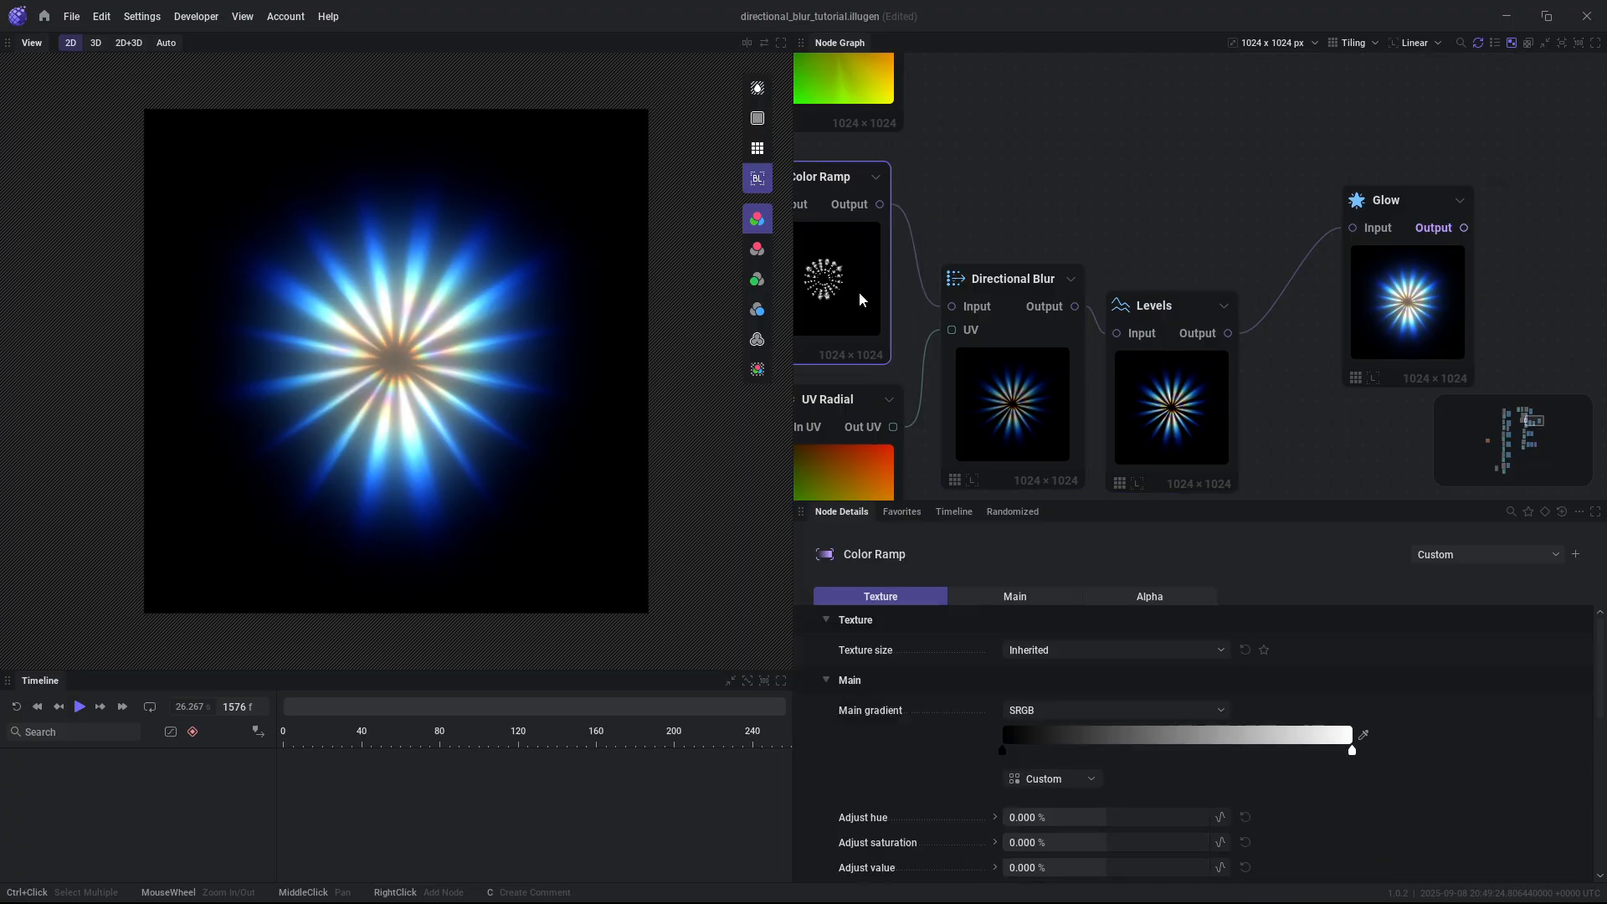
pyautogui.click(1011, 259)
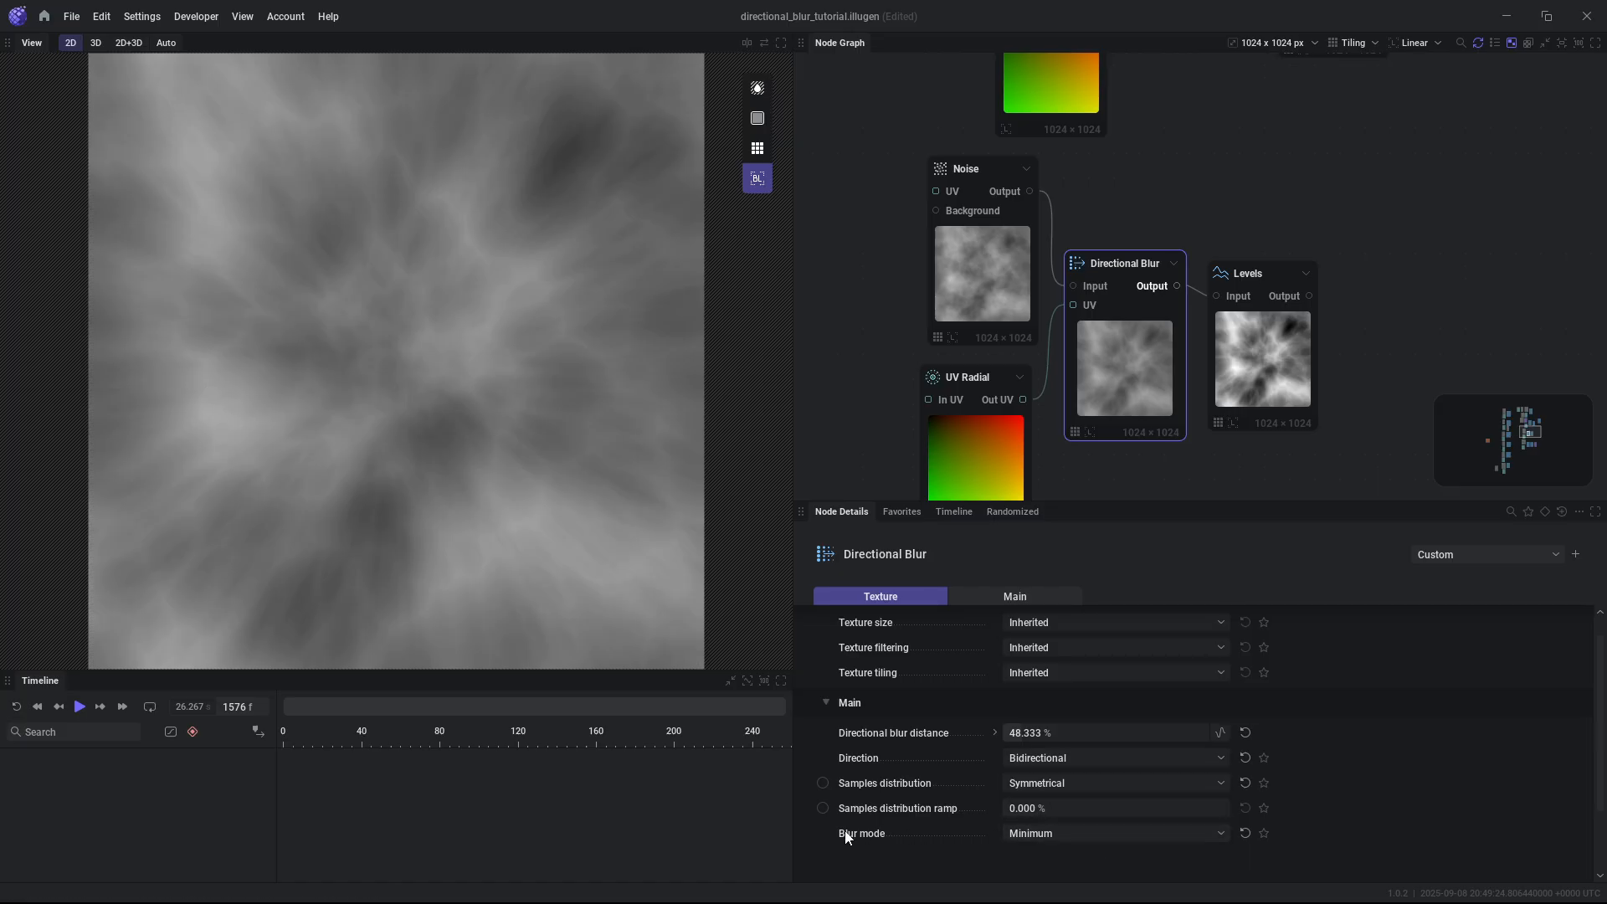
pyautogui.moveTo(1305, 305)
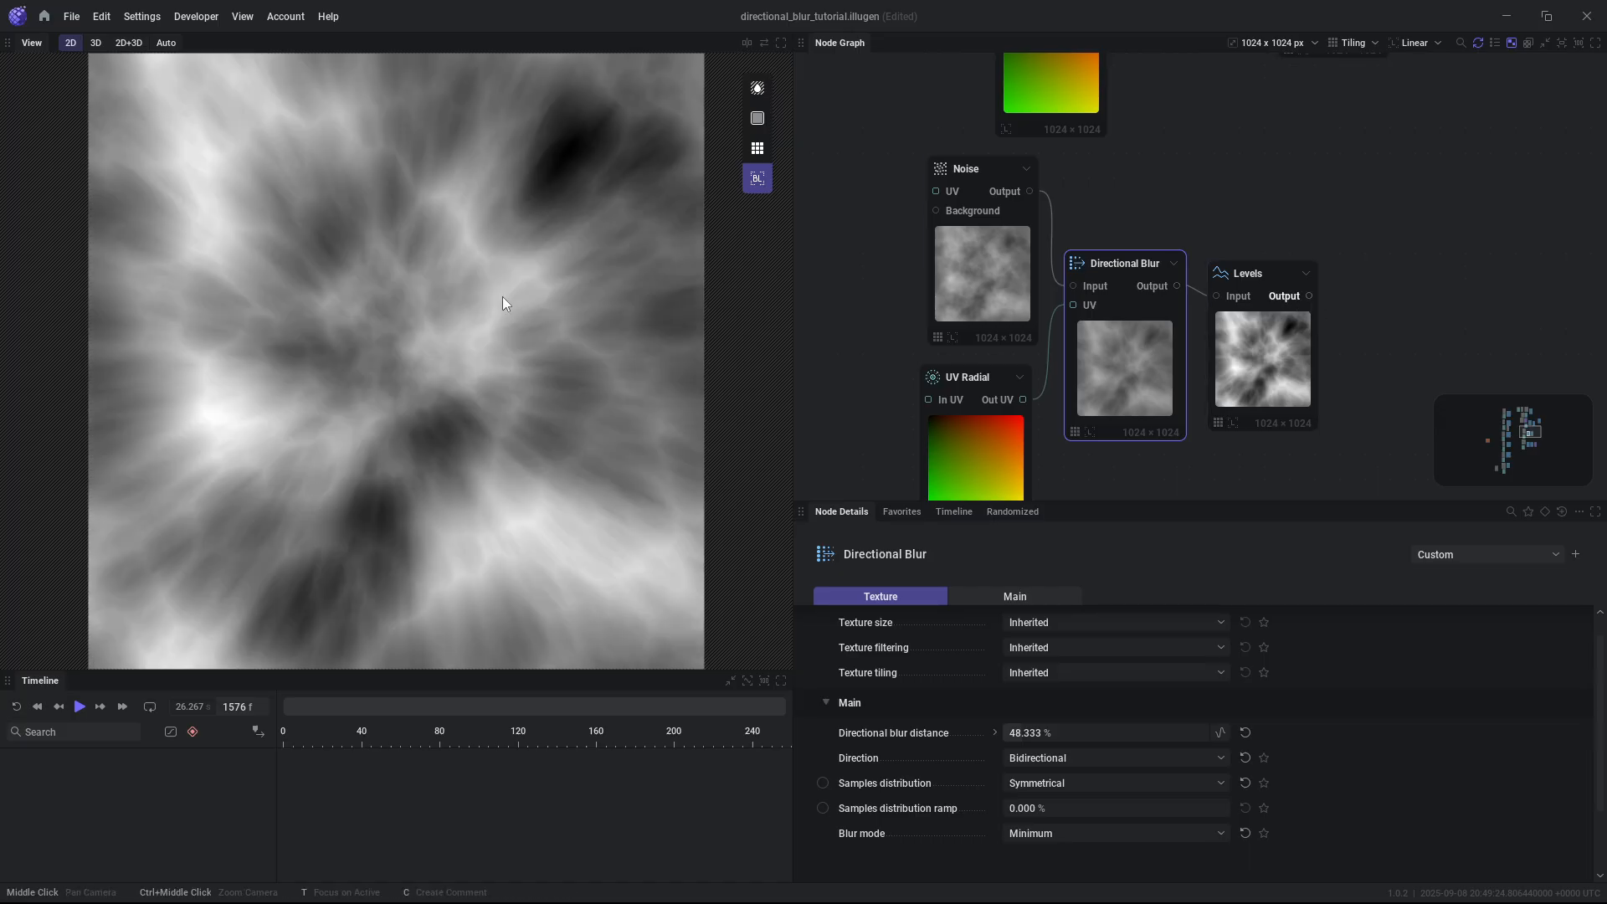
pyautogui.moveTo(367, 289)
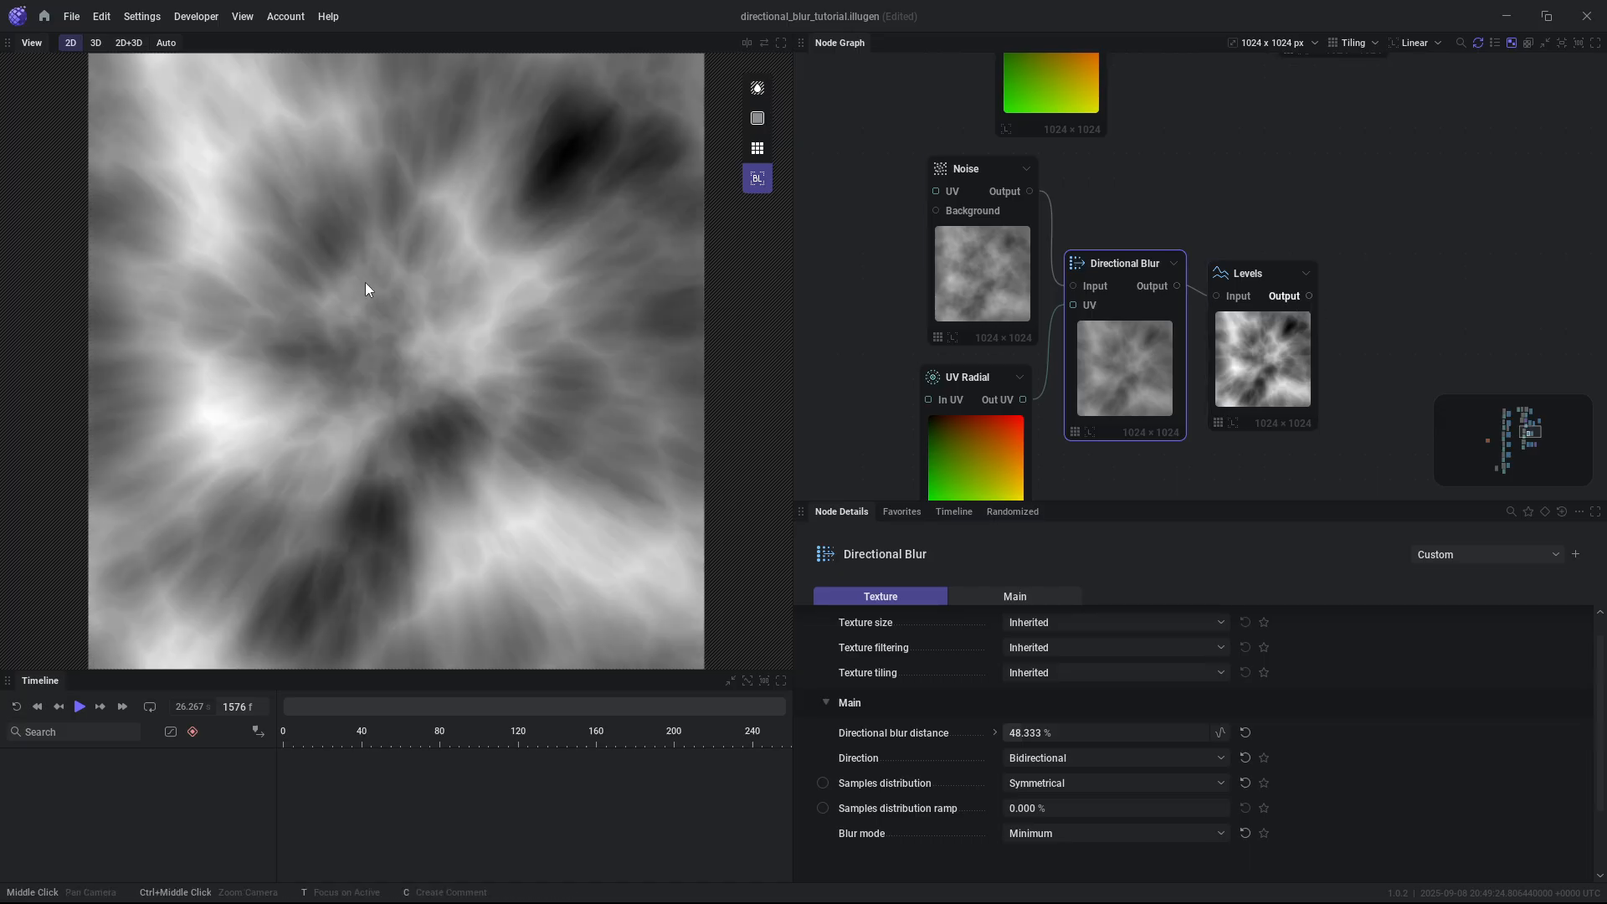
pyautogui.moveTo(552, 367)
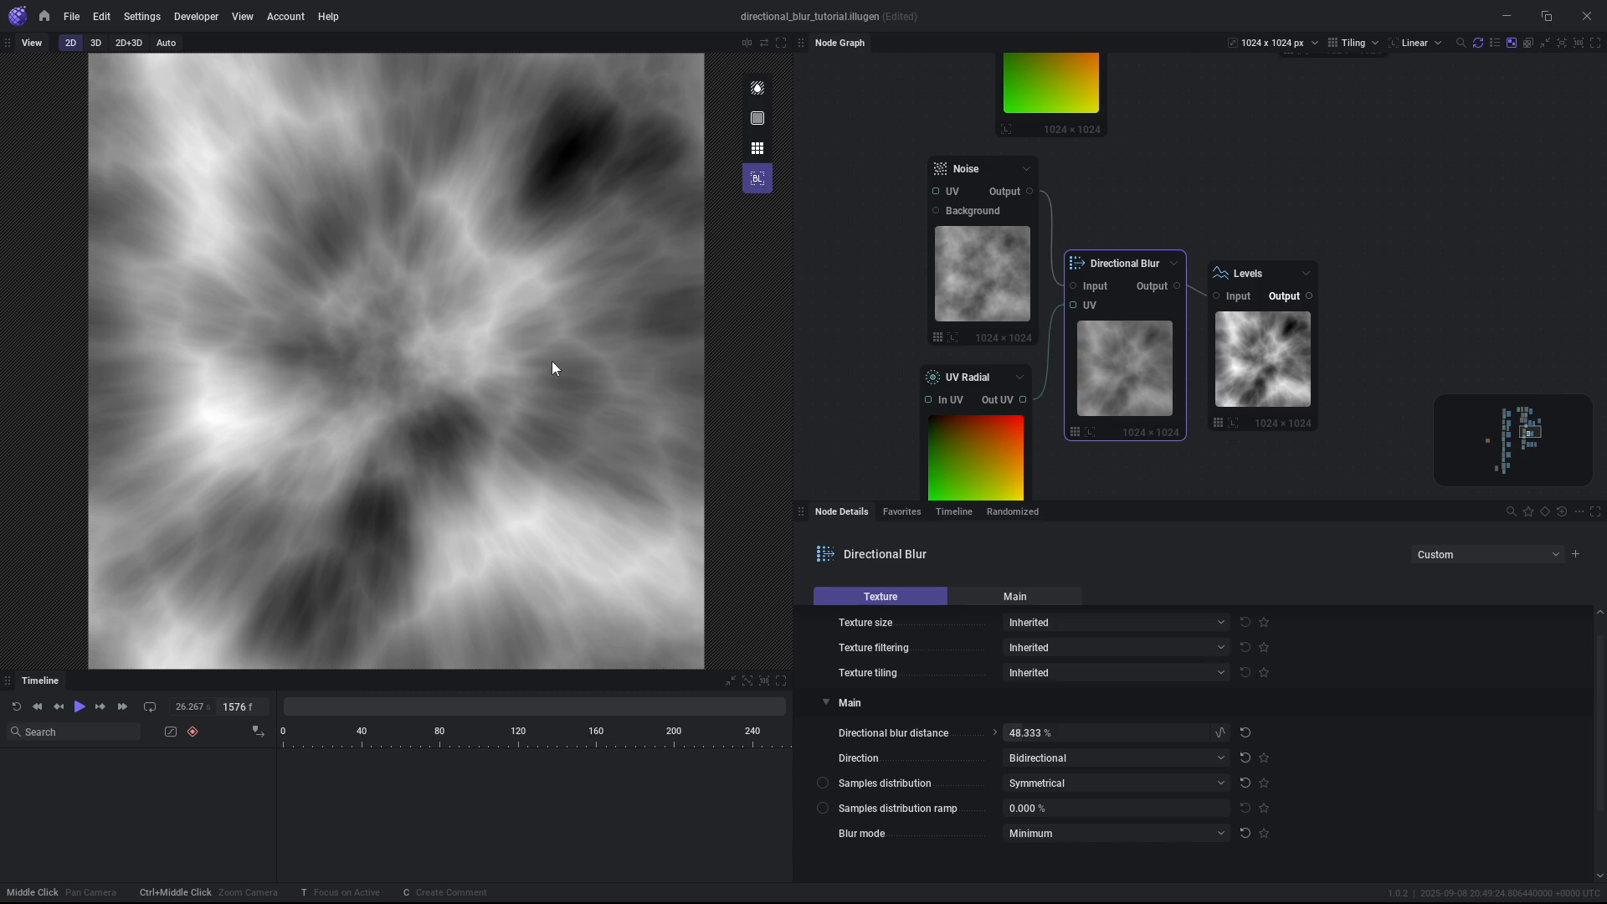
pyautogui.moveTo(334, 515)
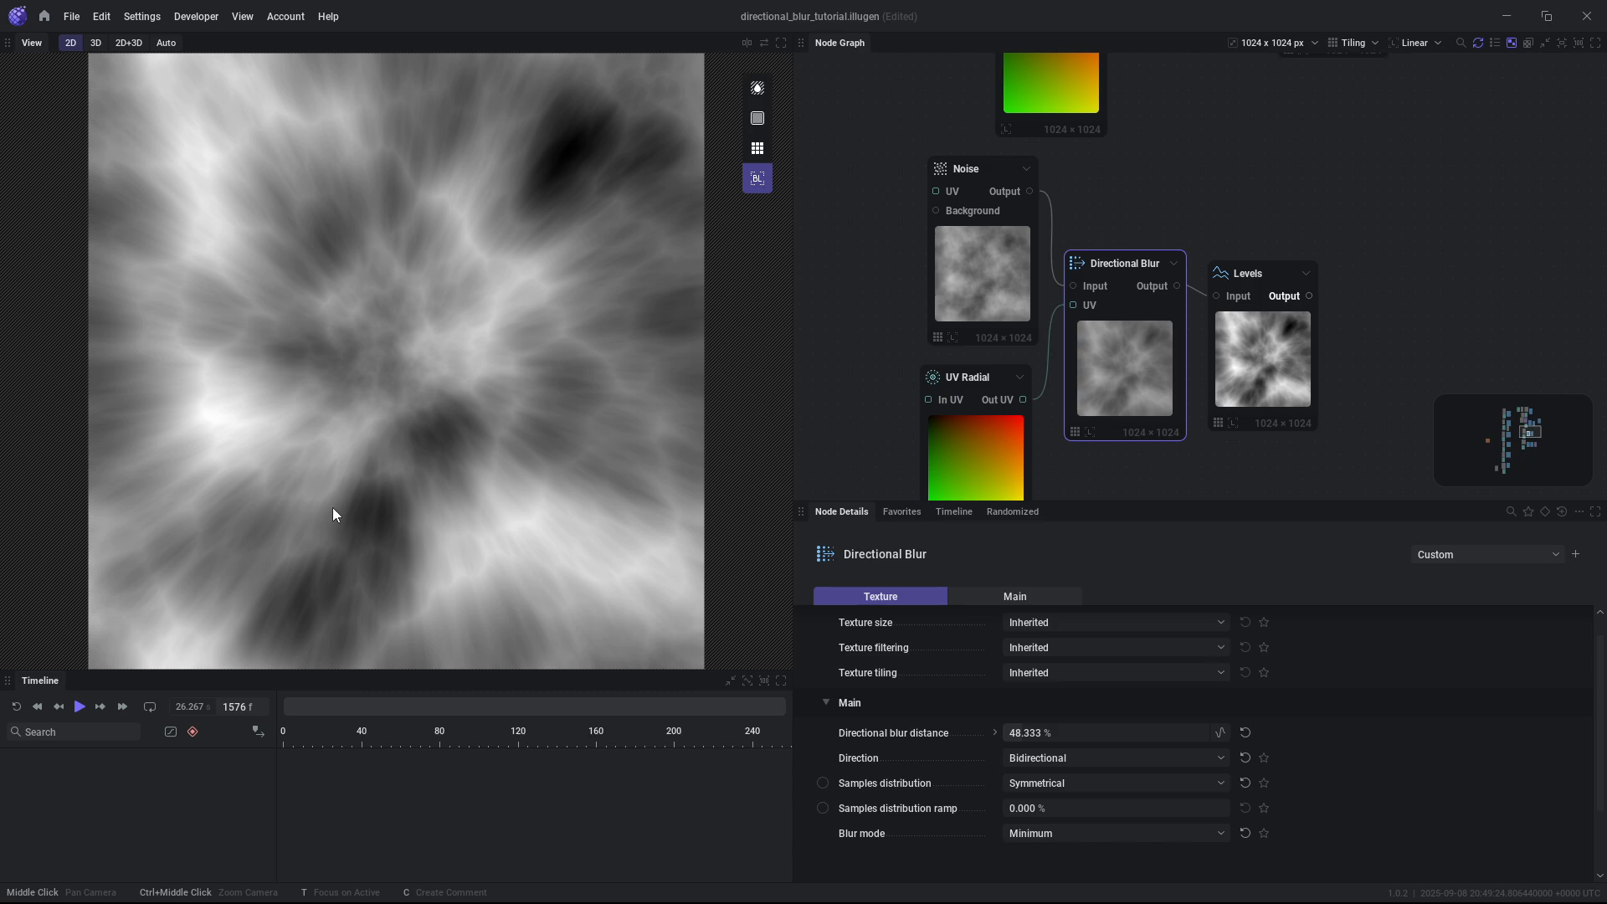
pyautogui.moveTo(415, 305)
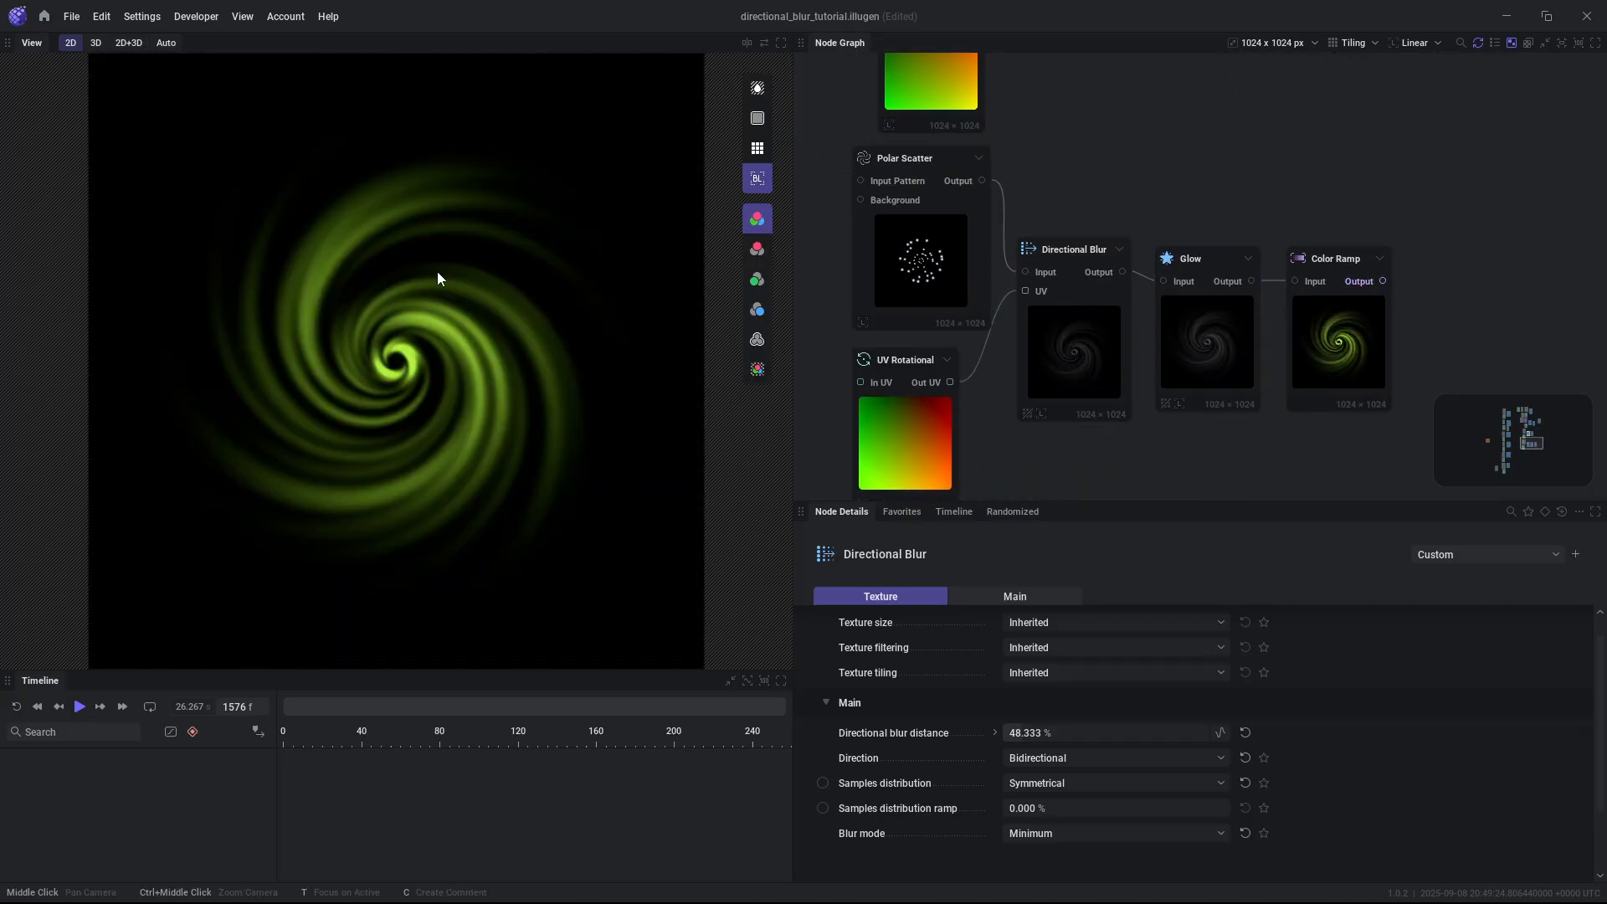
# Drag the UV Rotational gizmo to set rotation to 42.708°, checking the Directional Blur settings.
pyautogui.click(906, 353)
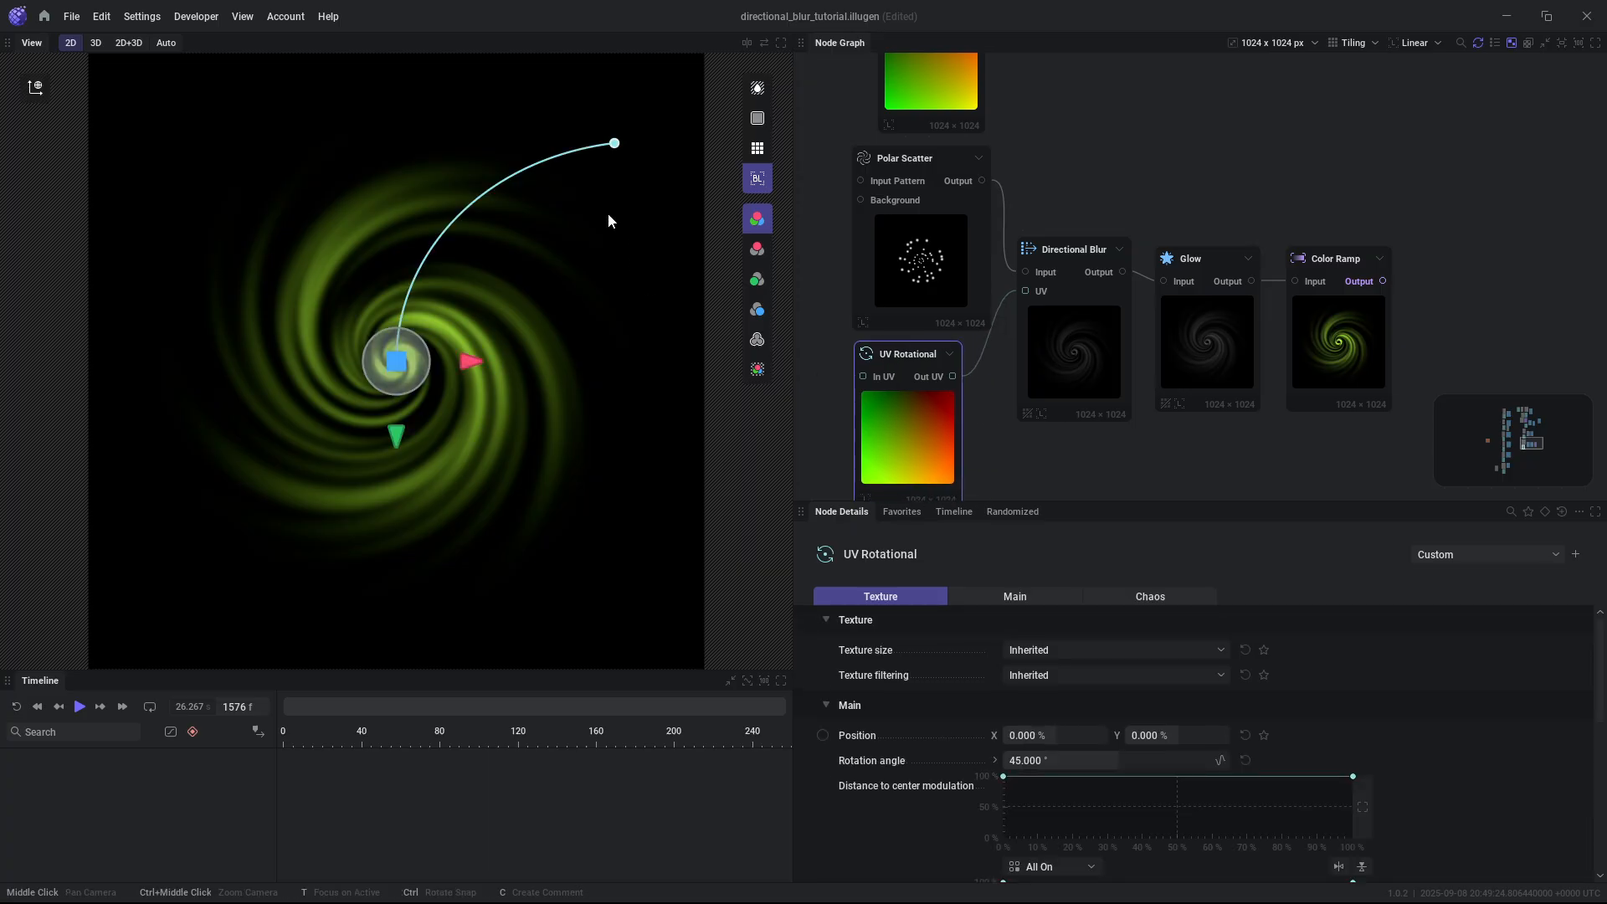
pyautogui.moveTo(612, 142); pyautogui.dragTo(671, 502)
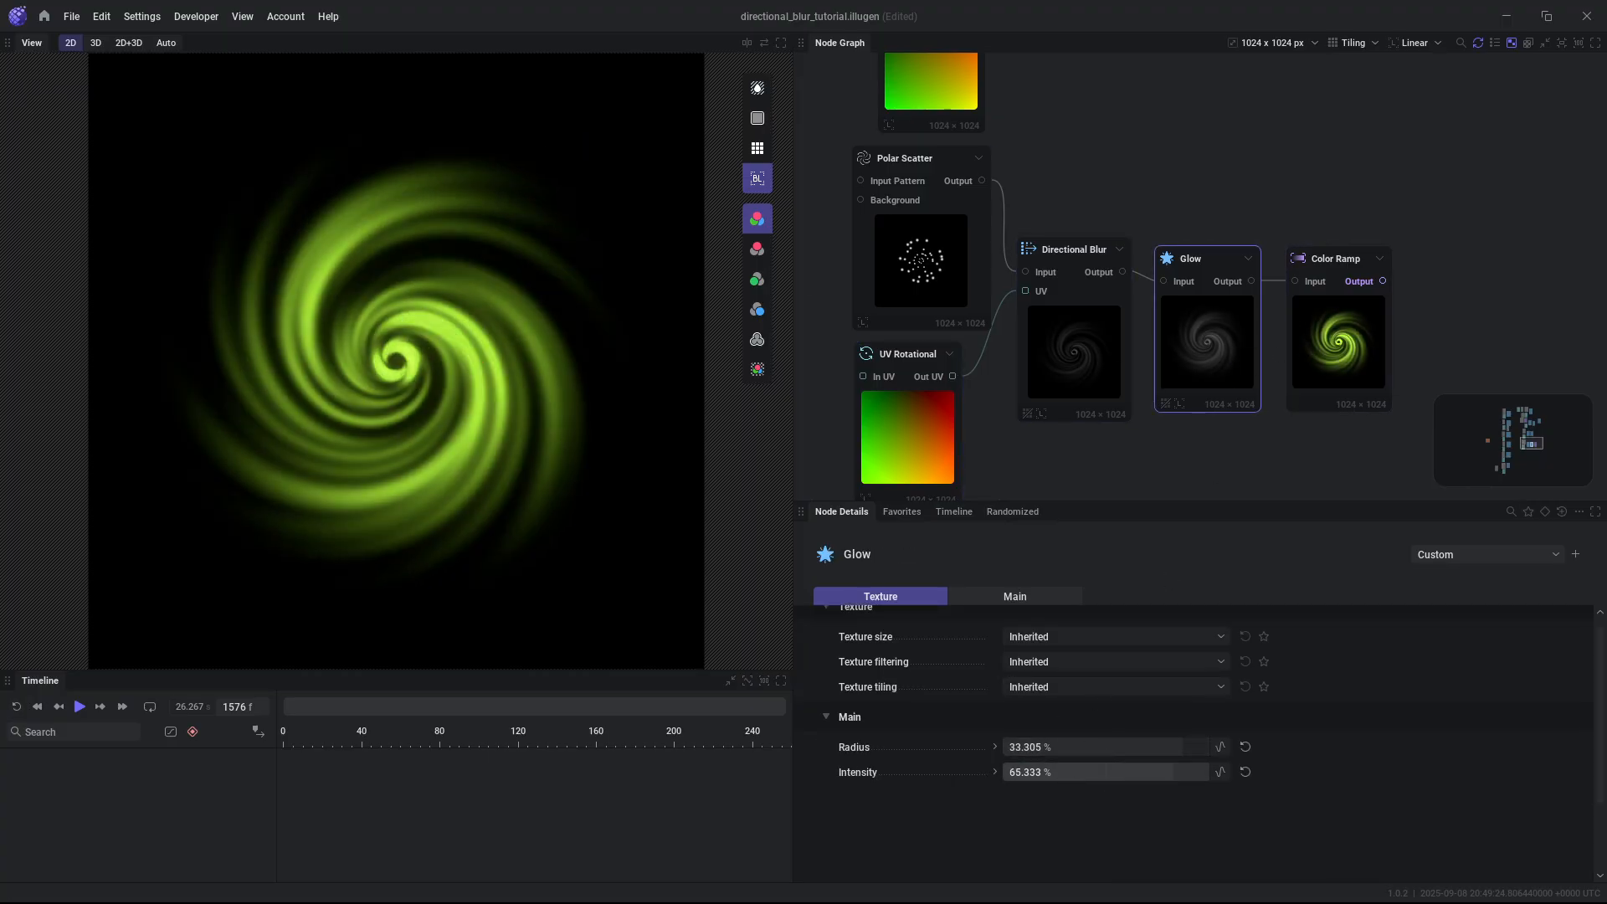
pyautogui.click(1347, 242)
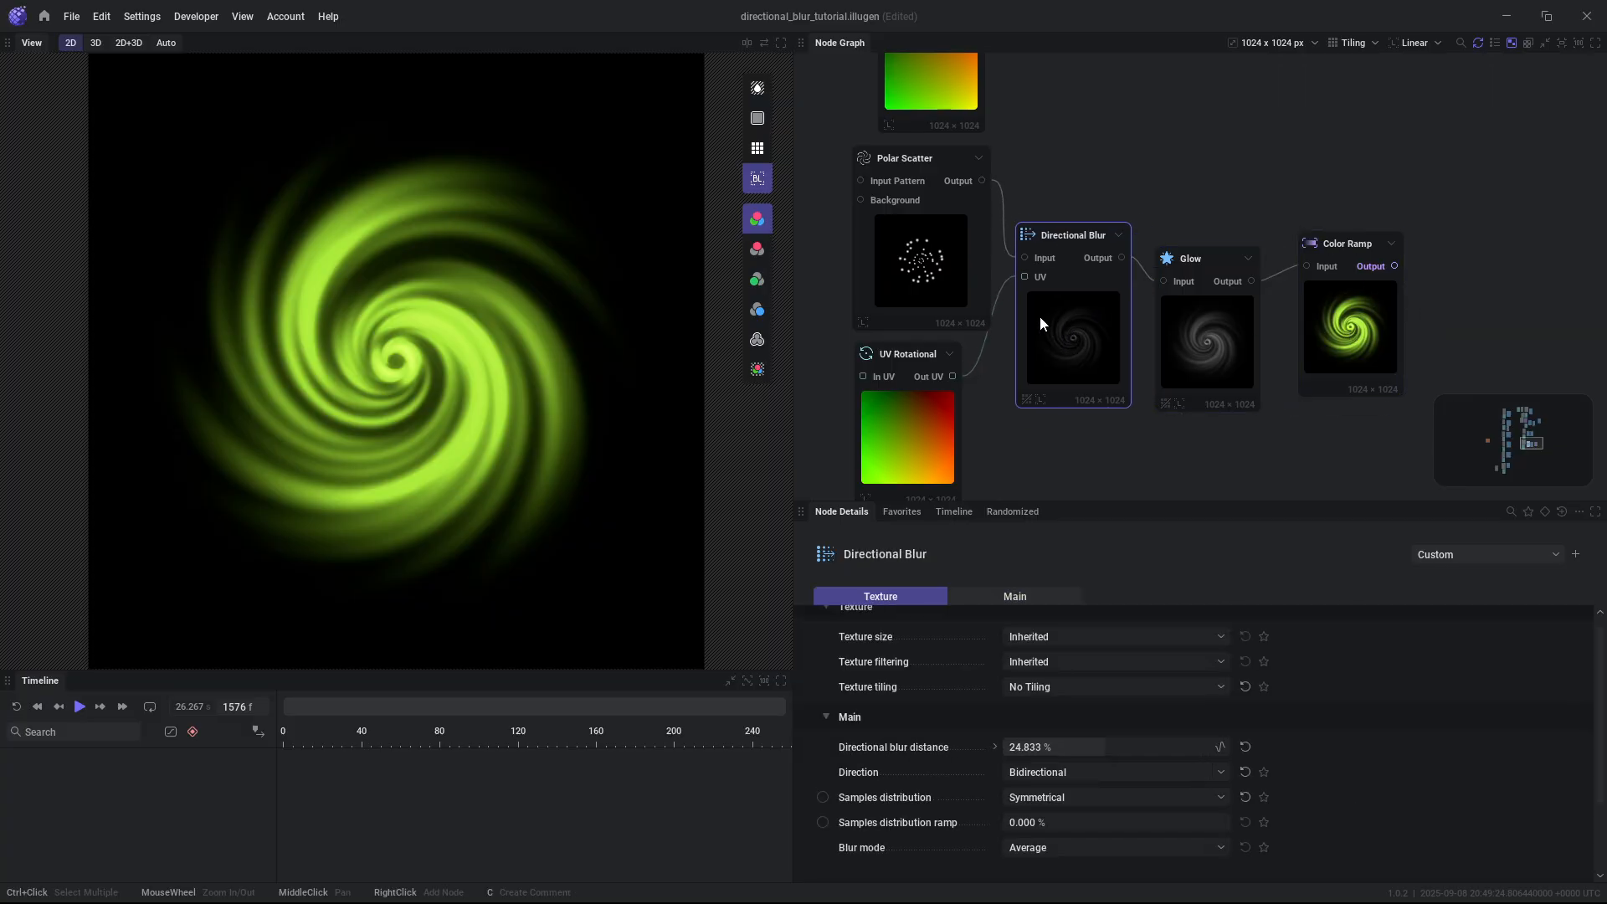
pyautogui.moveTo(1237, 135)
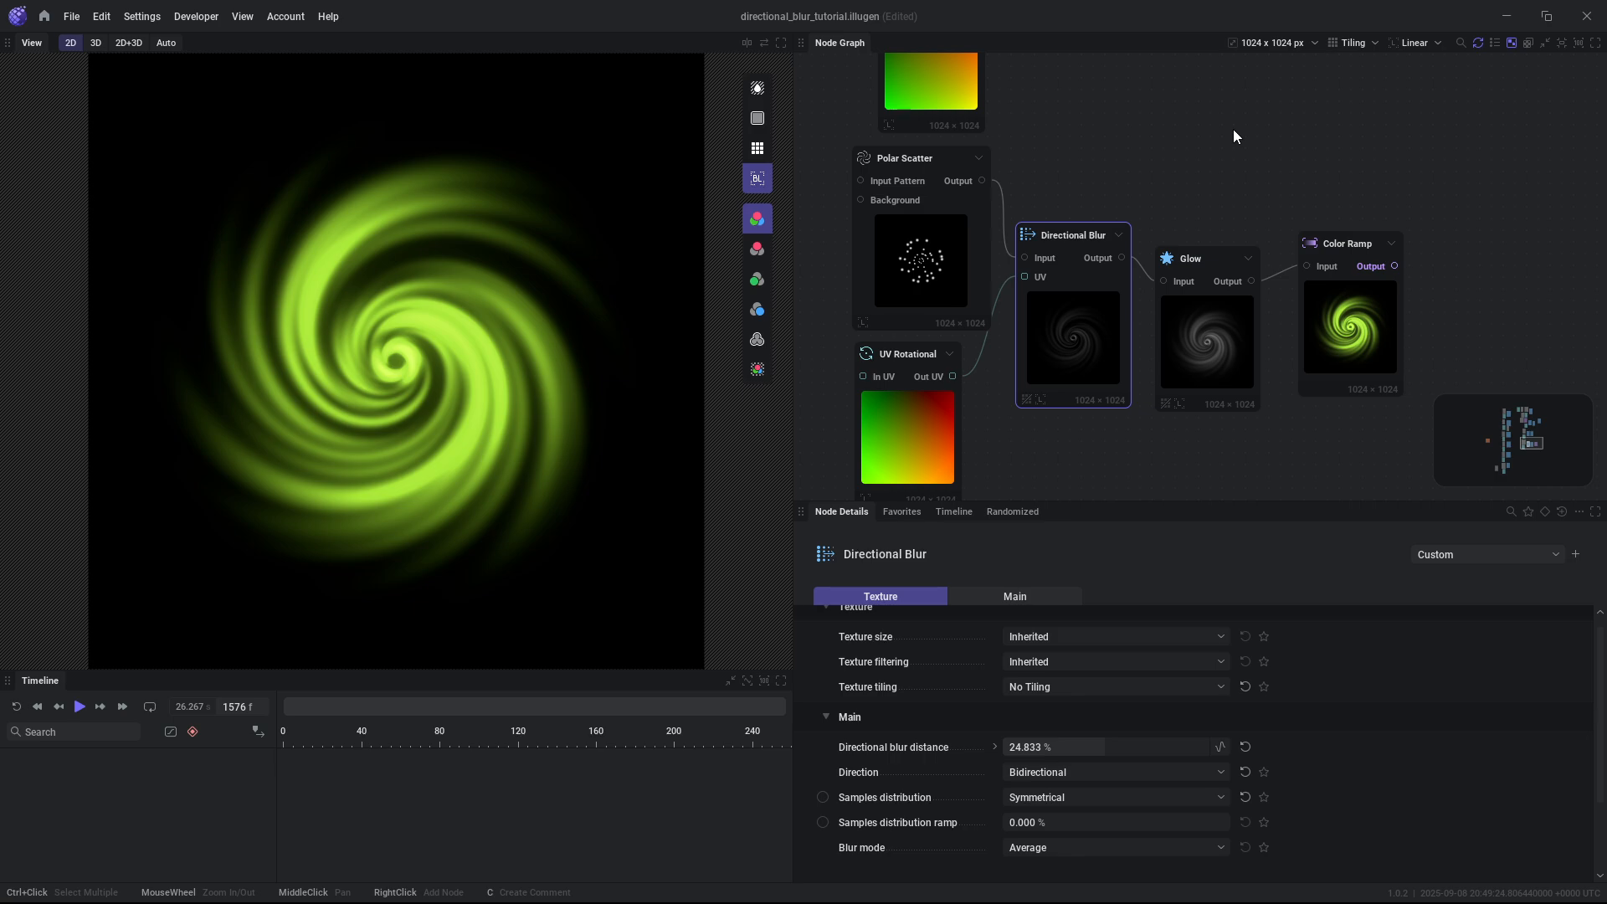
pyautogui.click(905, 353)
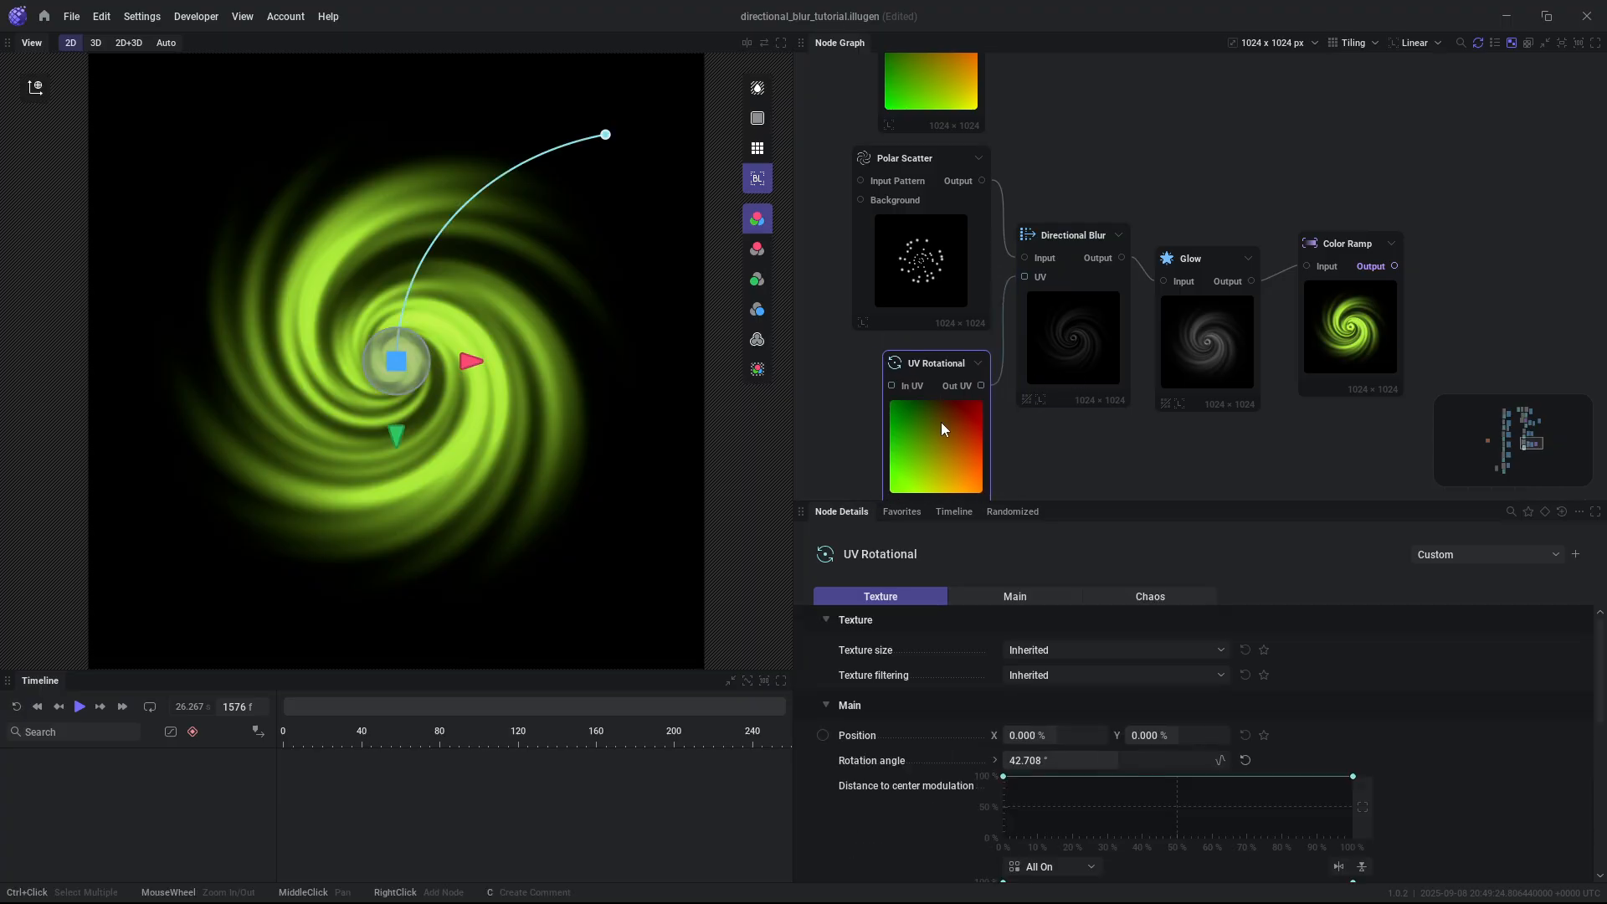
pyautogui.click(904, 167)
pyautogui.write('no')
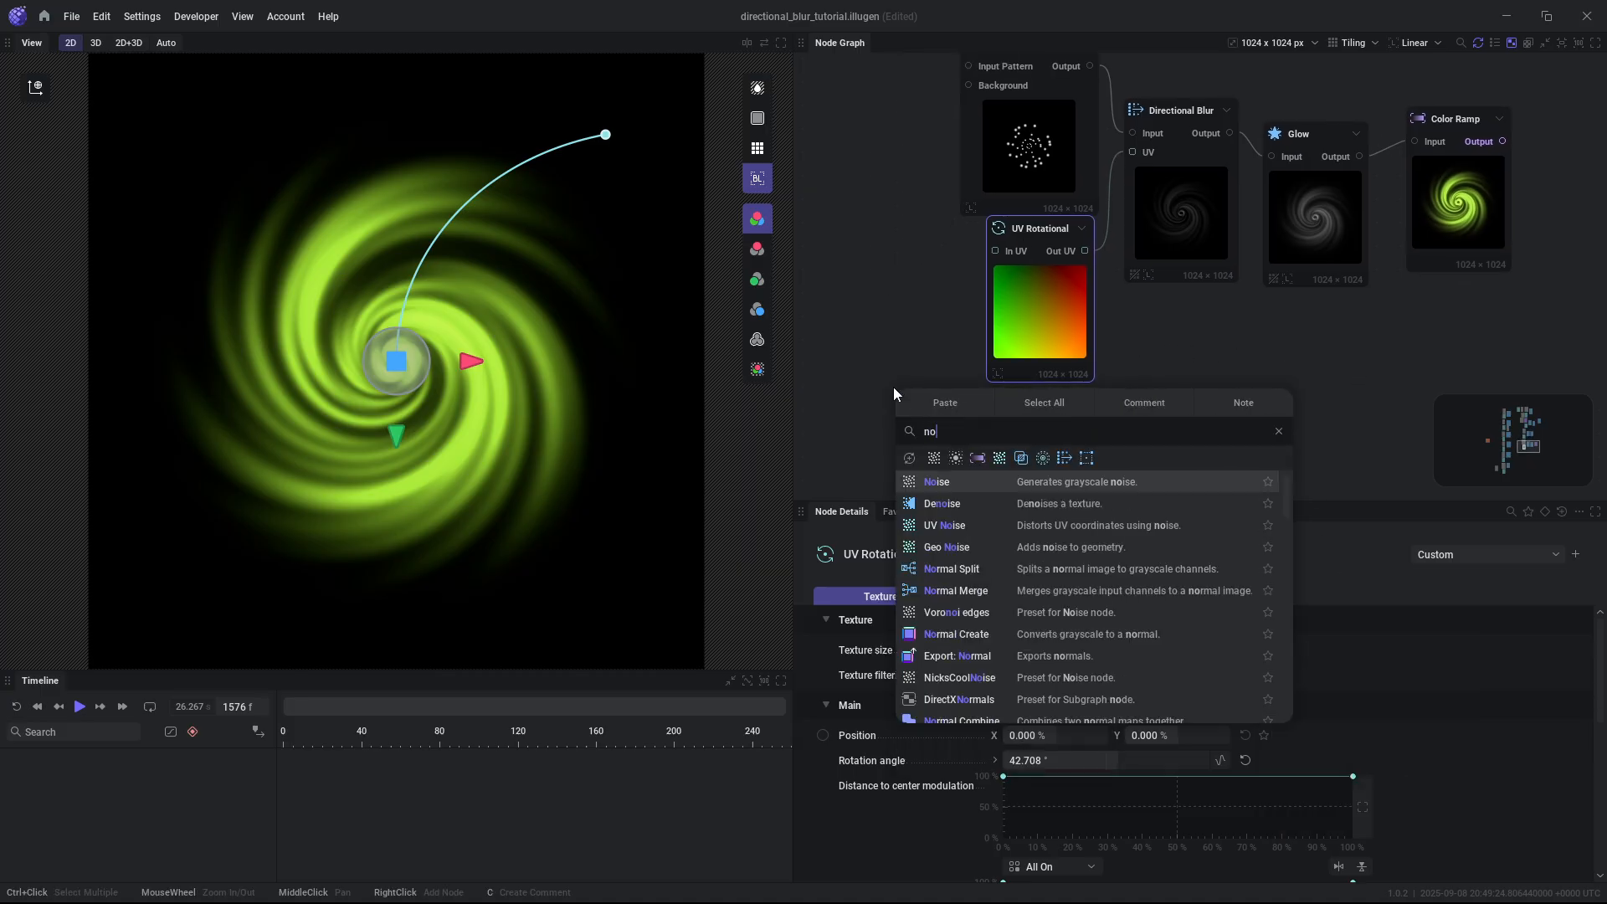
# Add a Noise node, check the Directional Blur settings, and clear the selection.
pyautogui.click(935, 482)
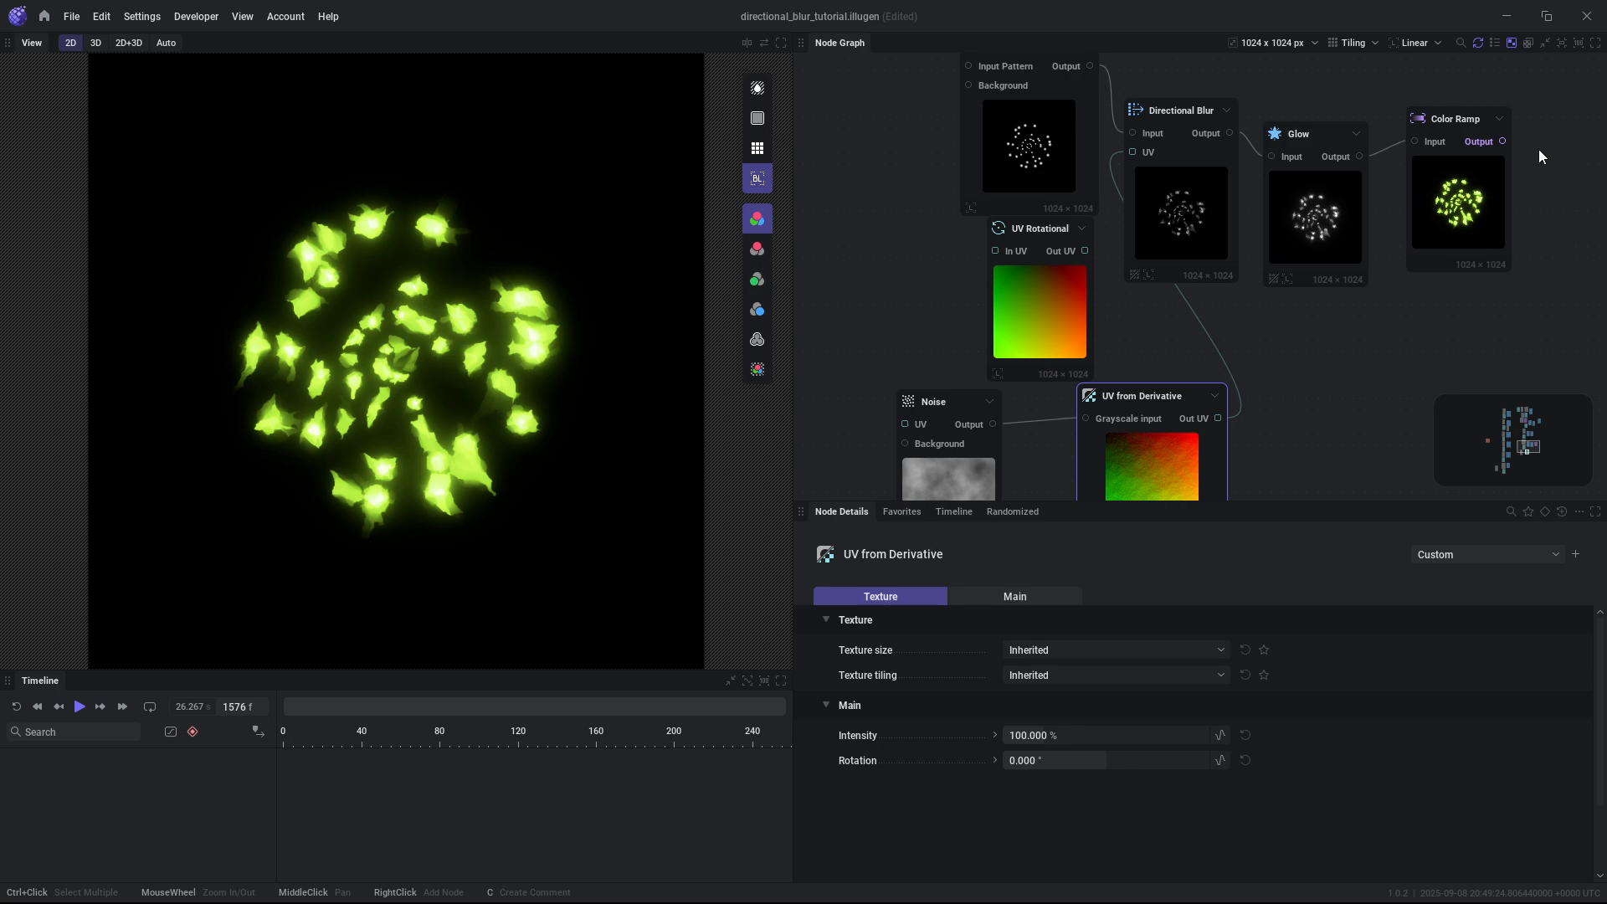
pyautogui.click(1178, 110)
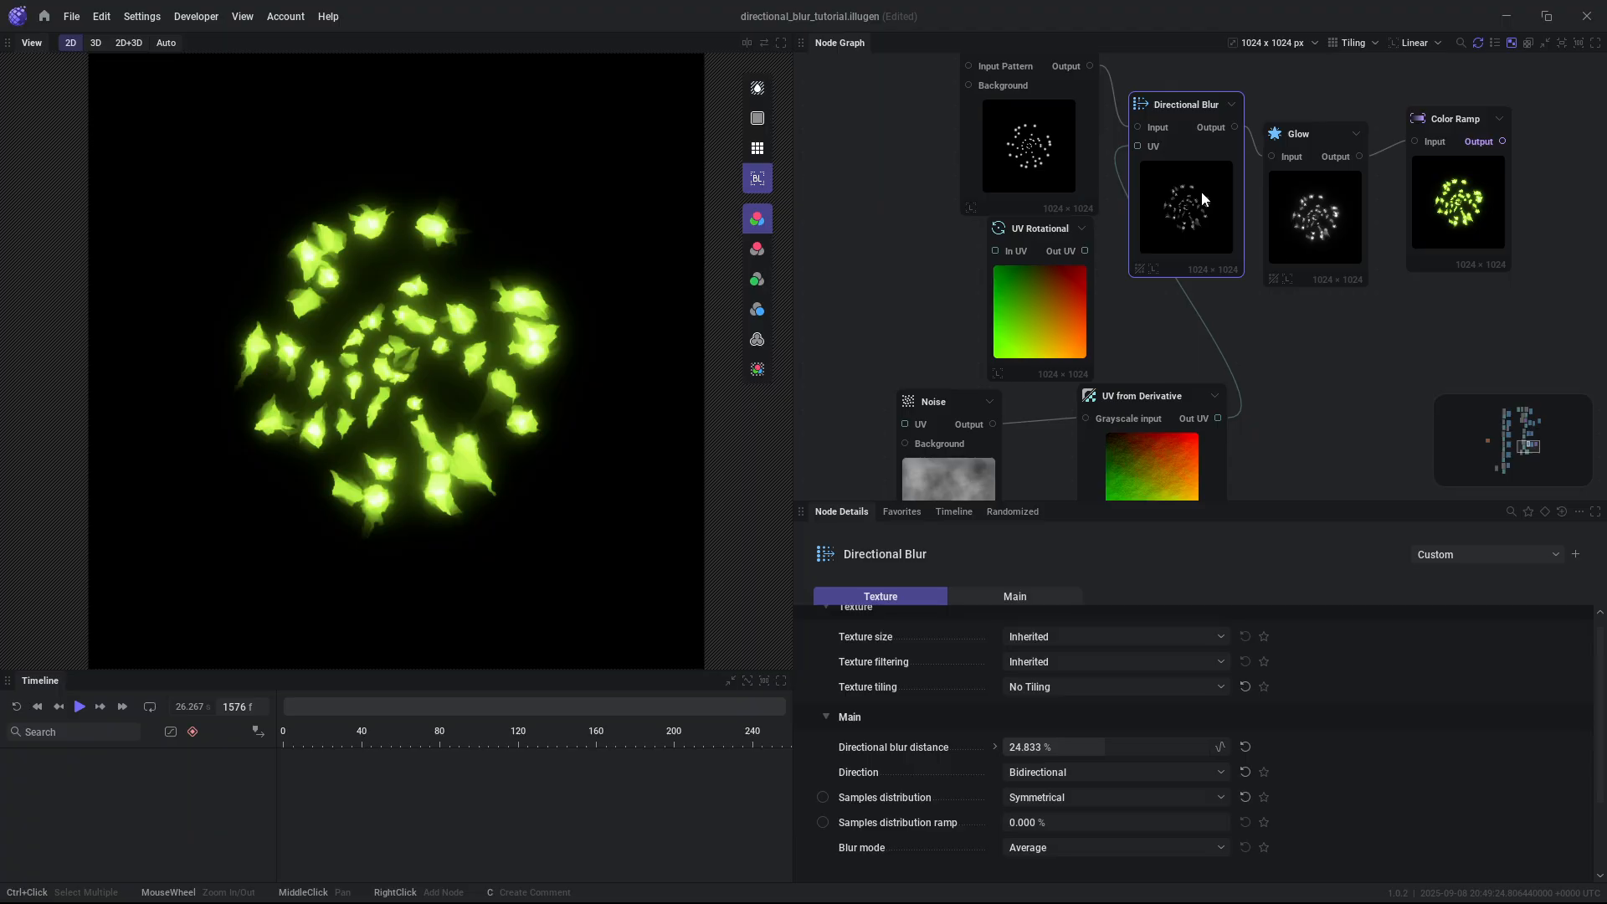
pyautogui.click(1315, 330)
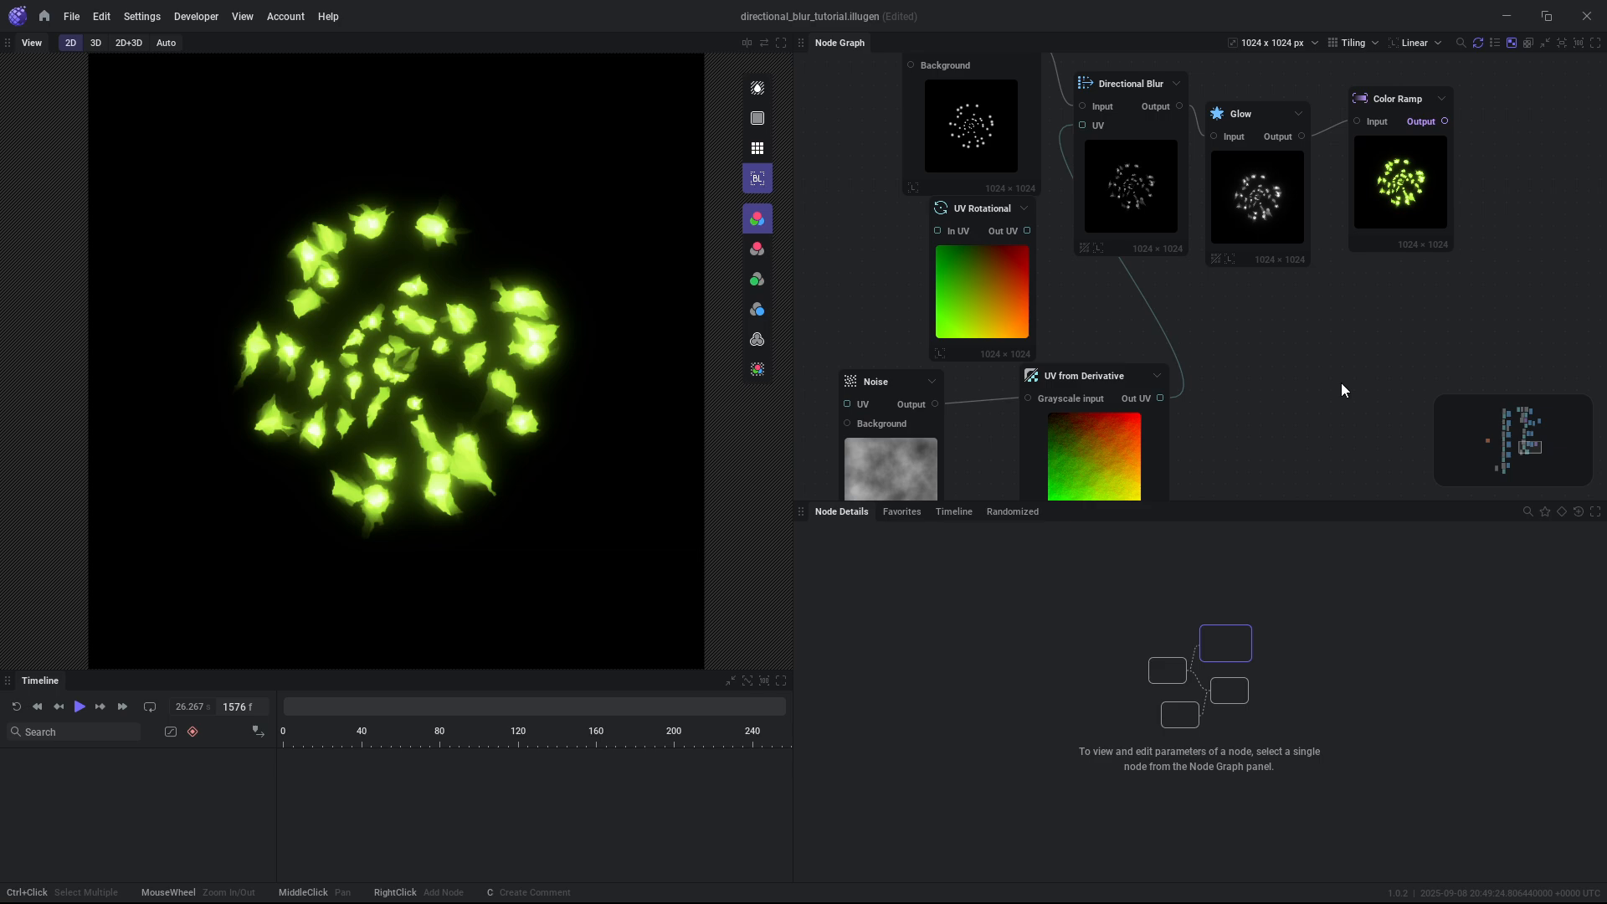
pyautogui.moveTo(1355, 372)
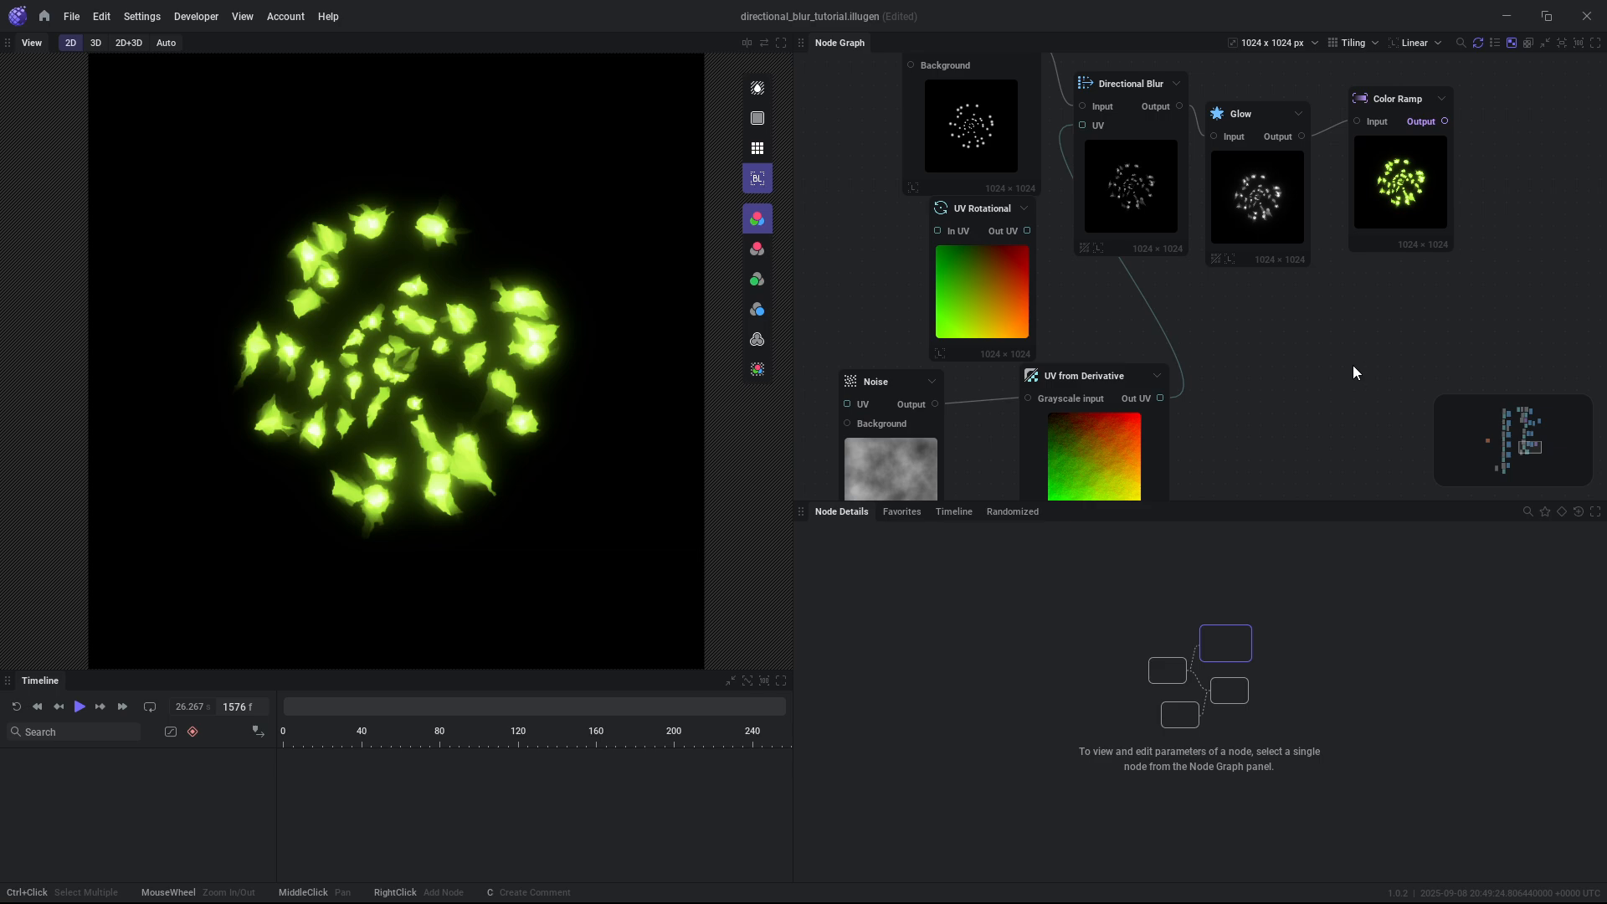